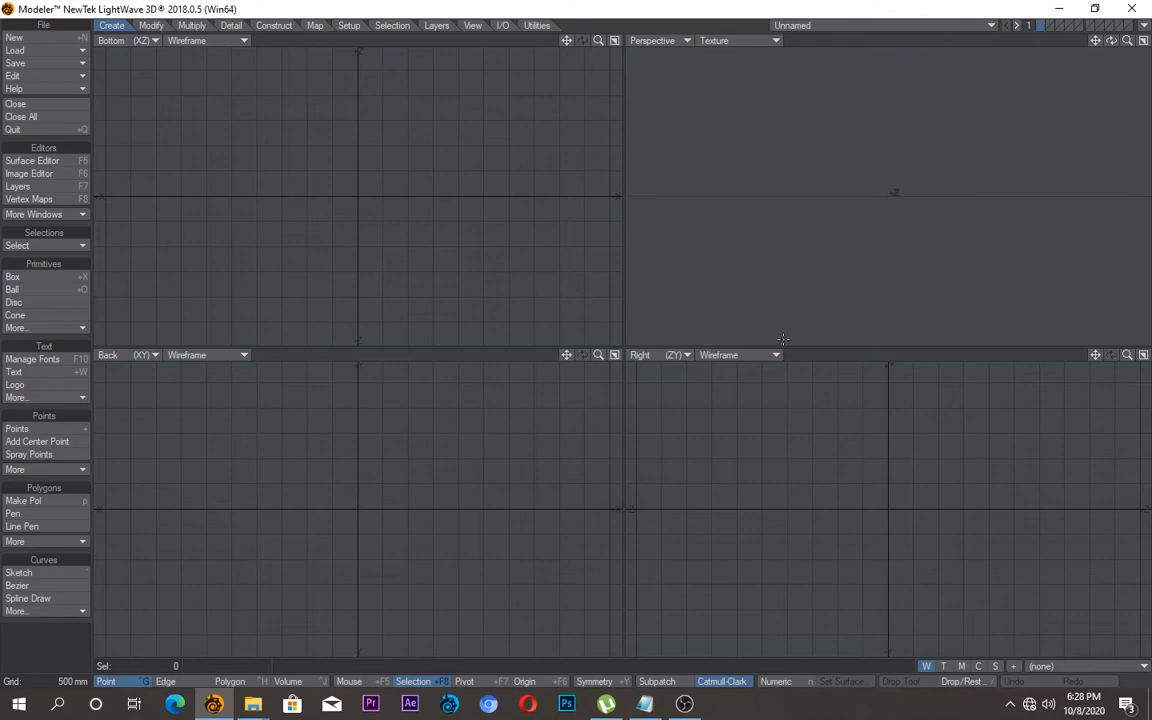
Step: Draw a flat box plane in the Bottom view and set its segments to 650 in the Numeric panel
click(12, 276)
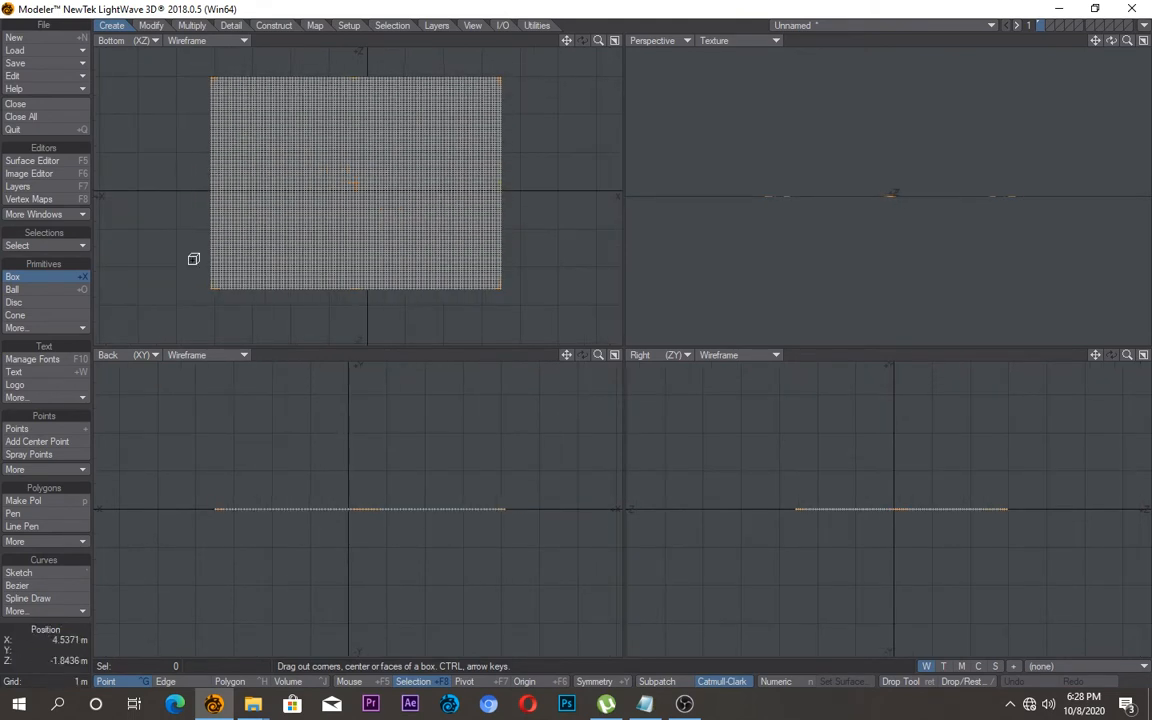
click(776, 680)
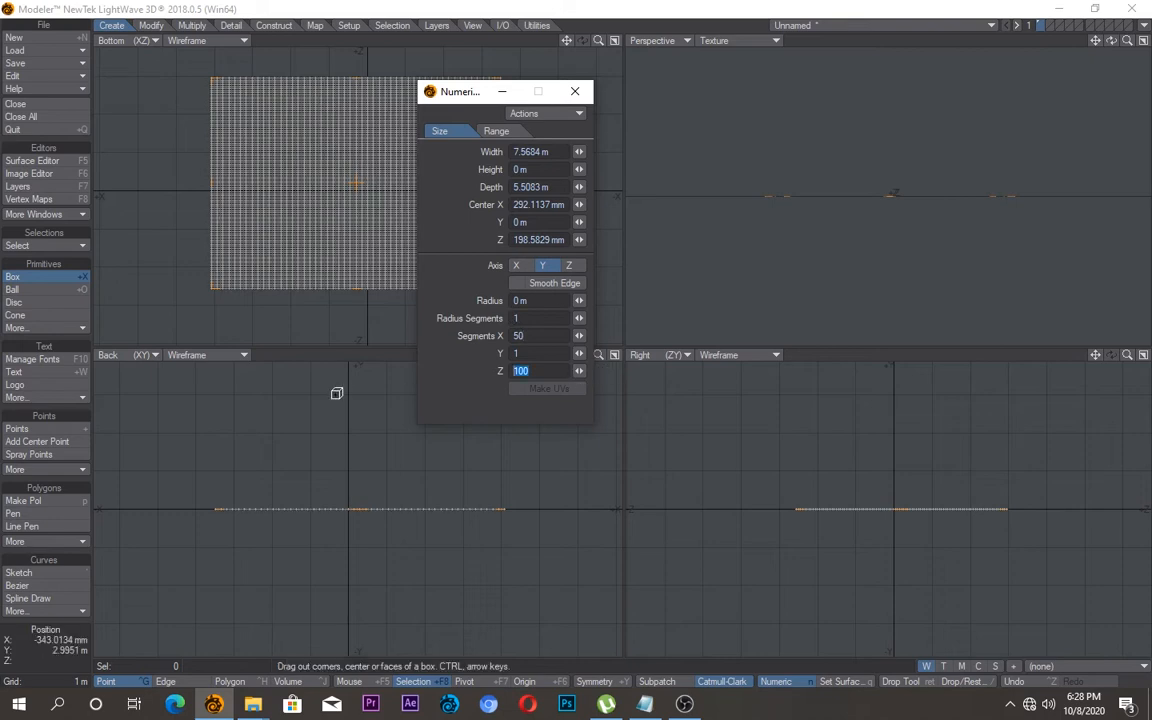
text(650)
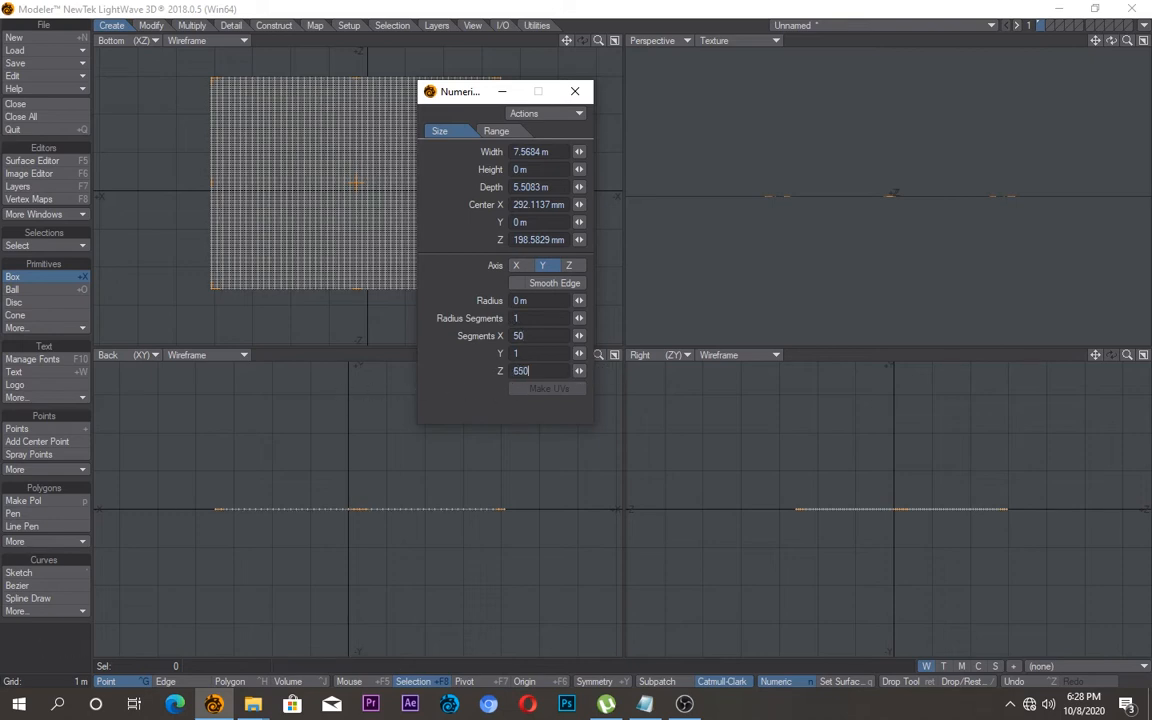
click(576, 92)
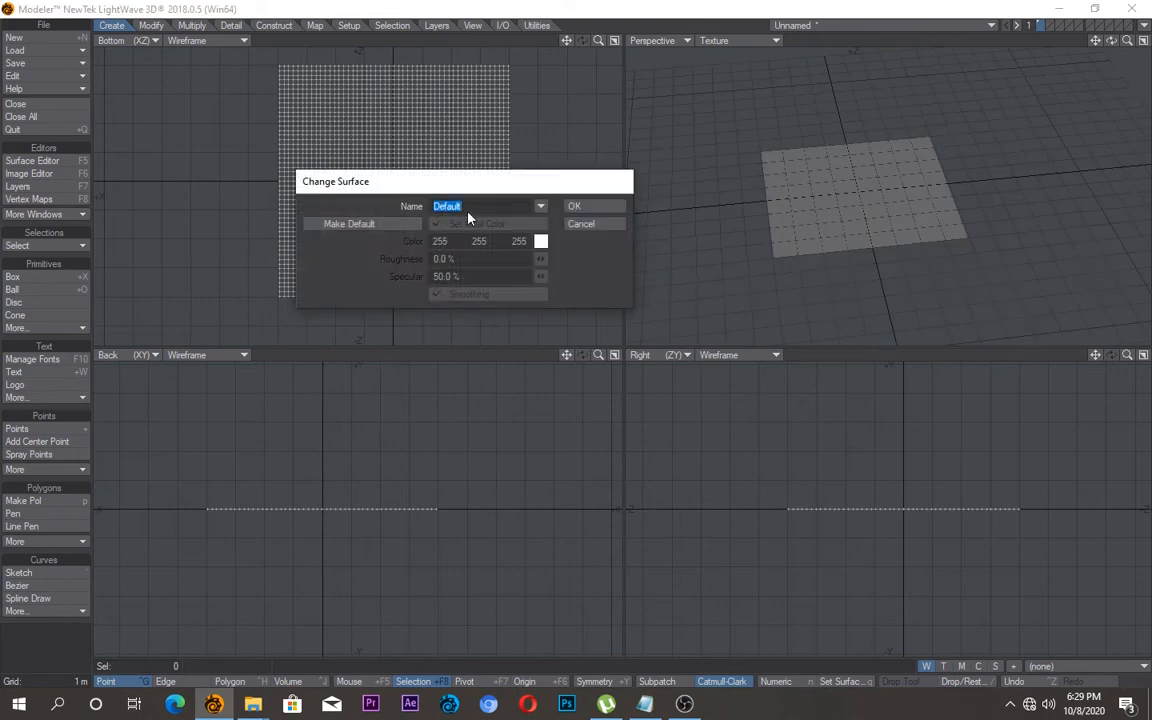
Step: Assign the plane a new surface named White with a pure white colour
text(White)
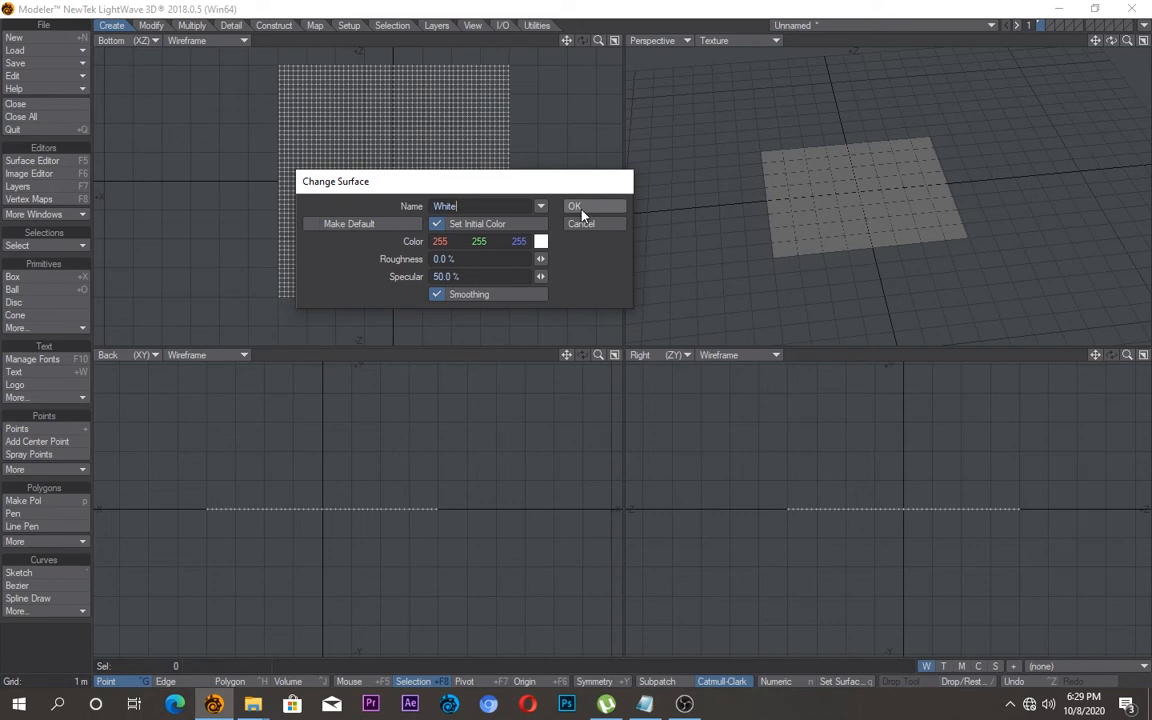
click(540, 240)
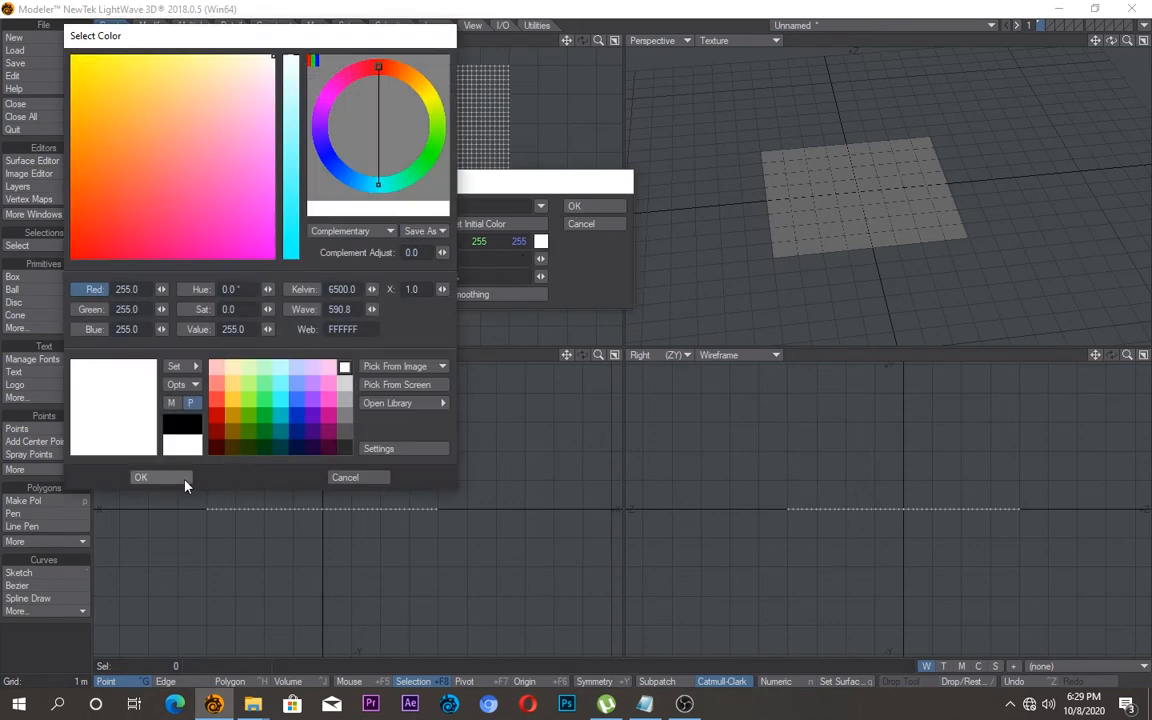
click(140, 476)
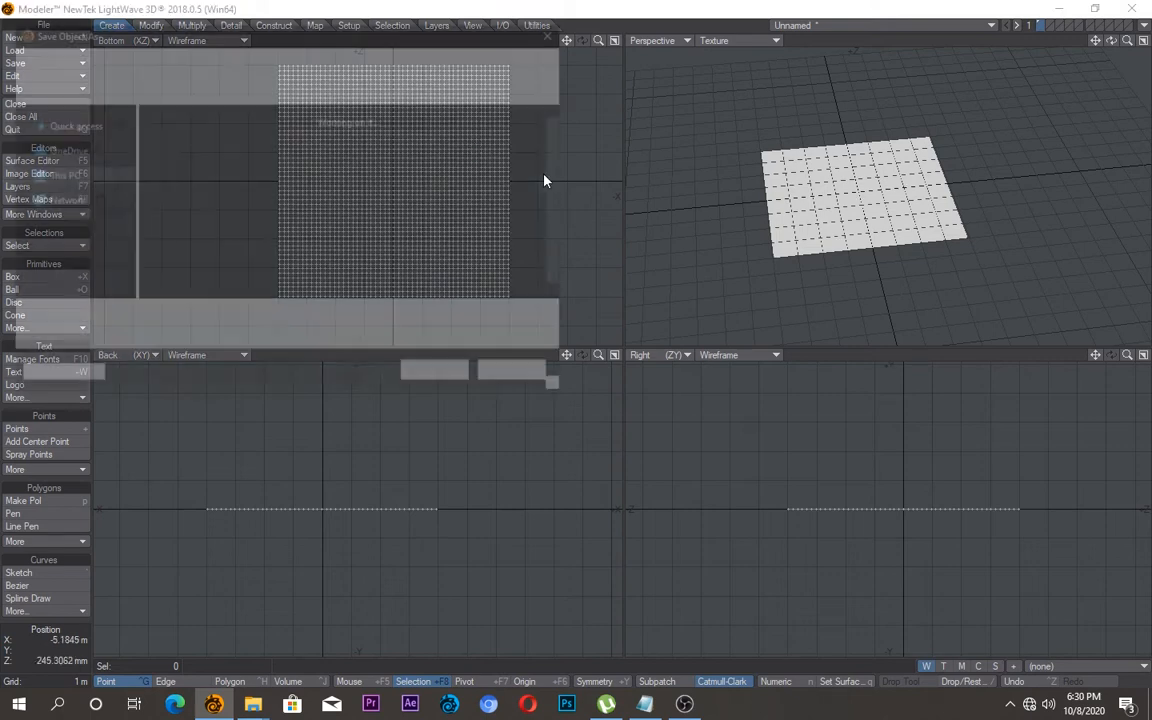
Step: Save the plane as object 'Cloth 001' in the Ghost folder
text(G)
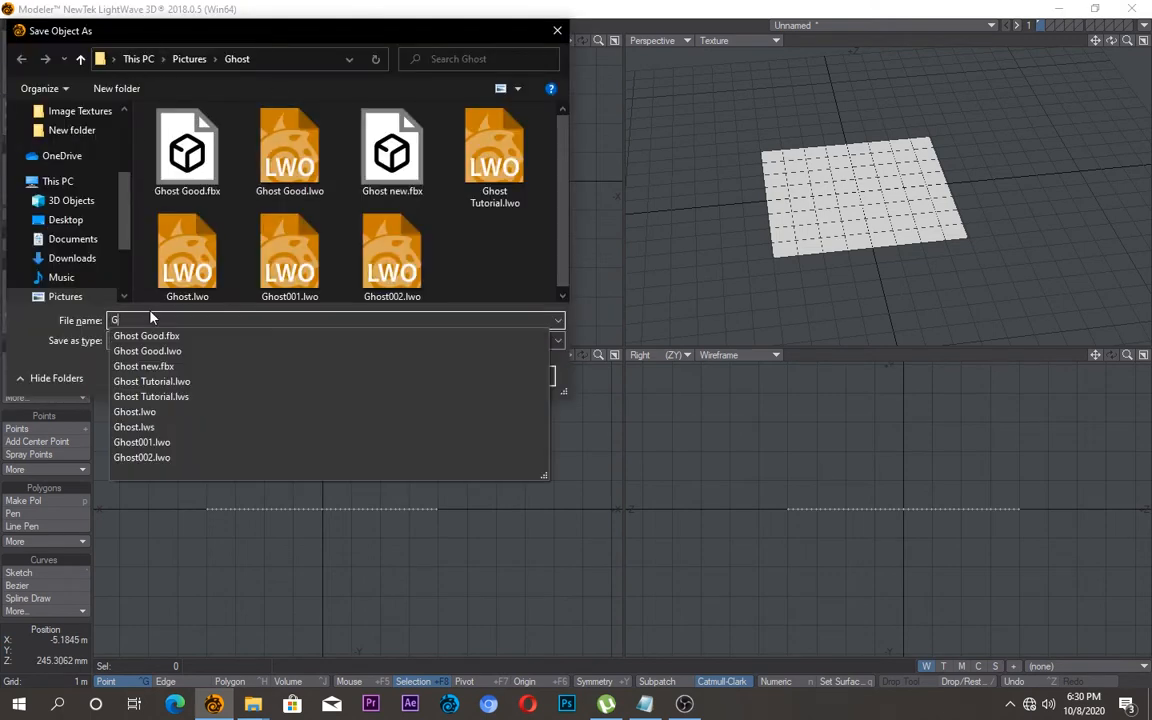
text(Cloth 001)
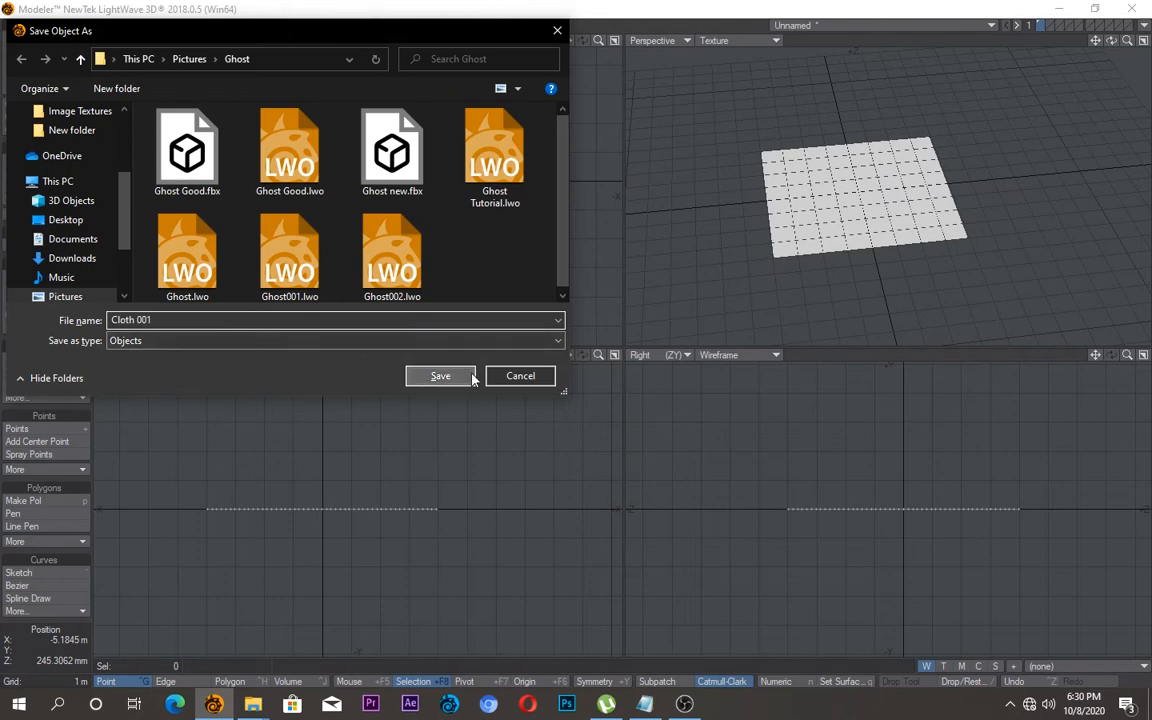
click(440, 376)
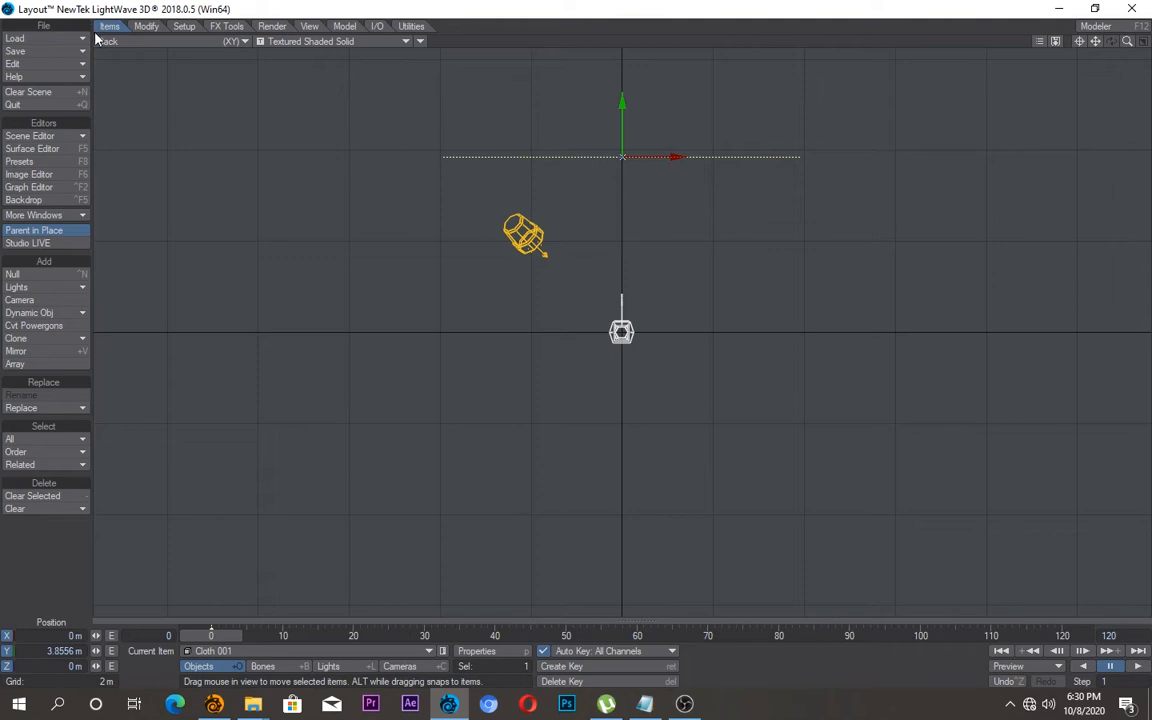
Step: Add a ball-shaped null named Head
click(12, 274)
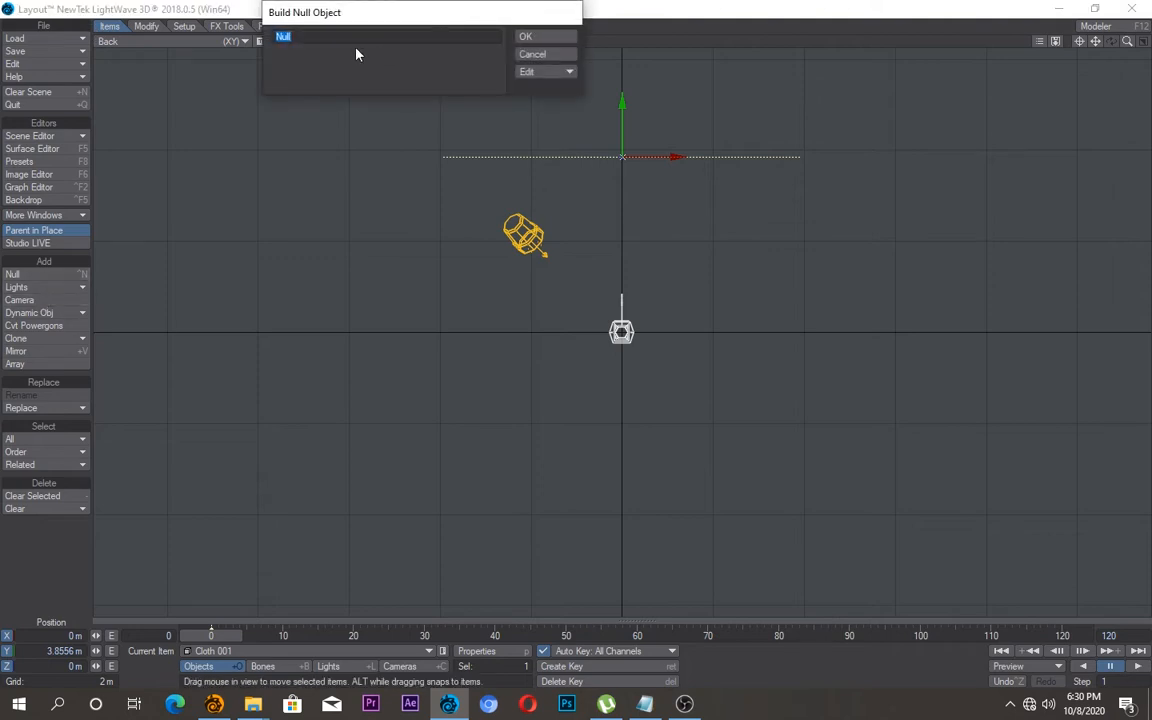
text(Head)
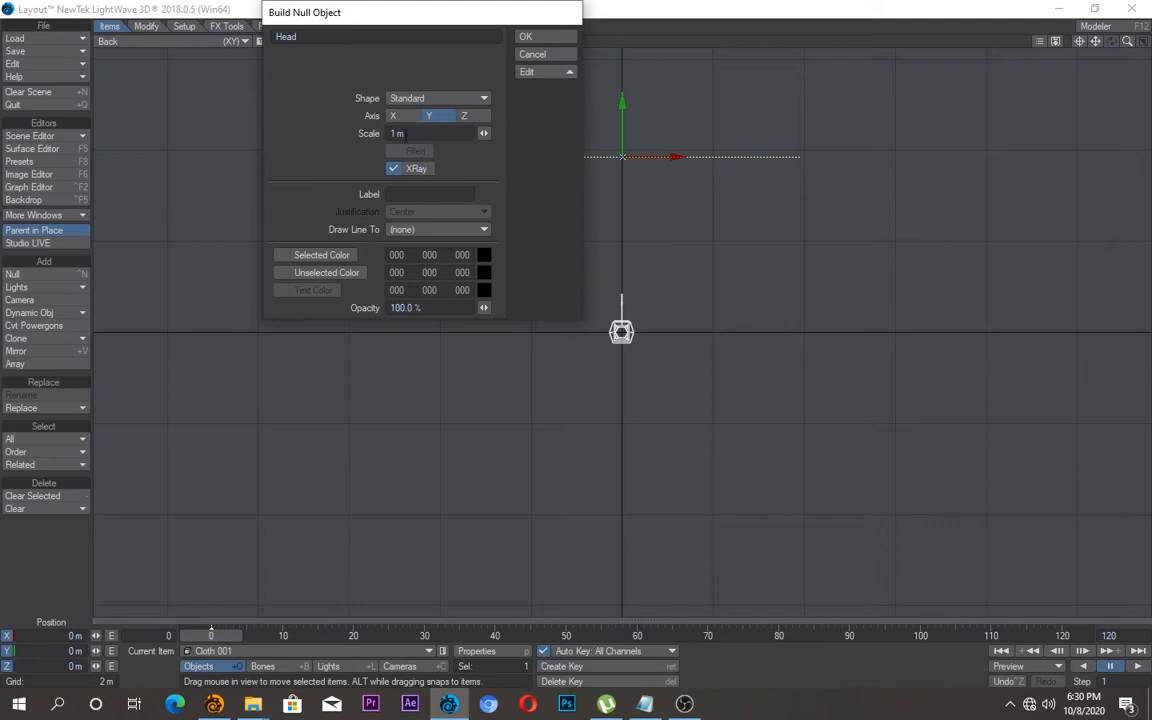
click(438, 98)
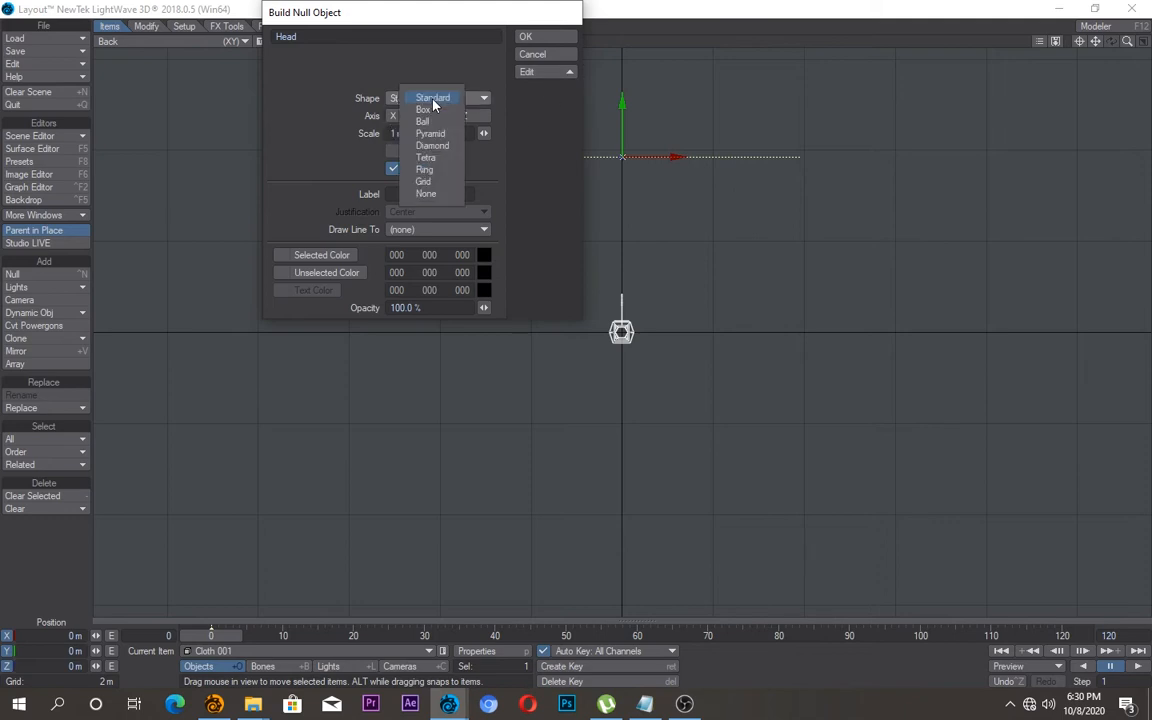
click(422, 122)
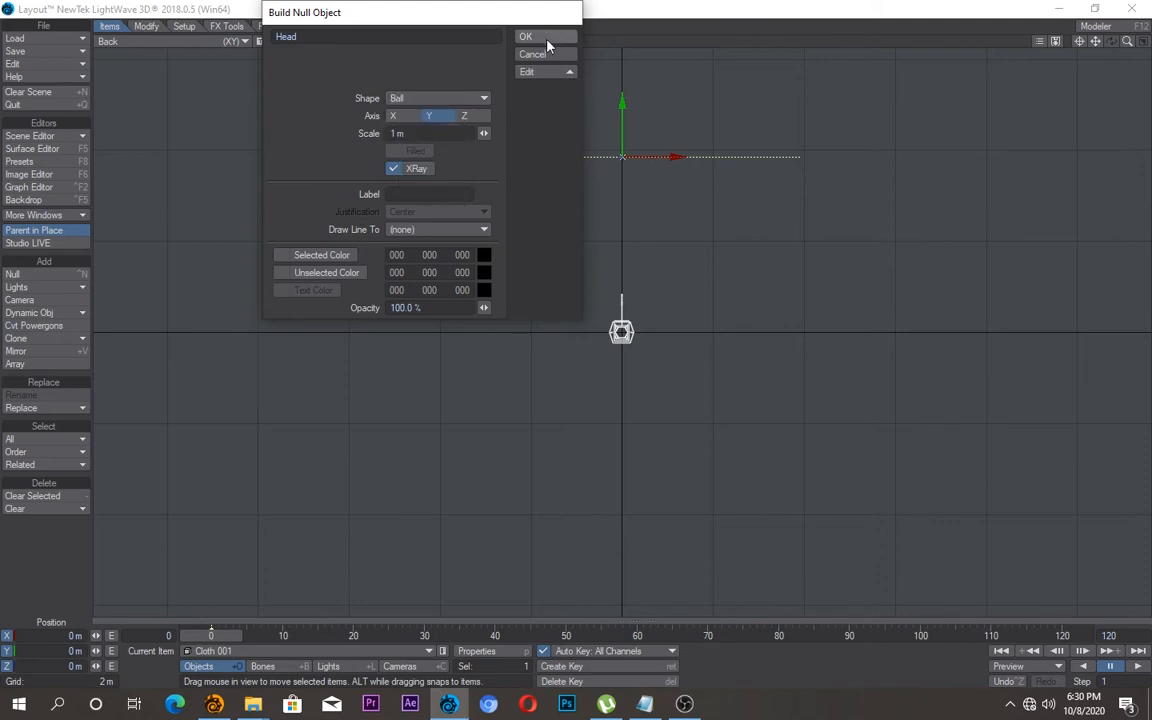
click(526, 36)
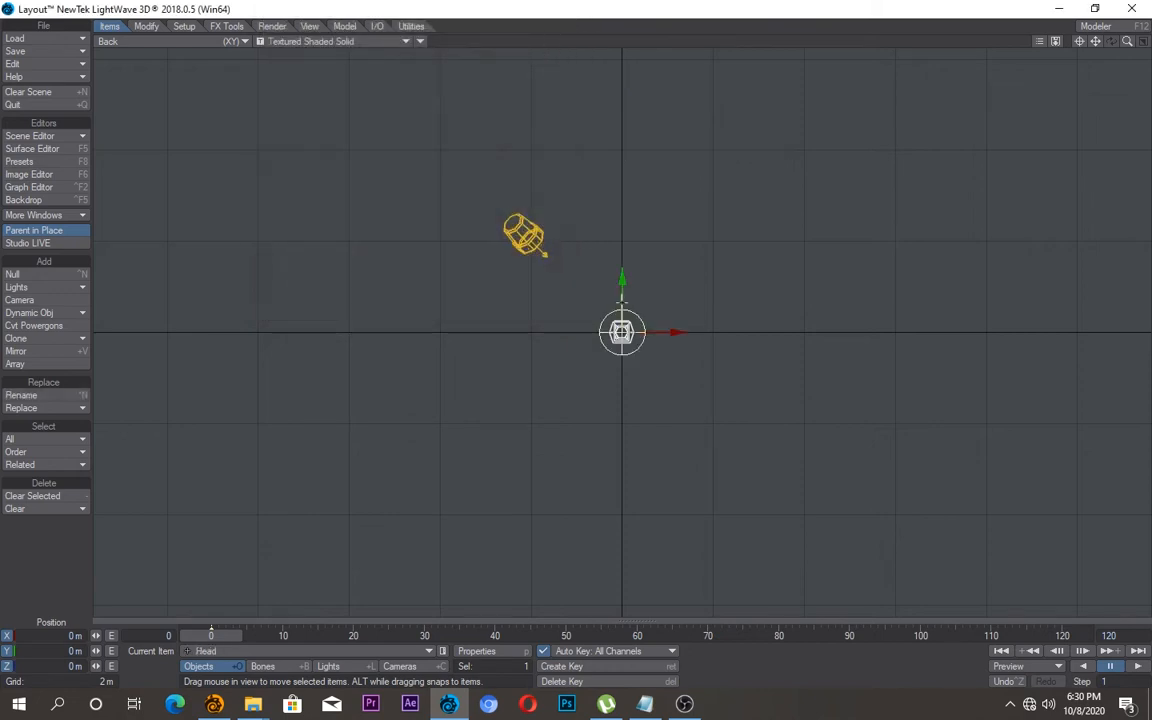
Step: Raise the Head null about 2 m above the origin along Y
drag(622, 332, 622, 224)
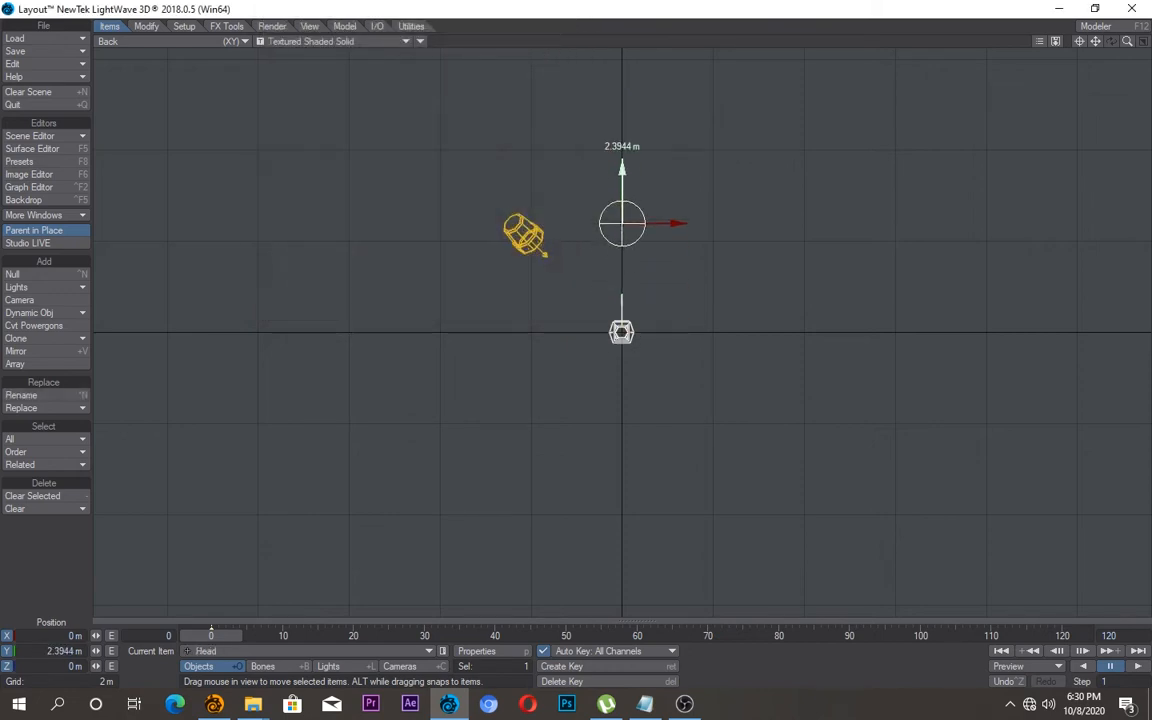
click(34, 230)
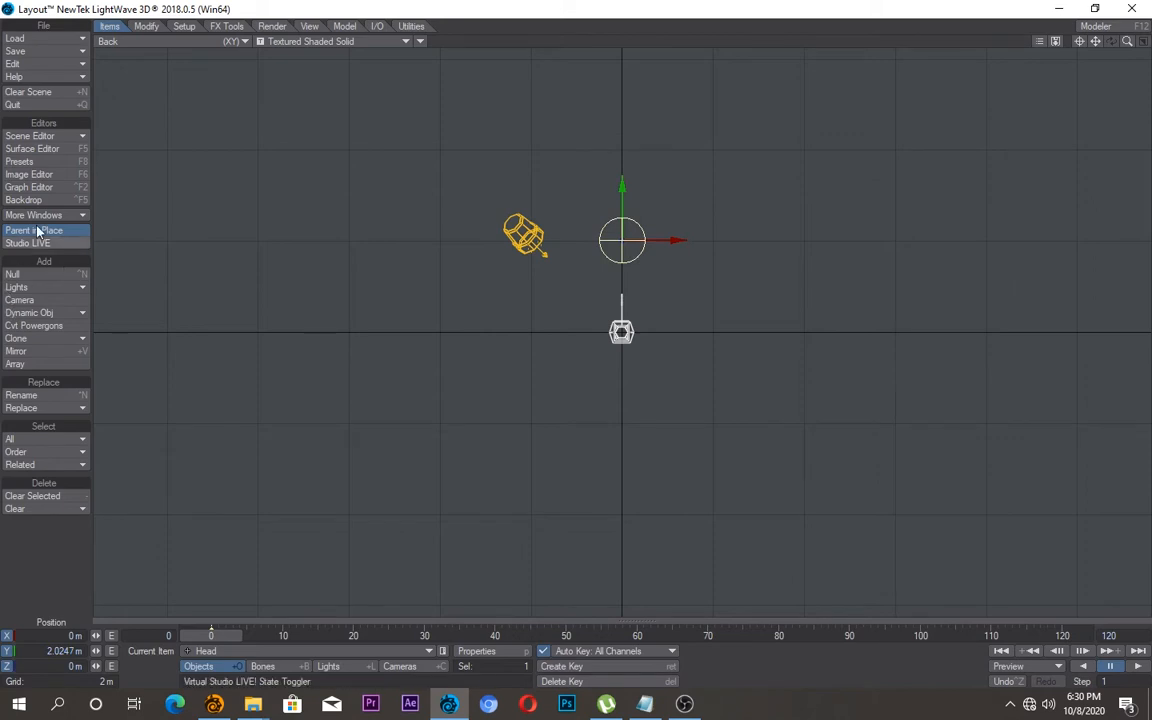
click(12, 274)
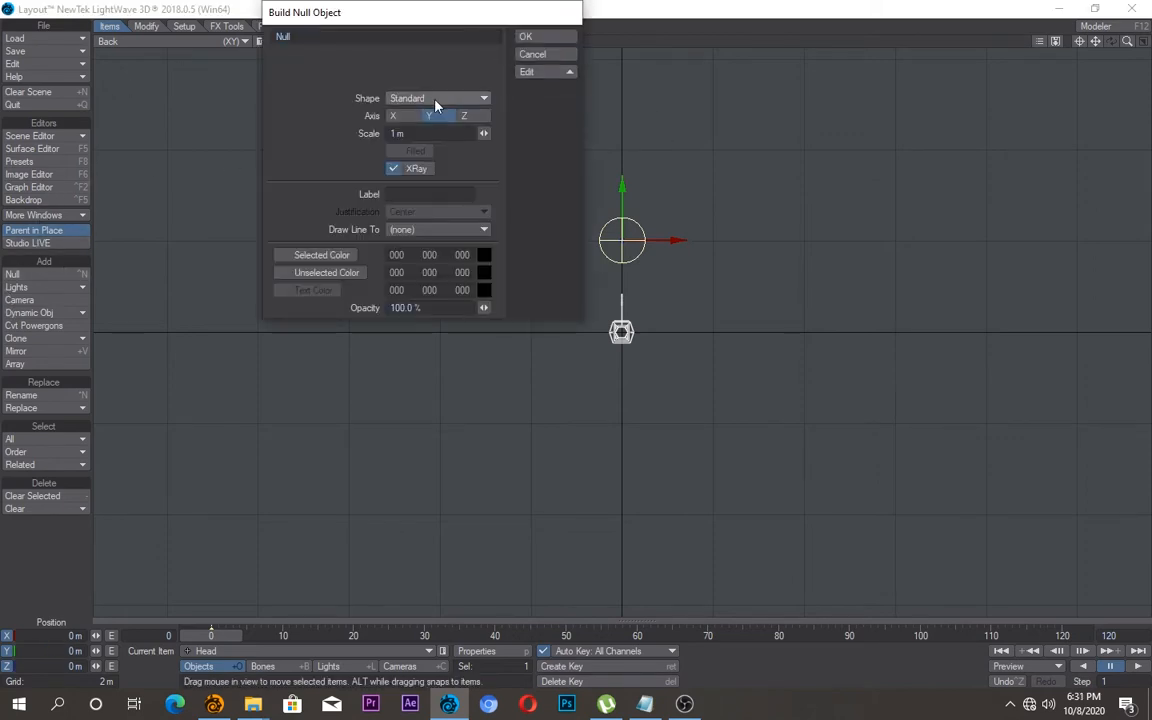
Step: Add a small box-shaped null positioned under the Head
click(436, 96)
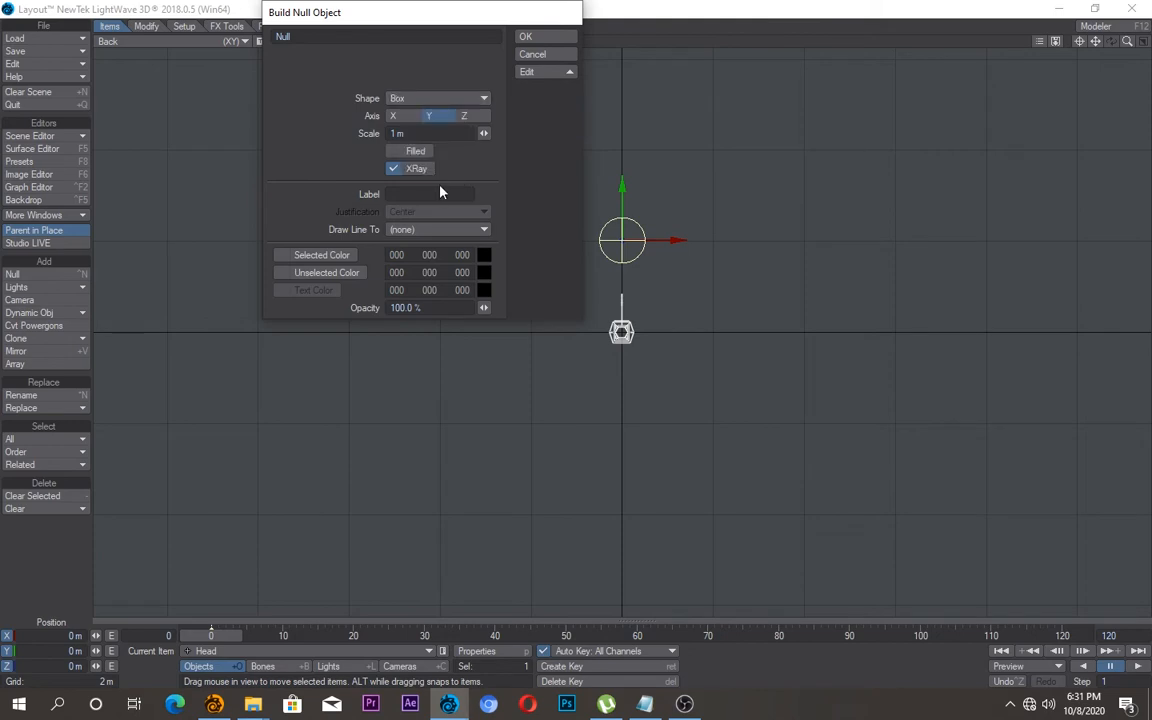
mouse_move(584, 136)
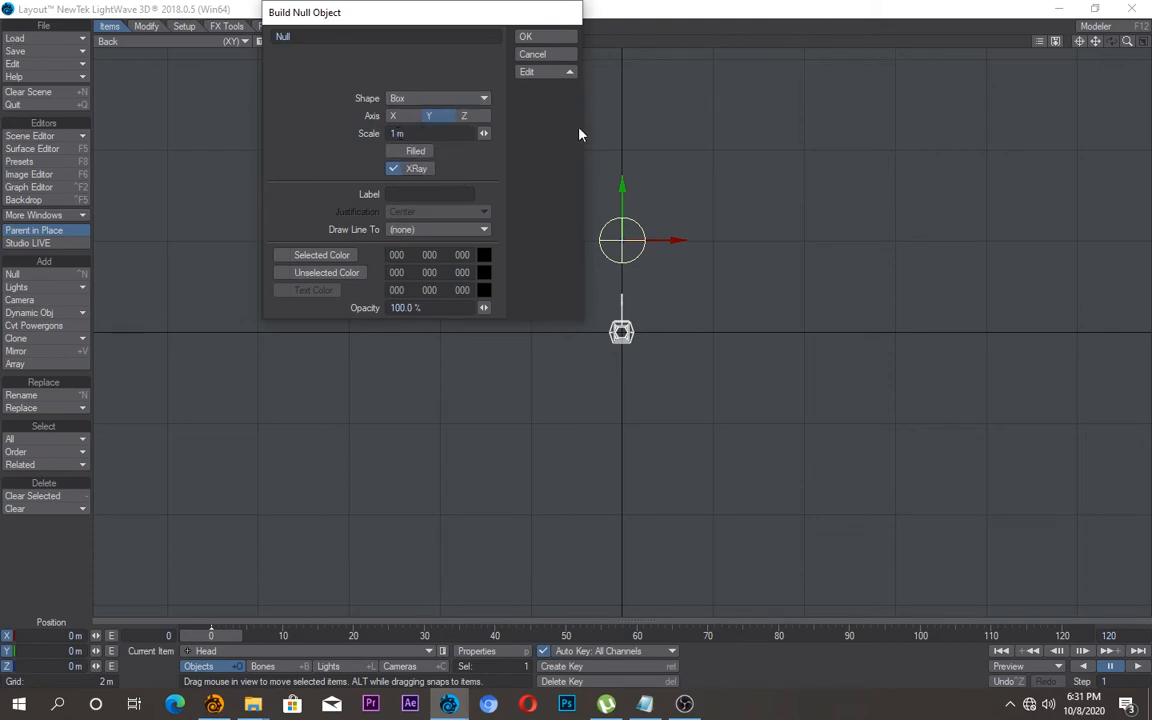
click(524, 36)
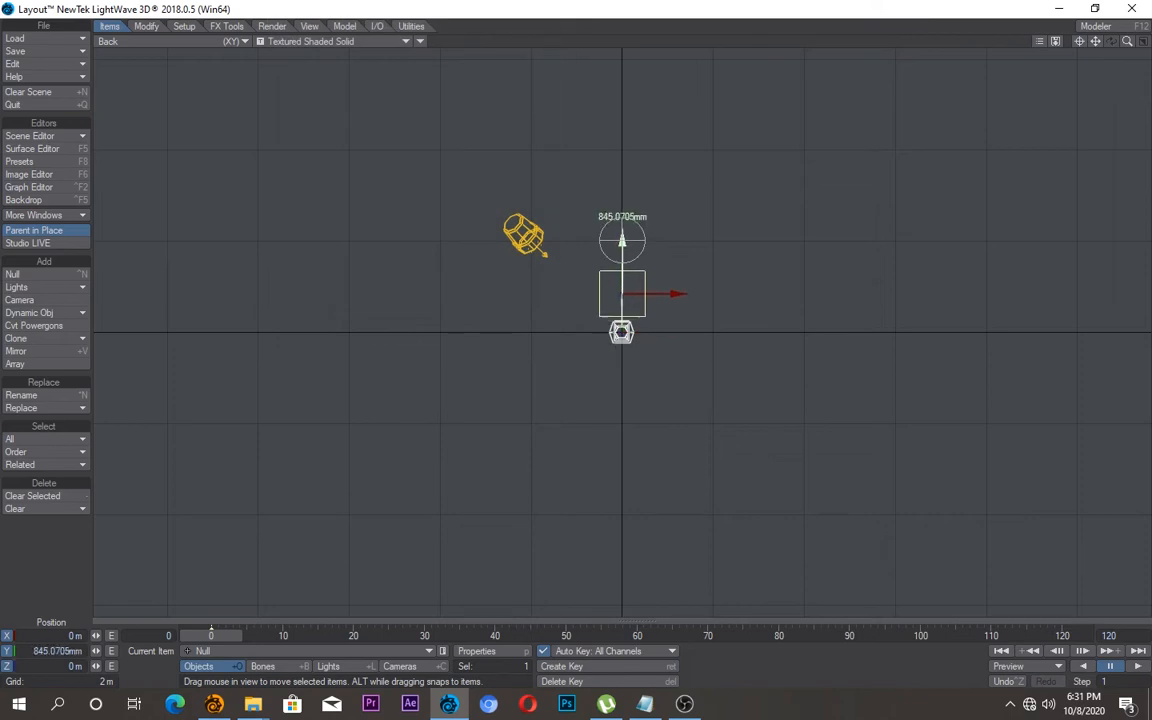
click(12, 274)
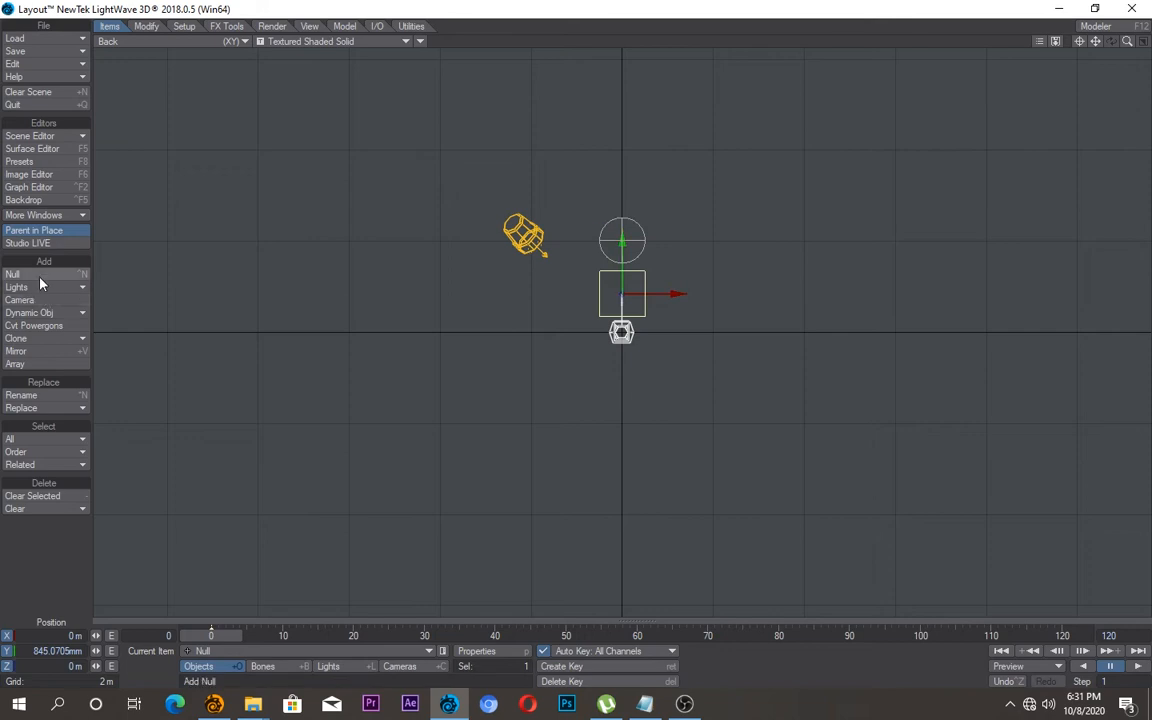
Step: Add a second, larger box-shaped null at the origin
click(12, 274)
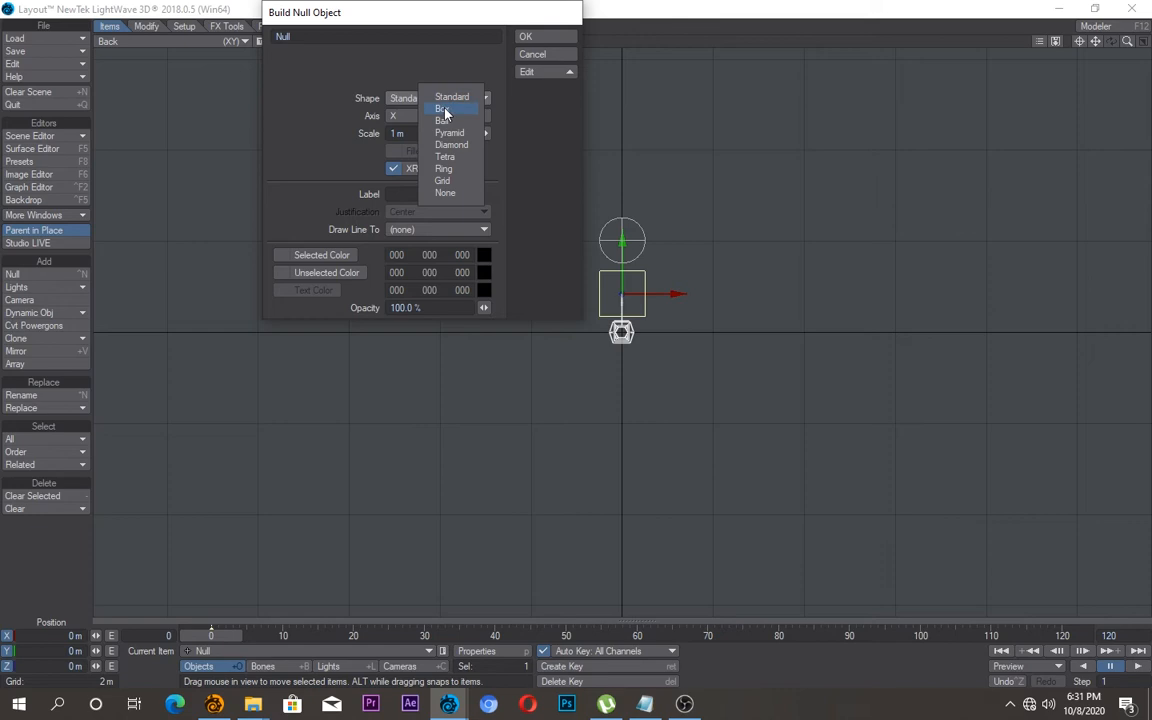
click(444, 108)
text(3)
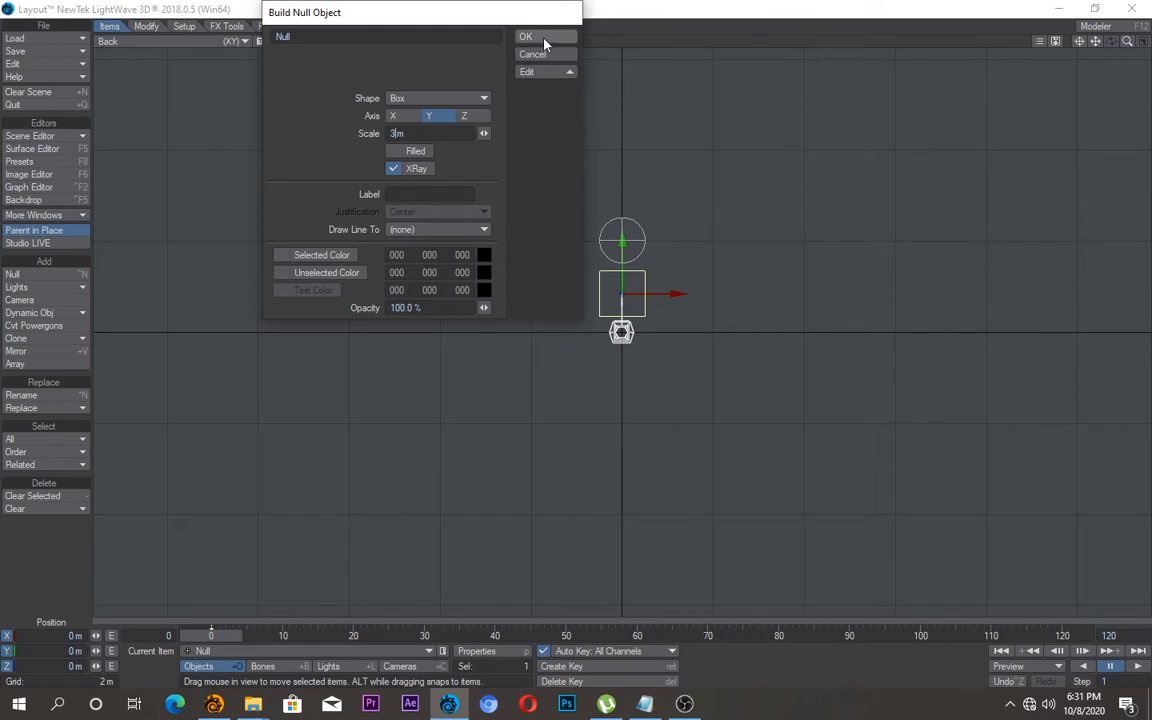
click(524, 36)
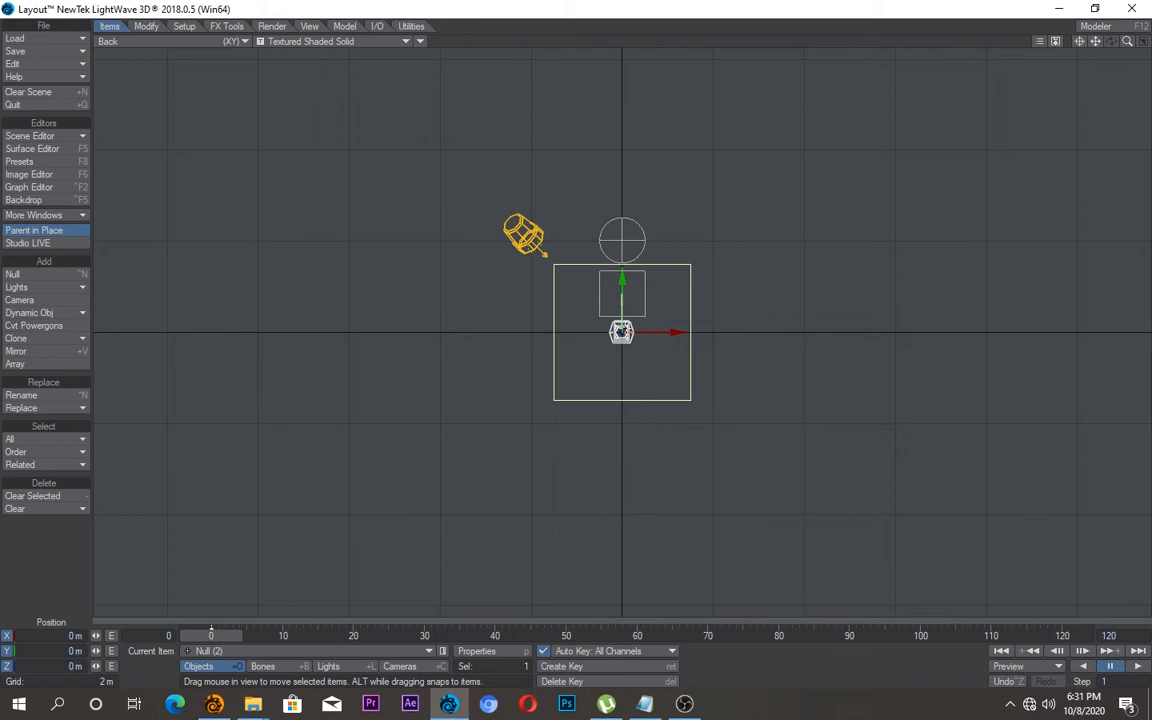
mouse_move(602, 452)
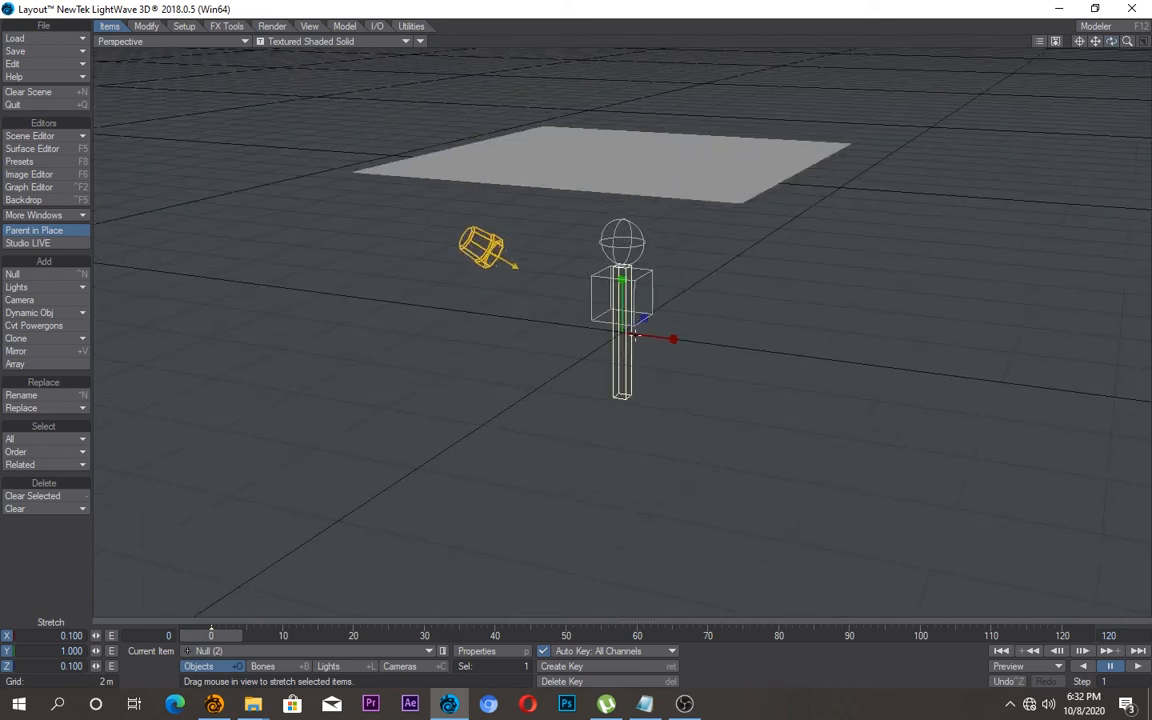
Step: Stretch the large box null to 0.1 in X and Z, forming a thin body column
drag(622, 340, 696, 348)
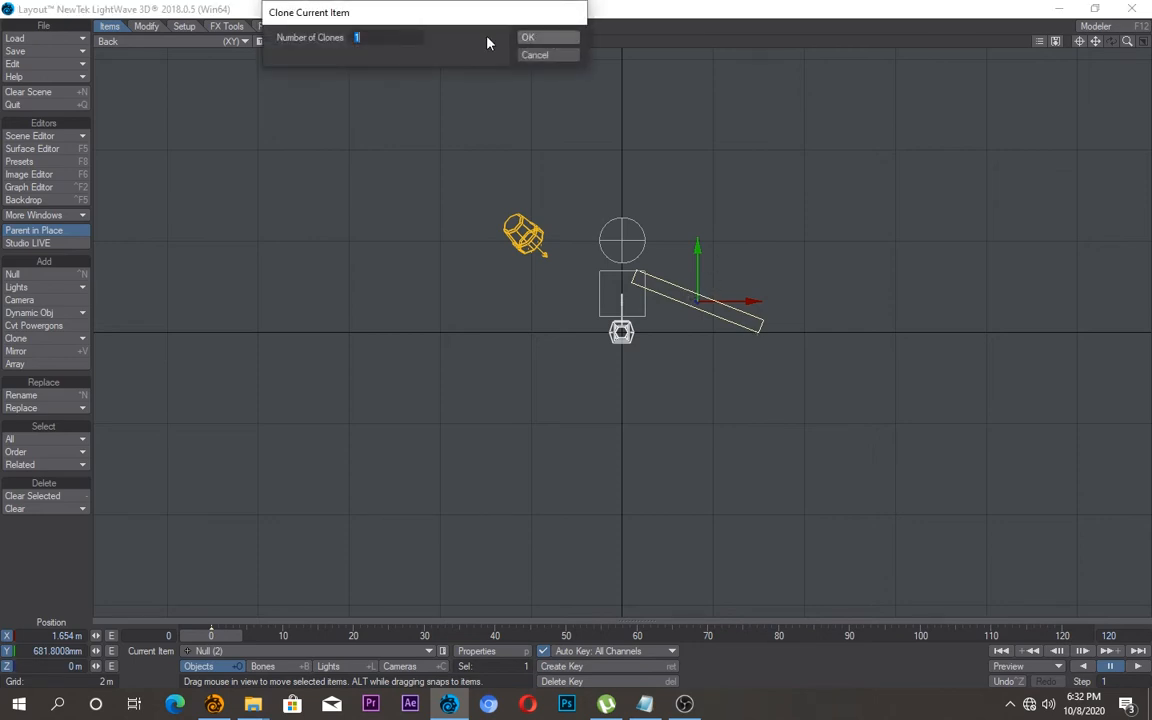
Step: Clone the angled bar once and mirror the clone so two arms spread below the head
click(528, 36)
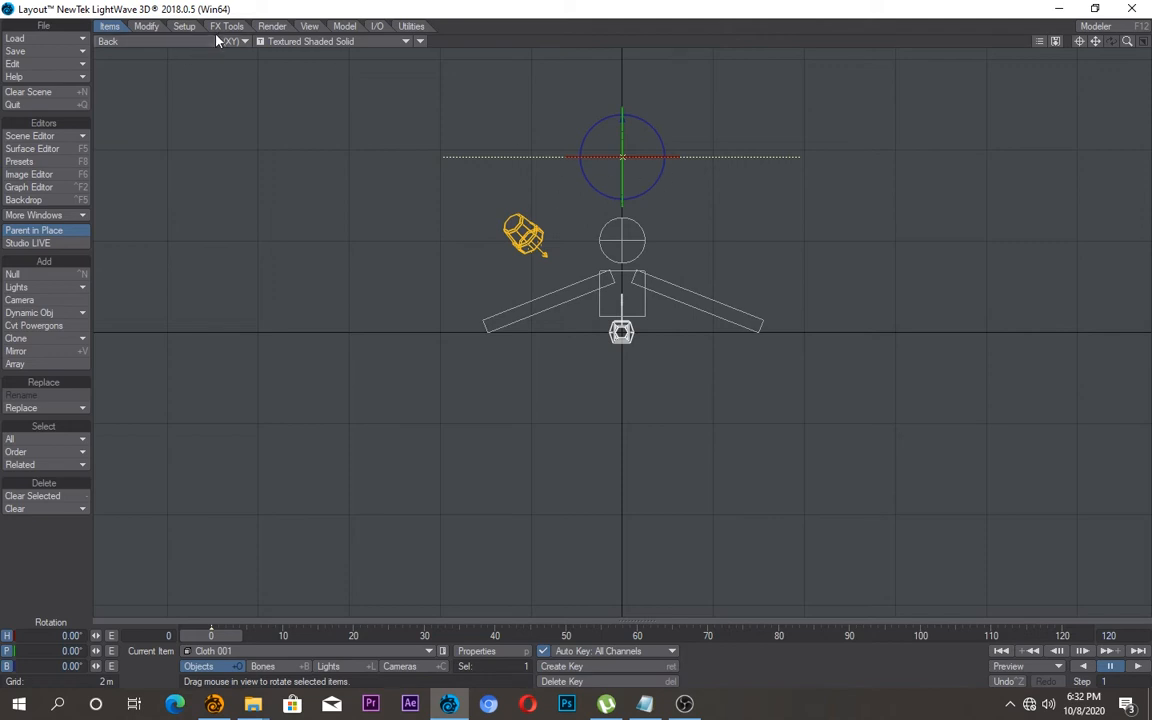
click(228, 24)
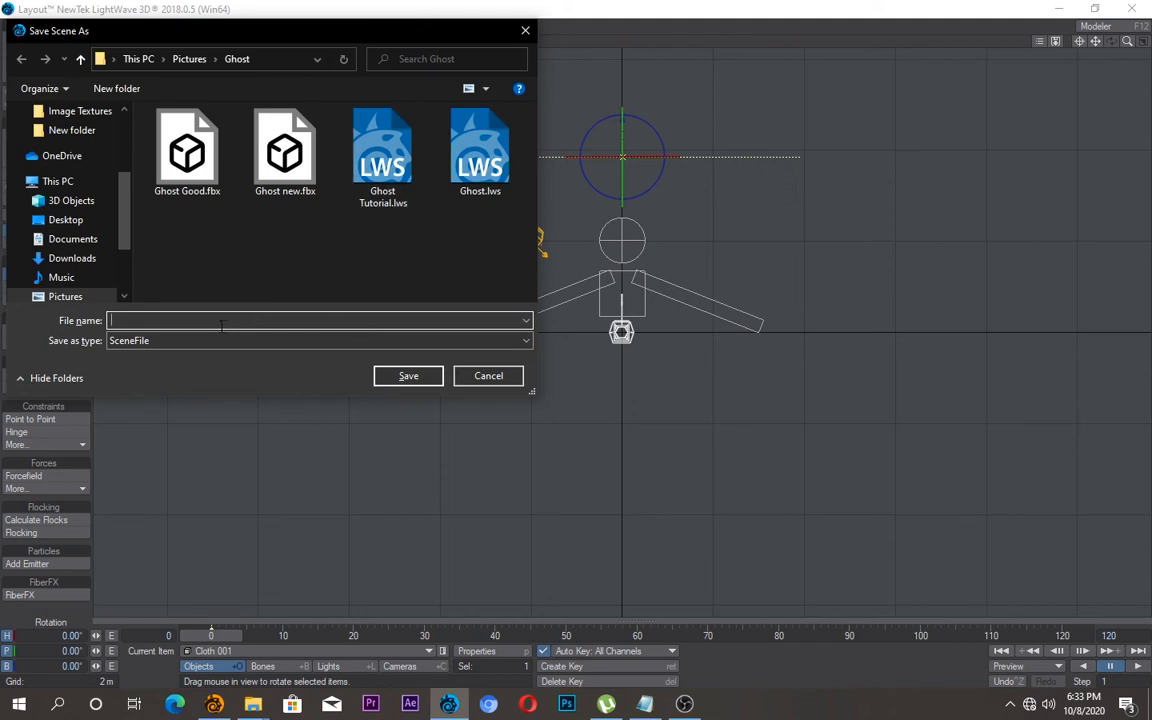
Step: Save the scene over the existing Ghost Tutorial.lws, confirming the overwrite
click(382, 150)
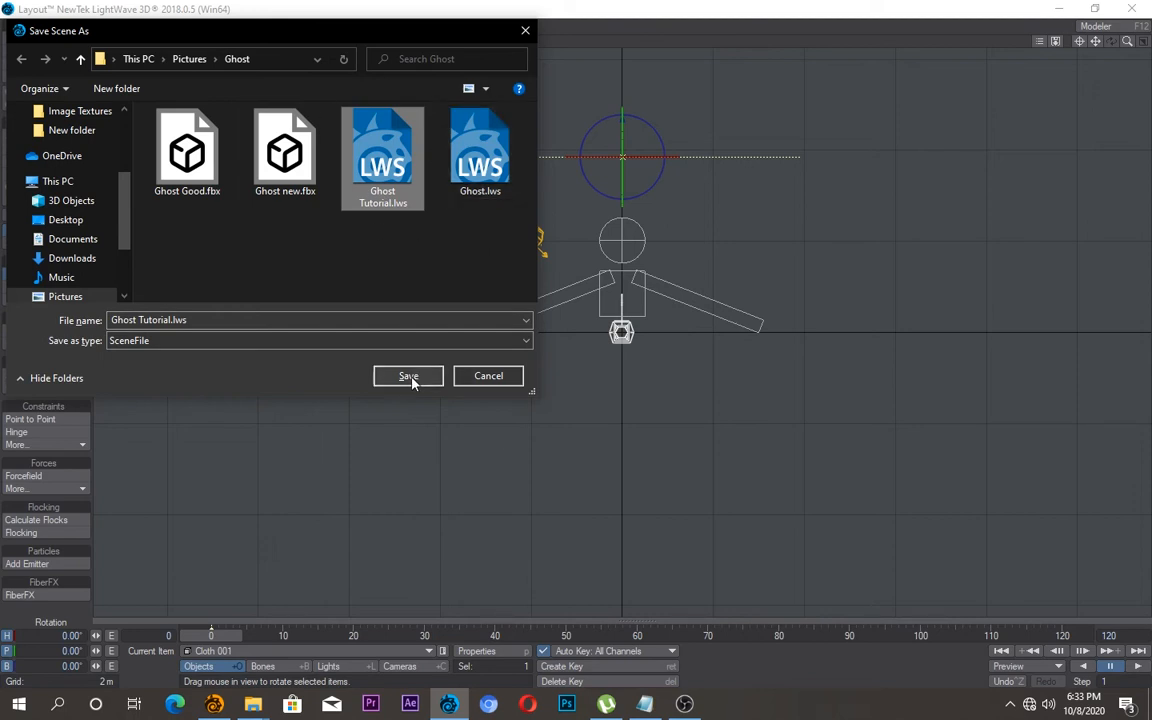
click(408, 376)
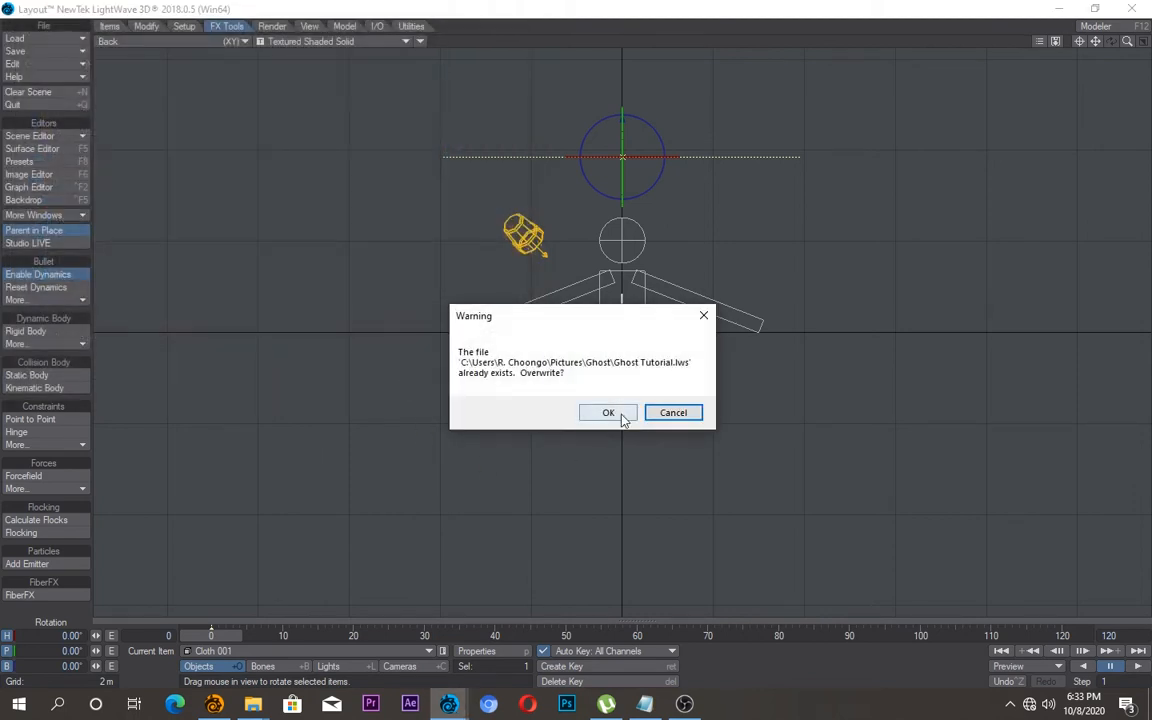
click(608, 412)
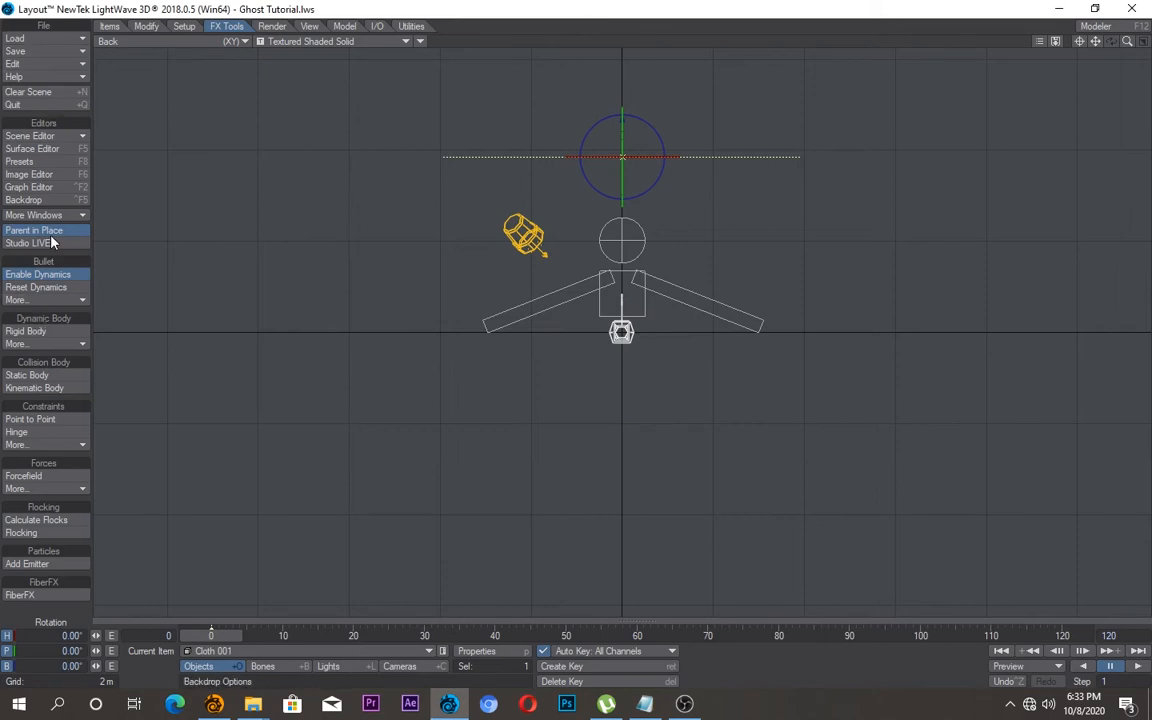
mouse_move(508, 124)
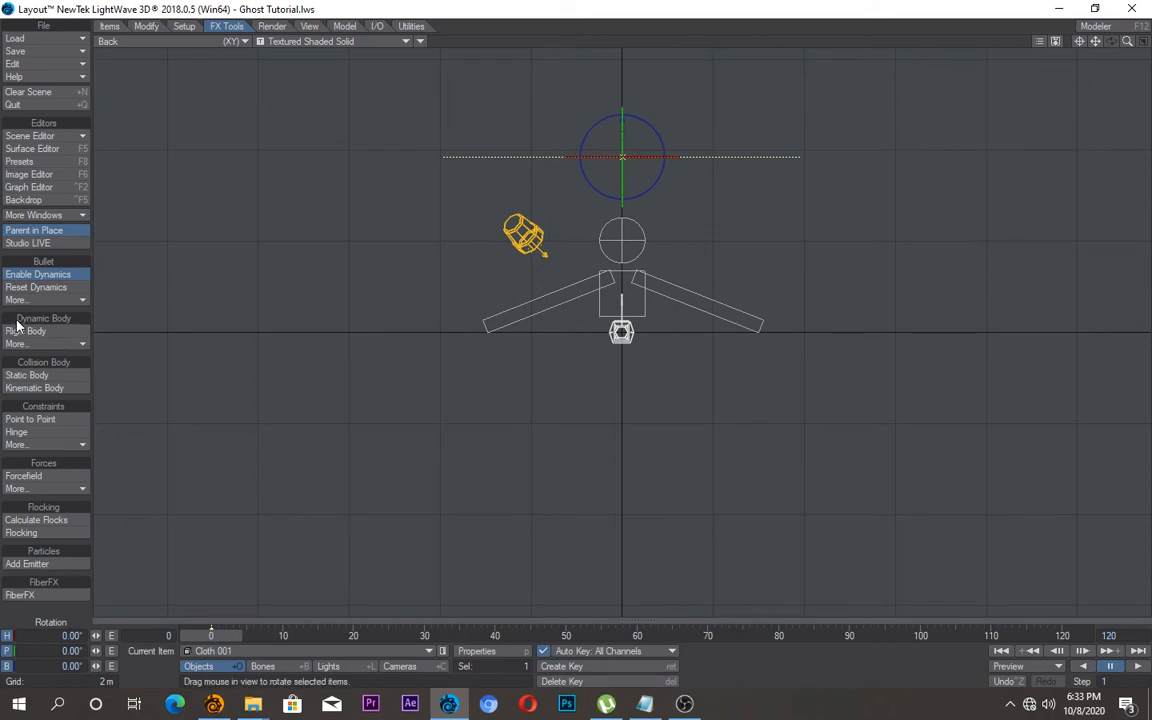
mouse_move(82, 324)
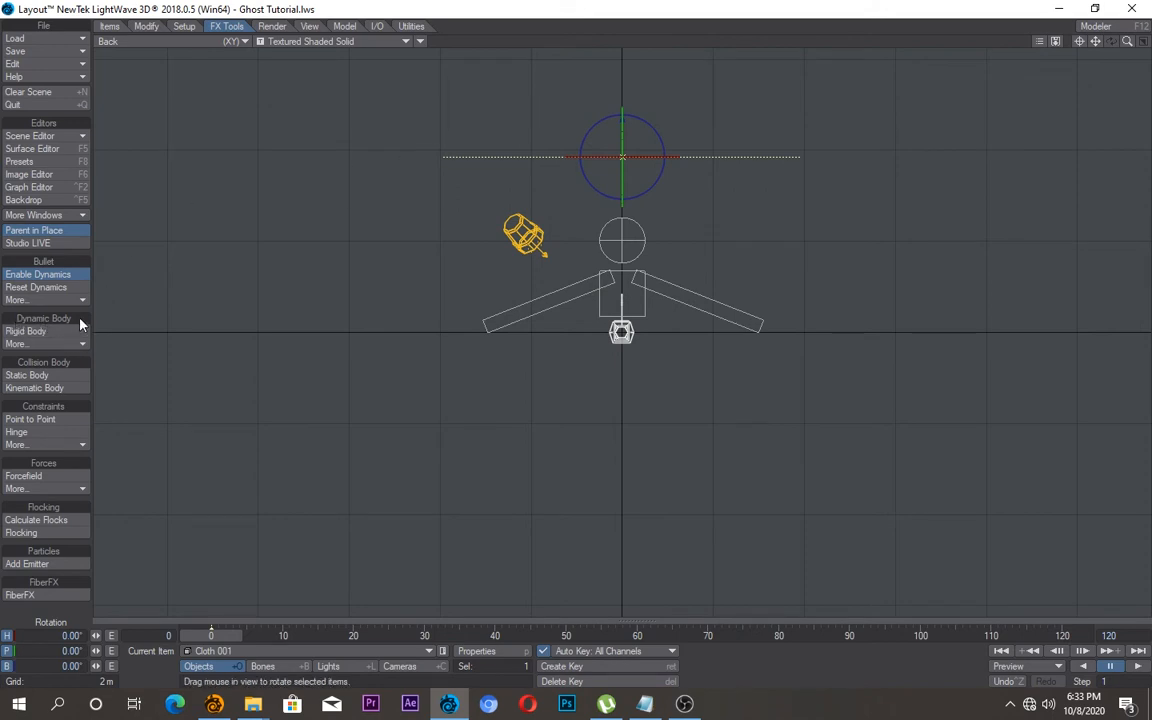
Step: Make the Head null a Static Body collision object and inspect an arm bar
click(24, 332)
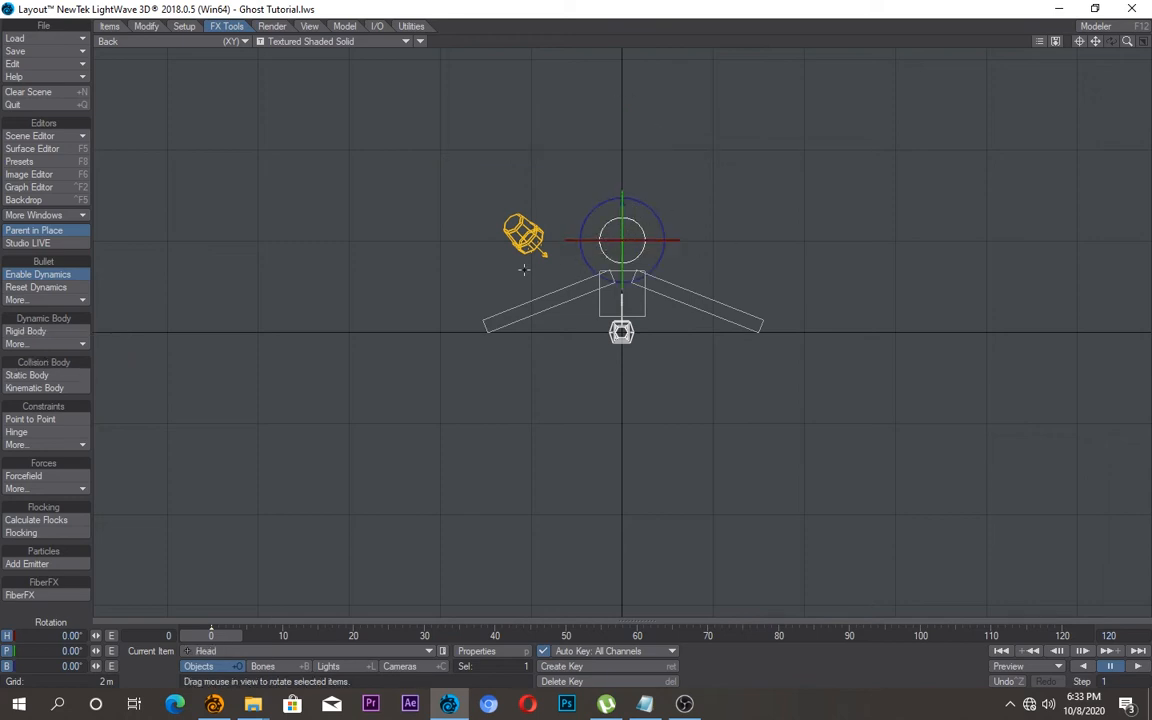
mouse_move(32, 362)
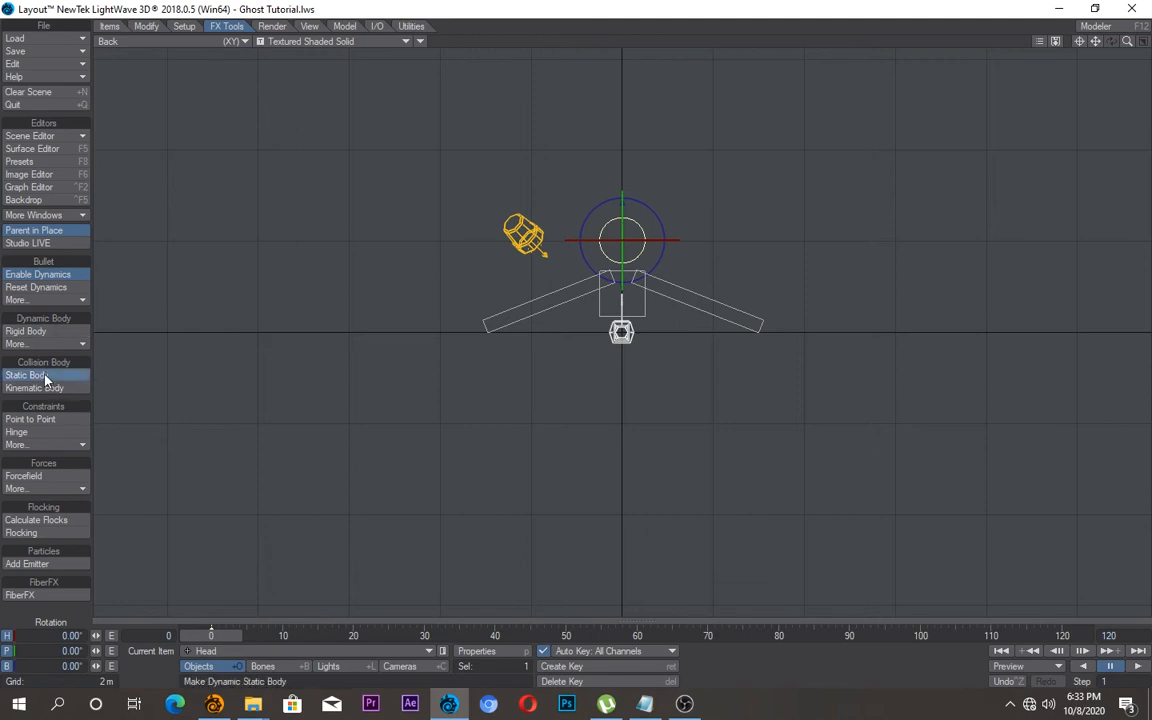
click(28, 376)
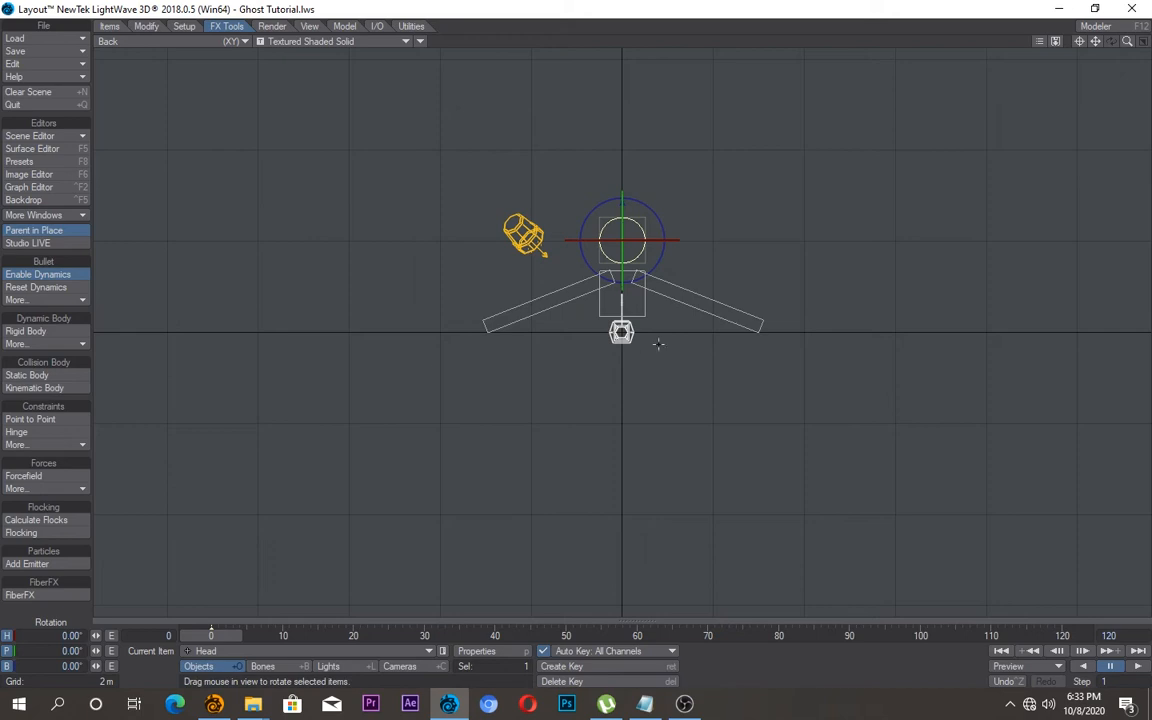
click(30, 420)
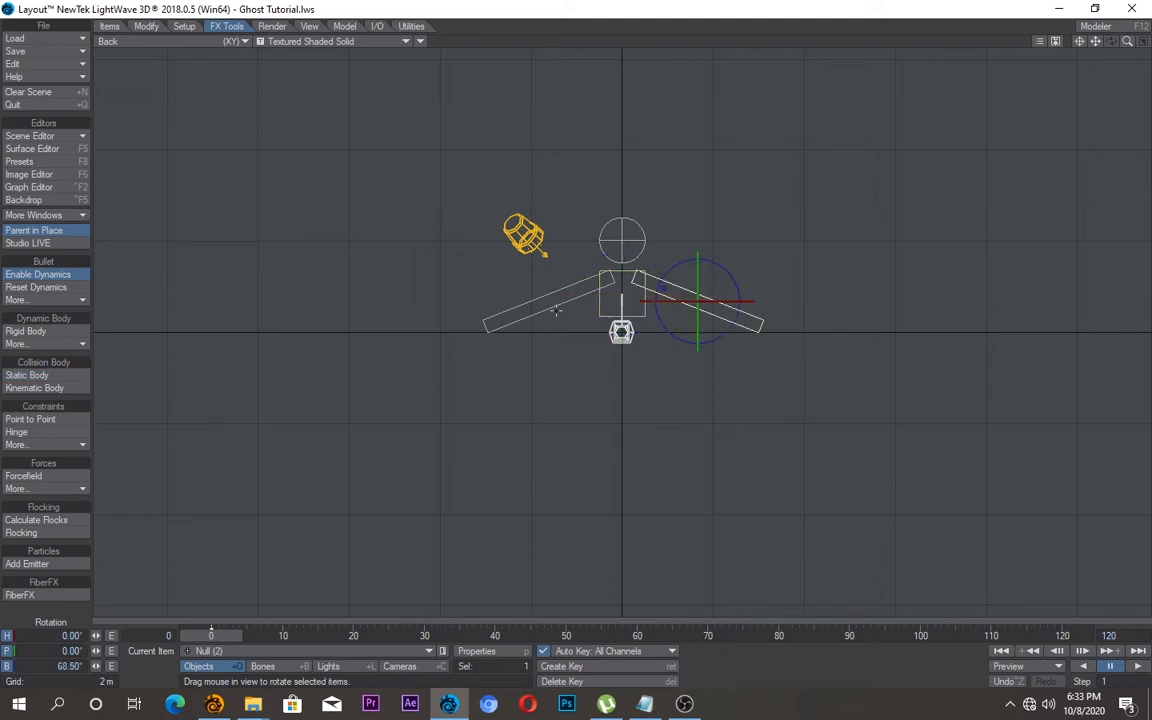
click(28, 376)
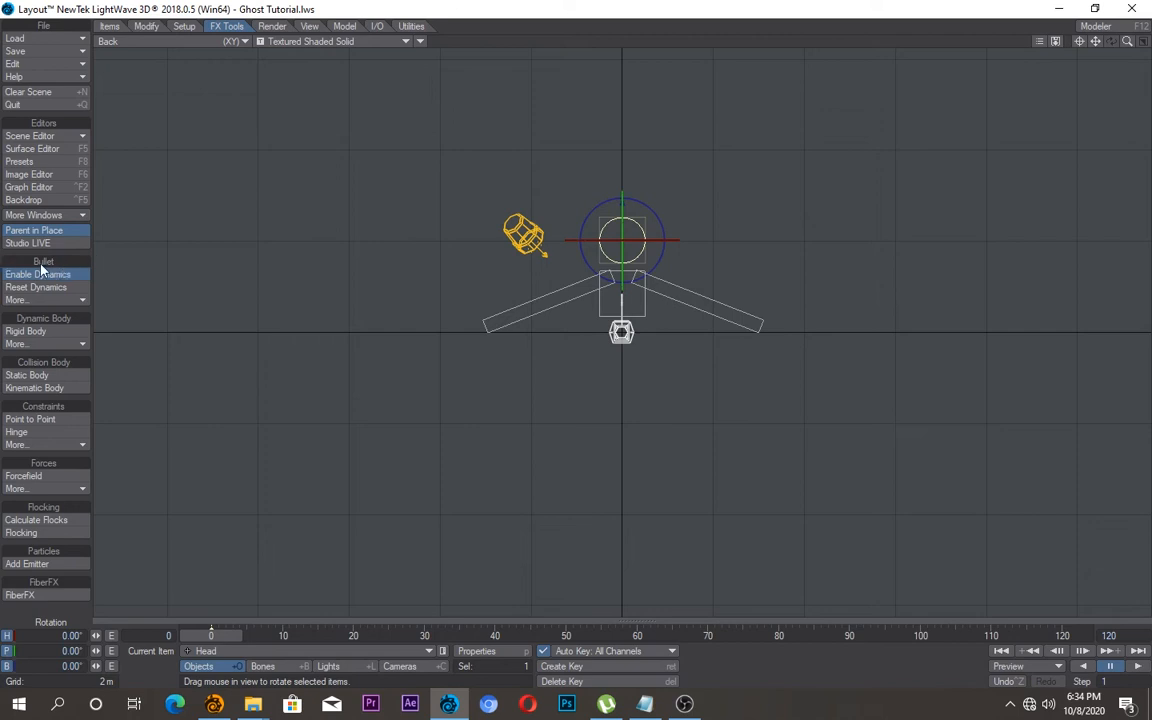
Step: Run the cloth dynamics from the Bullet More options, overwriting the existing file
click(36, 274)
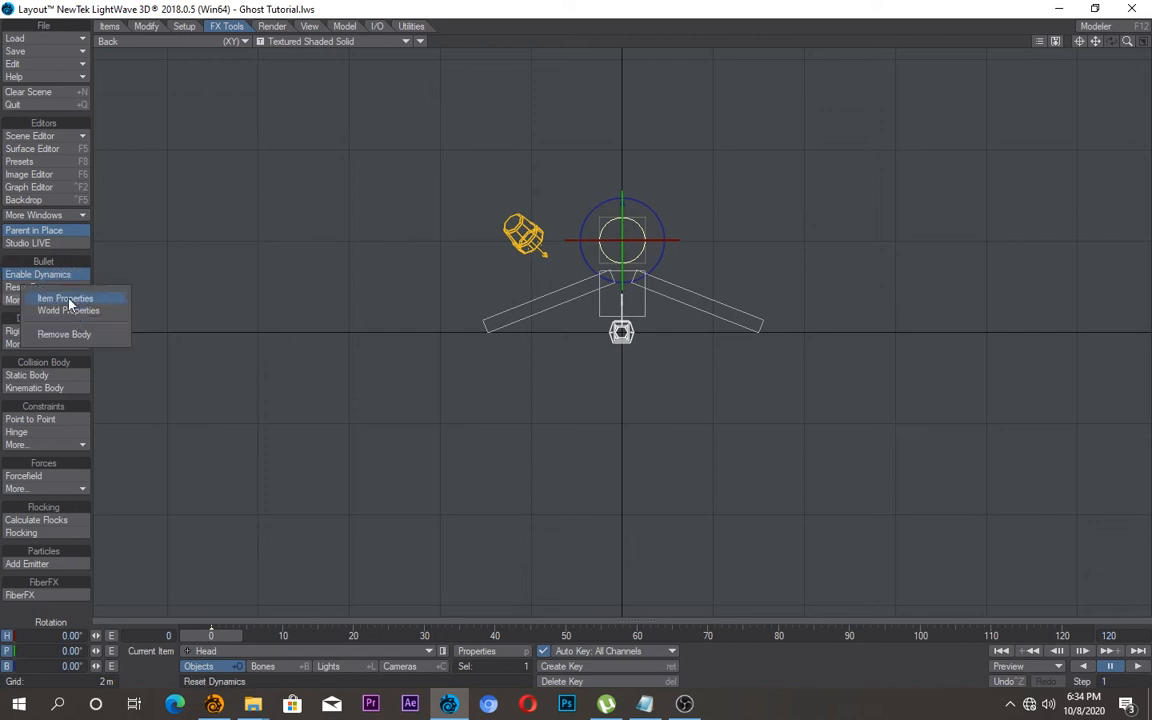
click(64, 298)
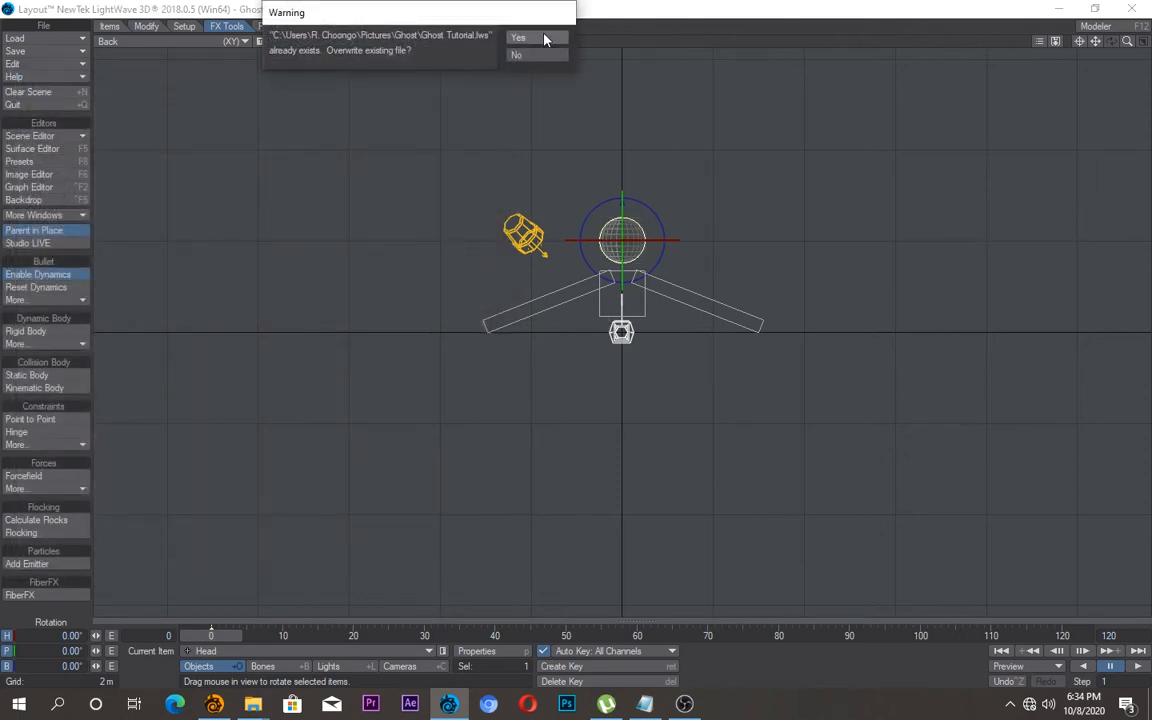
click(518, 36)
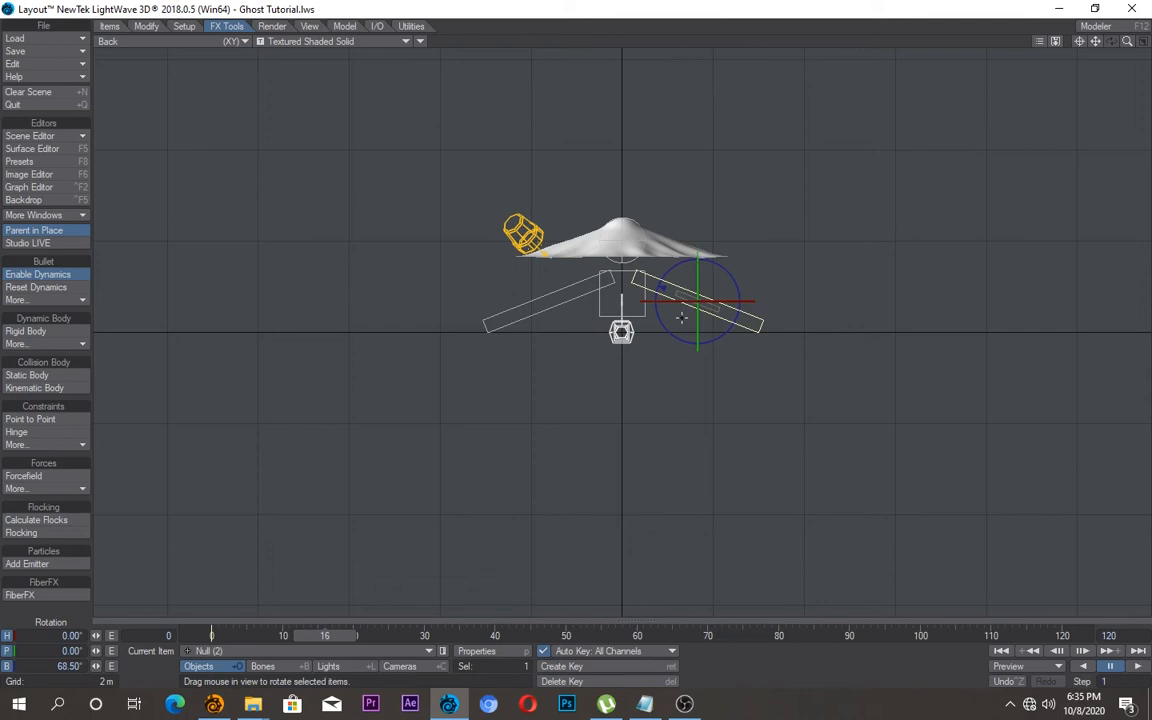
mouse_move(704, 272)
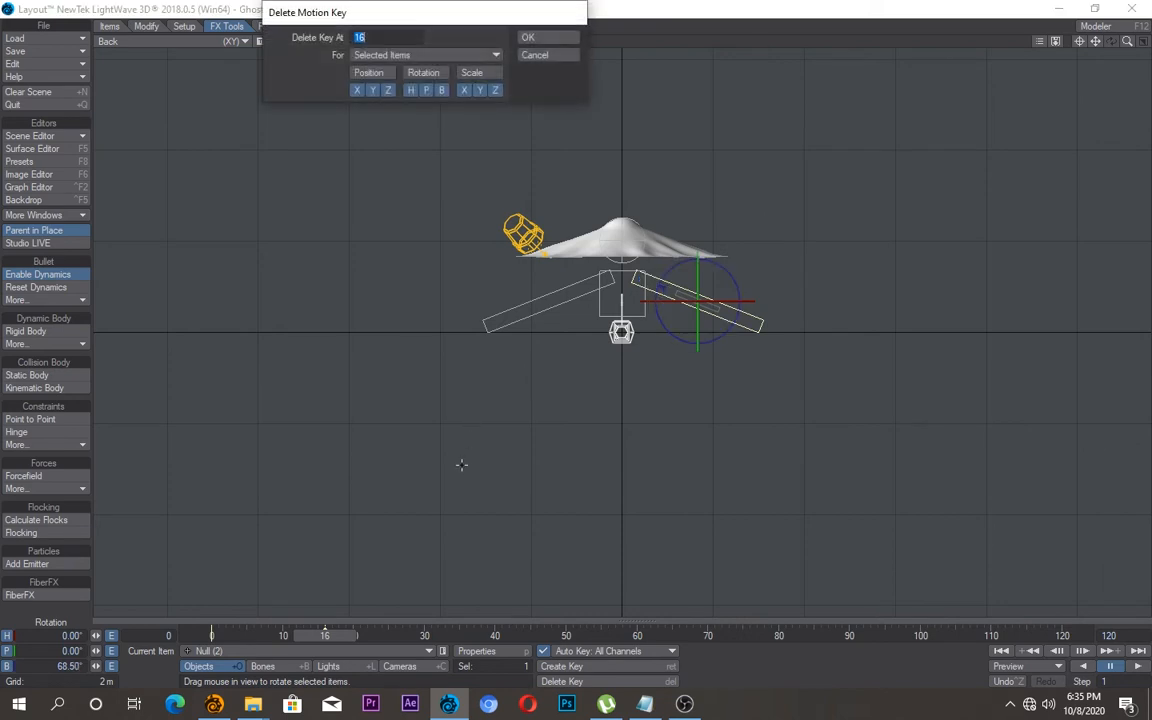
Step: Remove the motion key on Null (2) and slide the right arm bar slightly upward
click(528, 36)
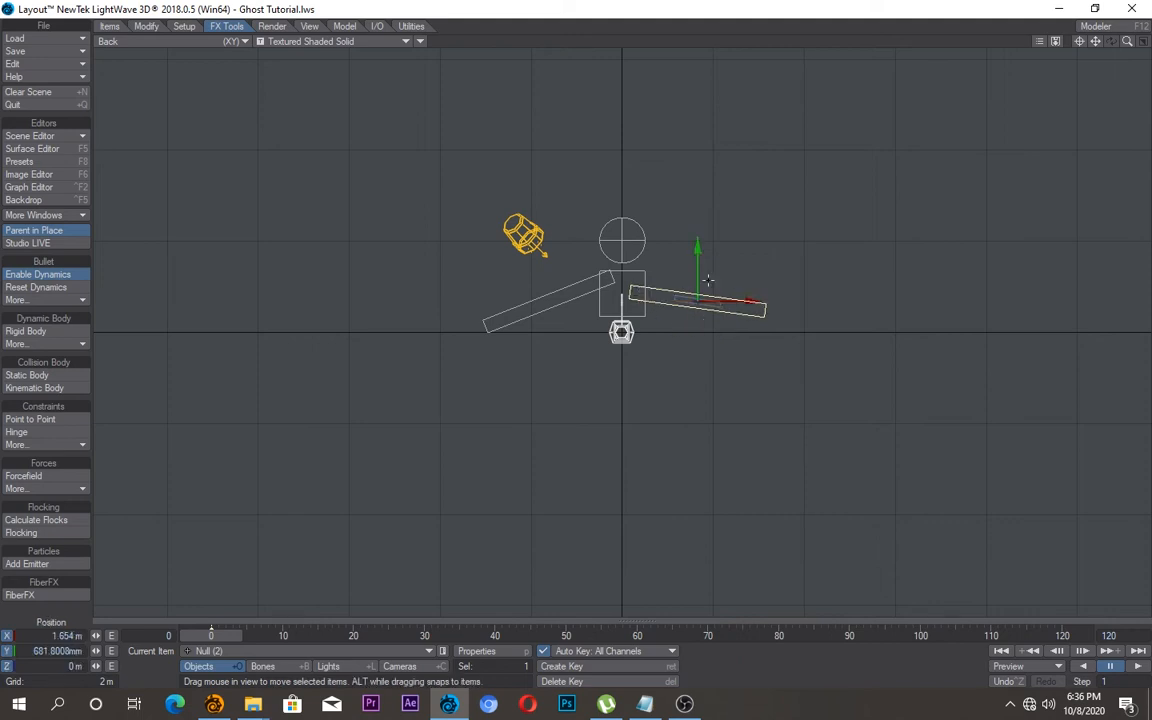
drag(696, 280, 696, 224)
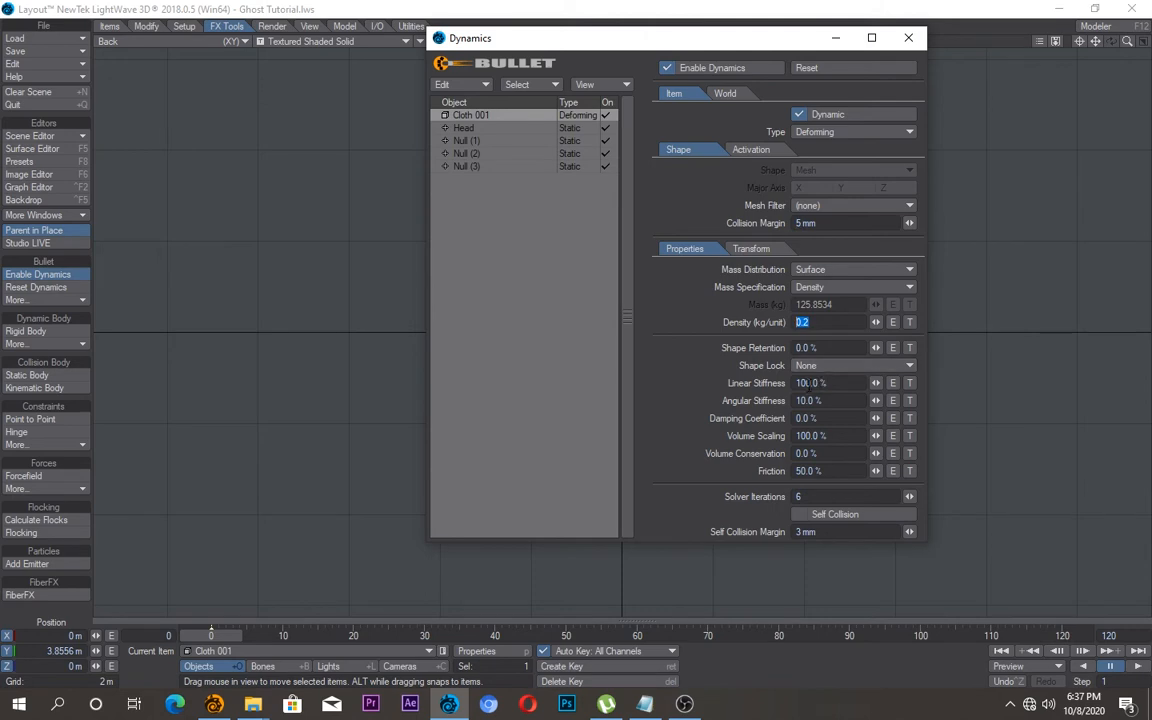
Step: Give Cloth 001 density 0.2, friction 80% and enable self collision with a 10 mm margin
click(810, 382)
text(50)
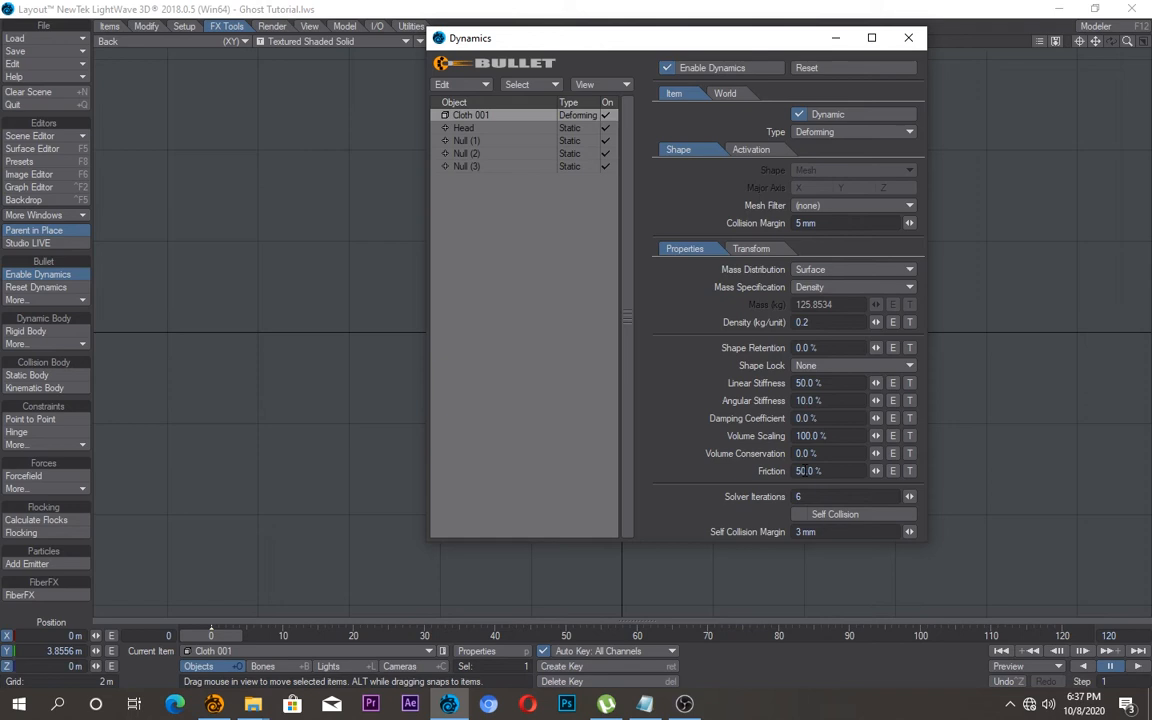
click(810, 472)
text(80)
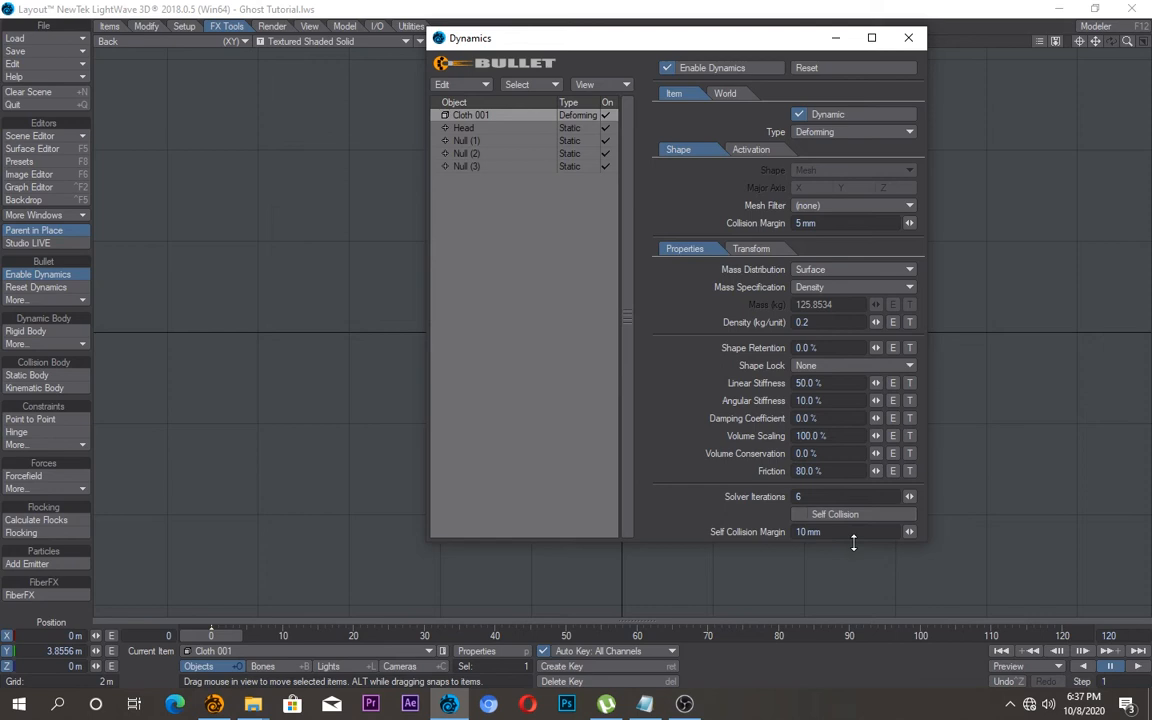
click(800, 512)
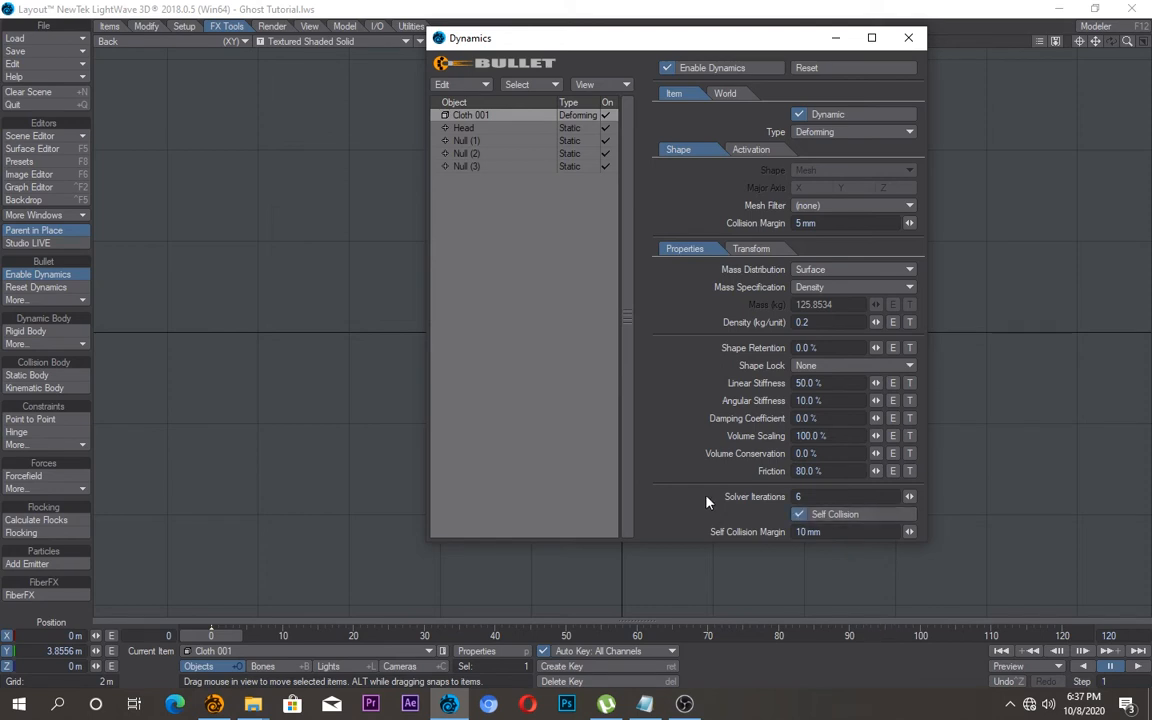
Step: Check the cloth entry in the dynamics list and close the Dynamics window
click(464, 128)
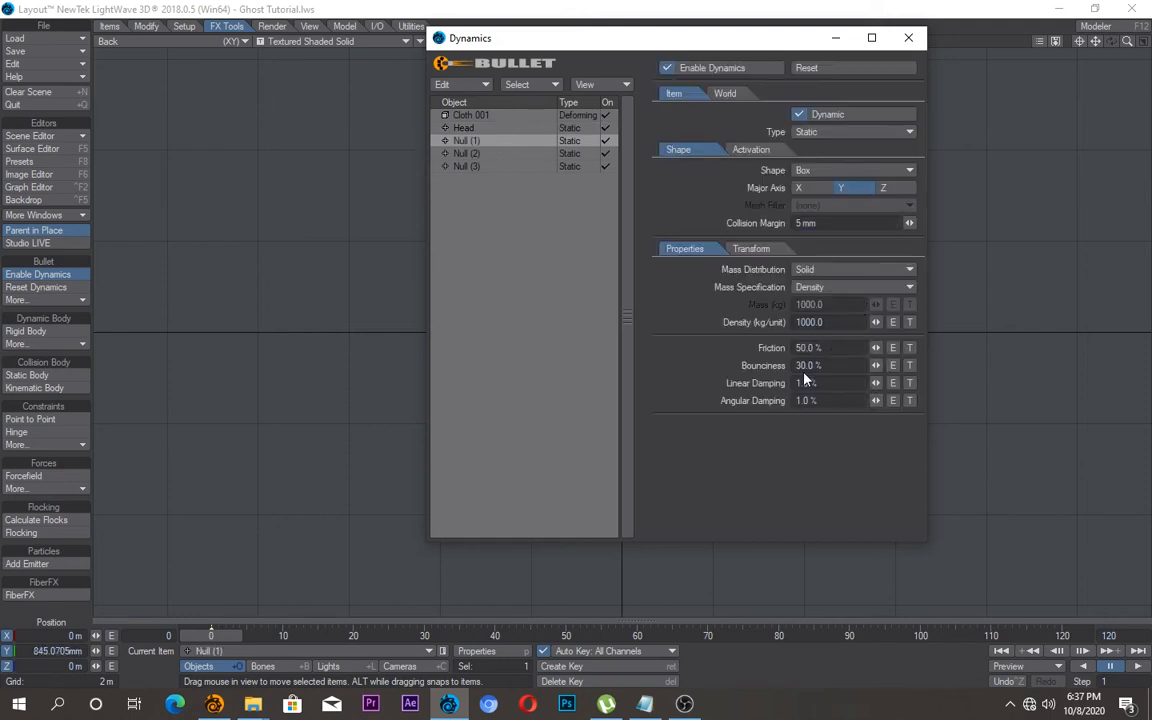
click(466, 152)
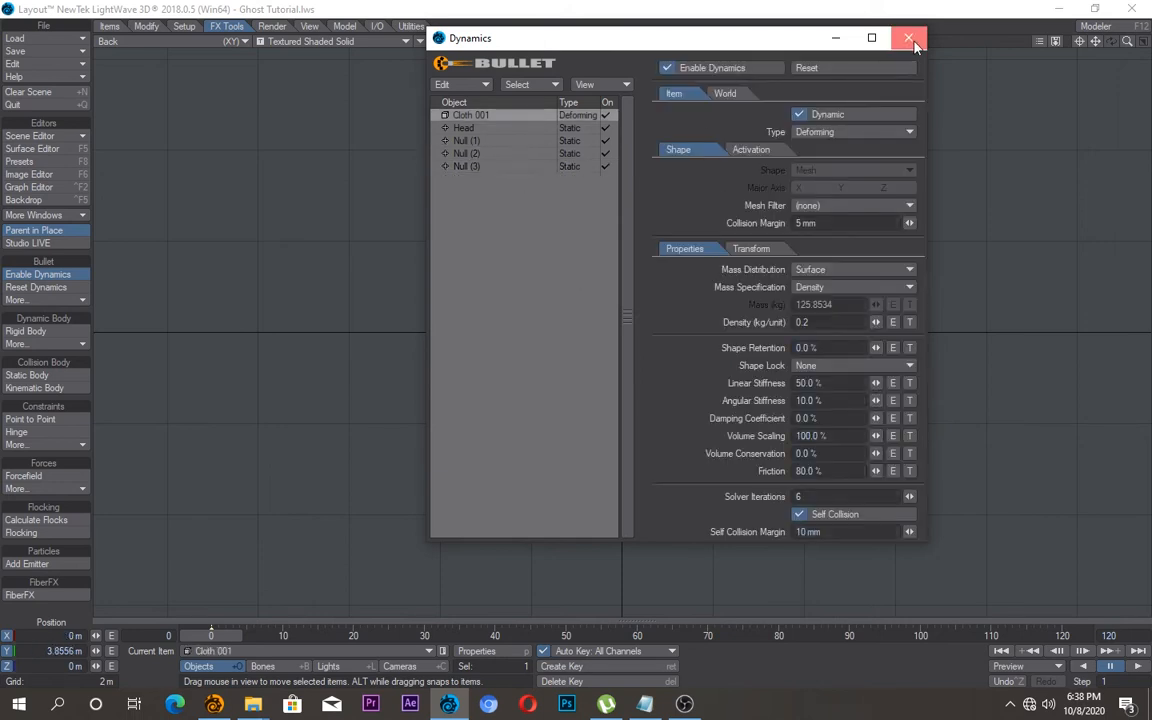
click(908, 38)
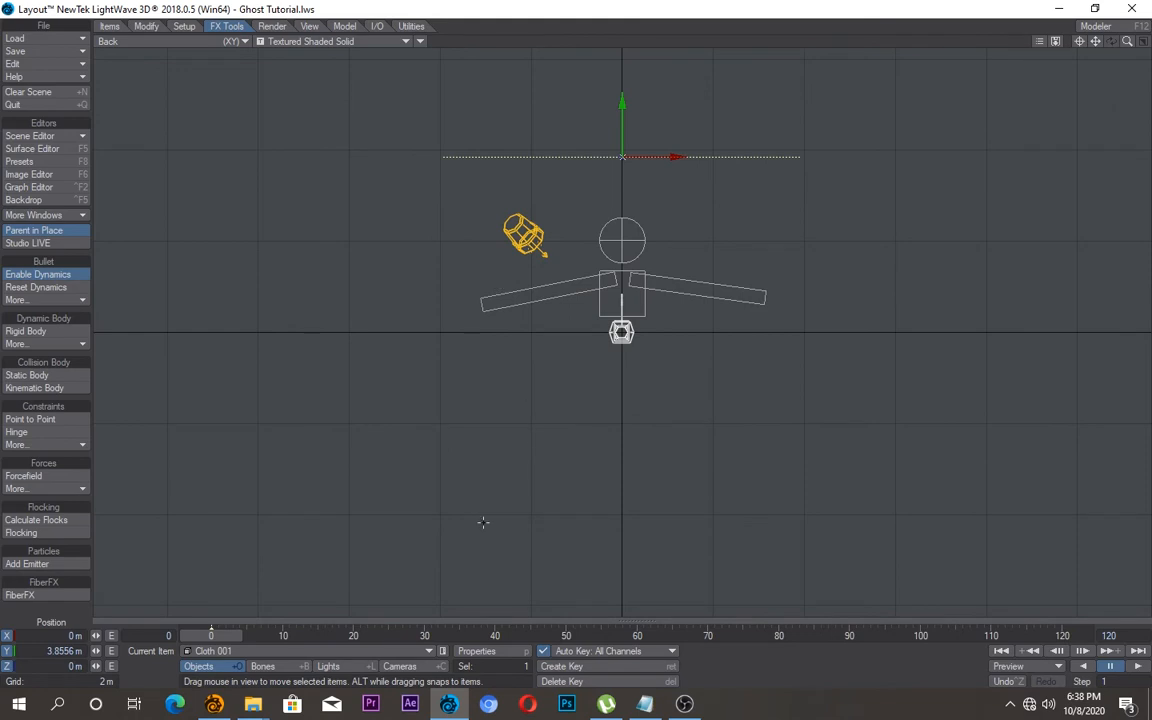
mouse_move(704, 44)
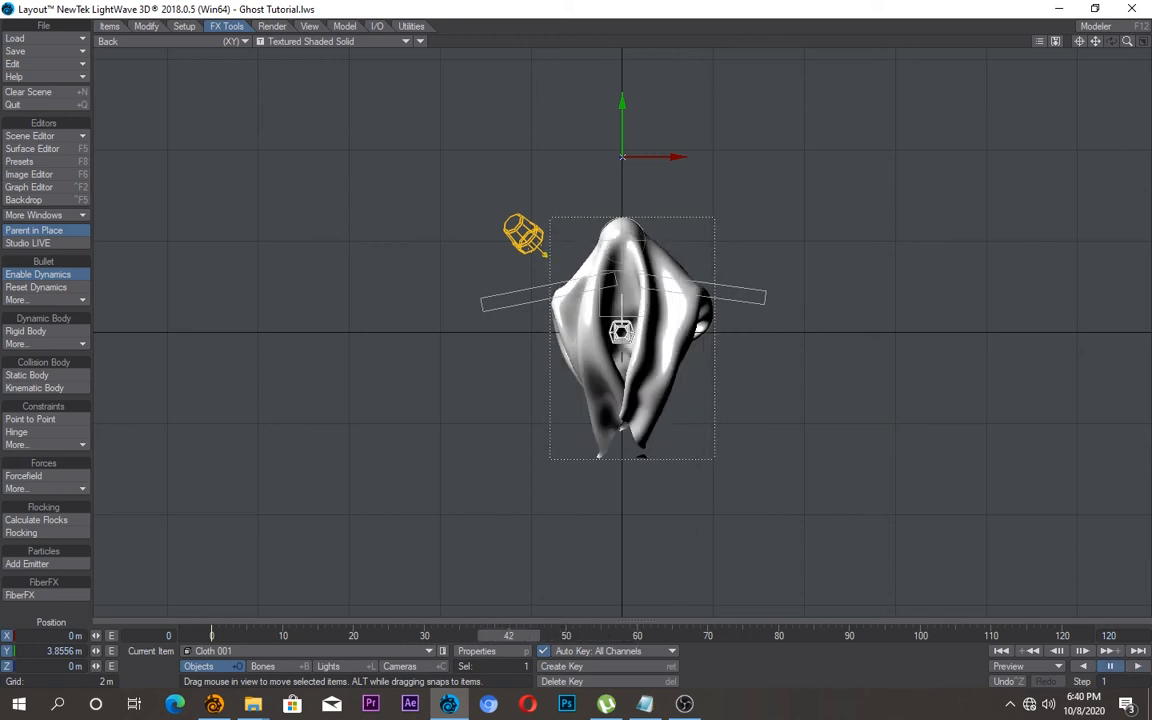
Step: Scrub the timeline so the cloth drops and drapes over the head and arm bars
drag(508, 636, 368, 636)
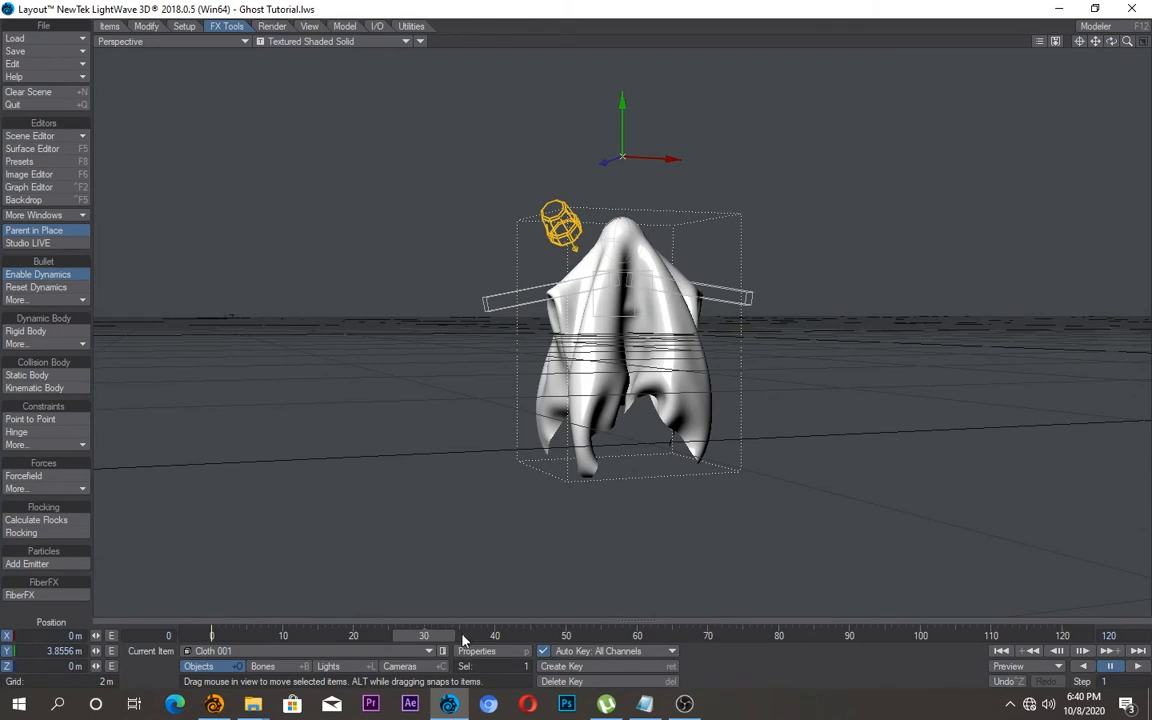
drag(424, 636, 456, 636)
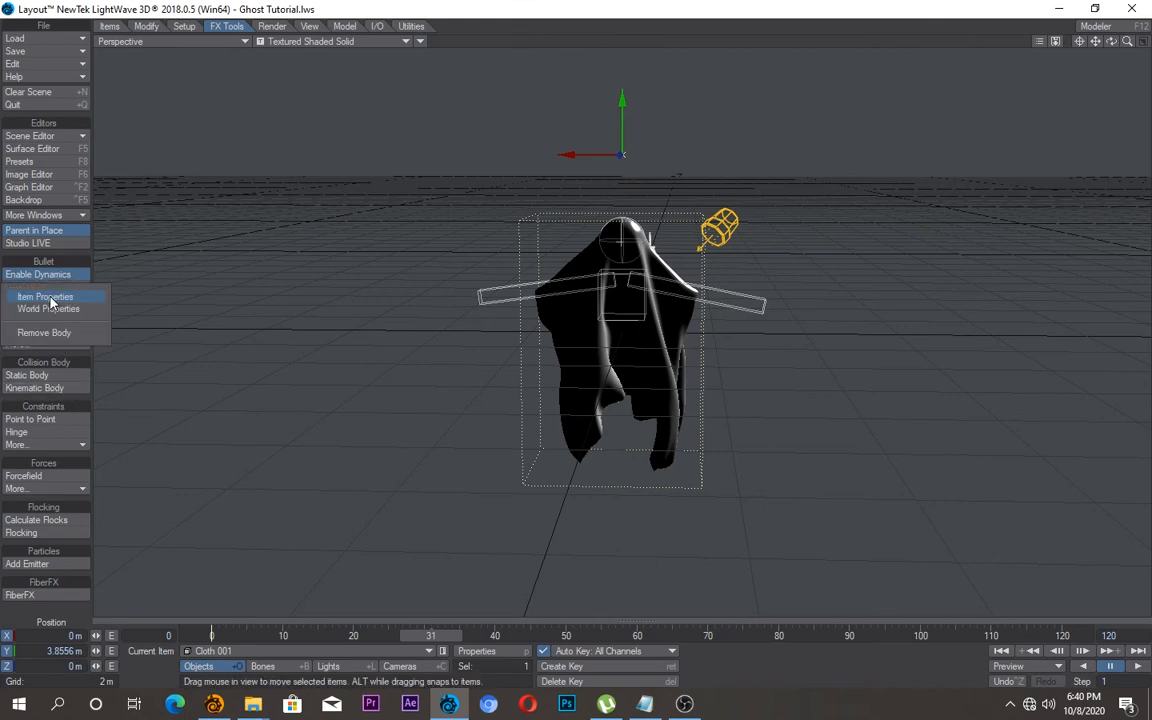
Step: Reopen Bullet Item Properties, move the Dynamics panel aside and inspect Cloth 001's settings
click(44, 296)
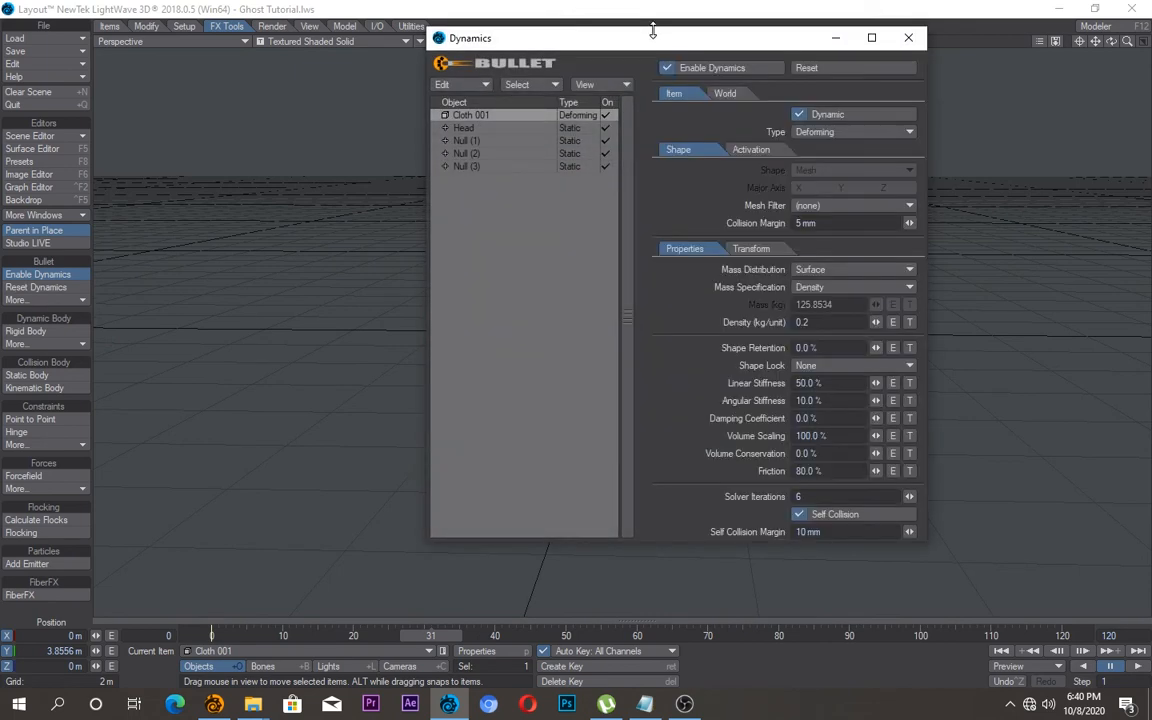
drag(652, 38, 292, 60)
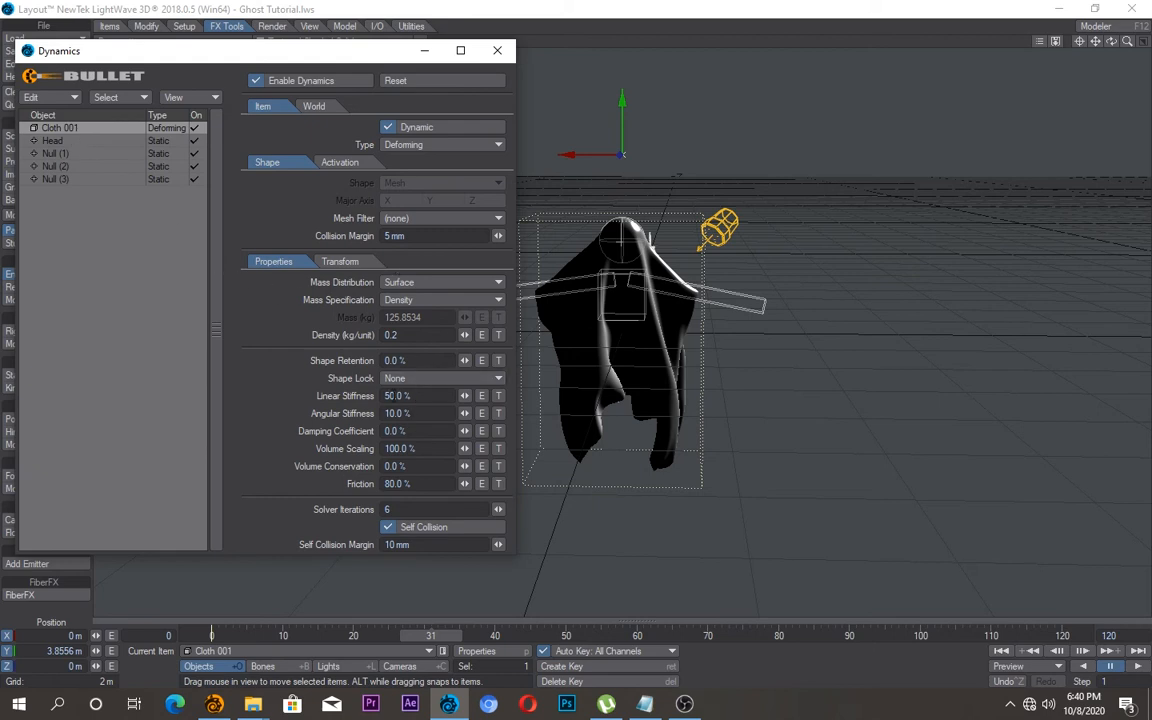
click(396, 396)
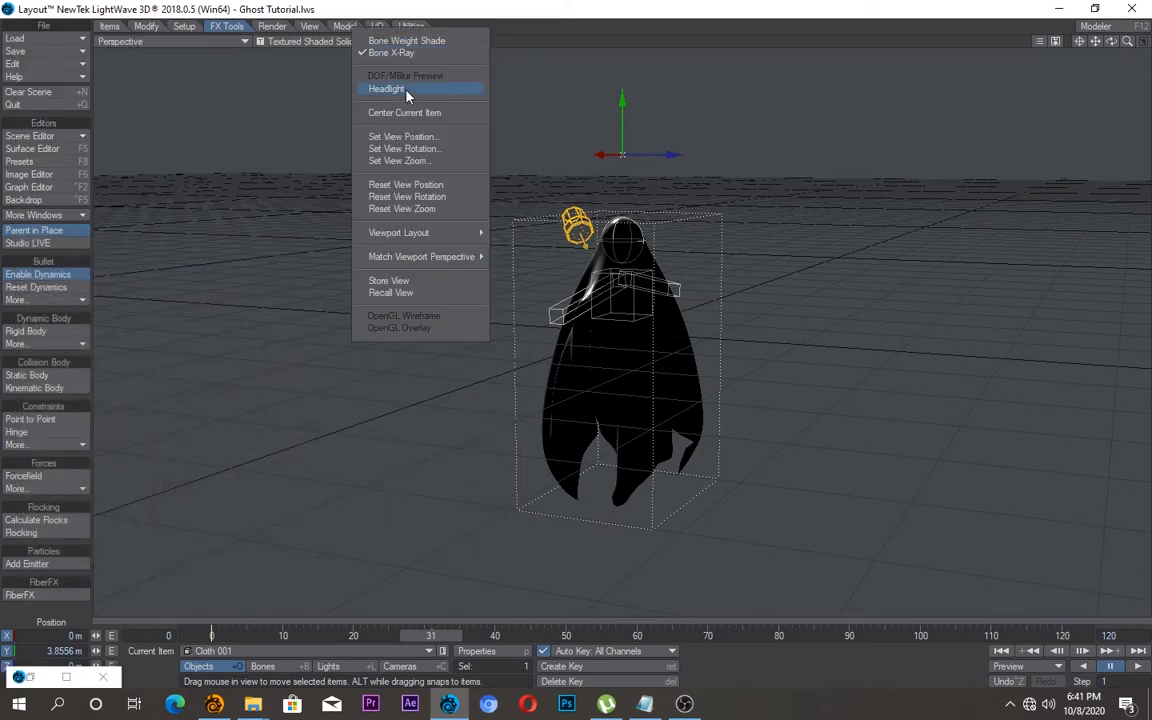
Step: Toggle Headlight in the View menu so the scene is lit from the viewing direction
click(386, 88)
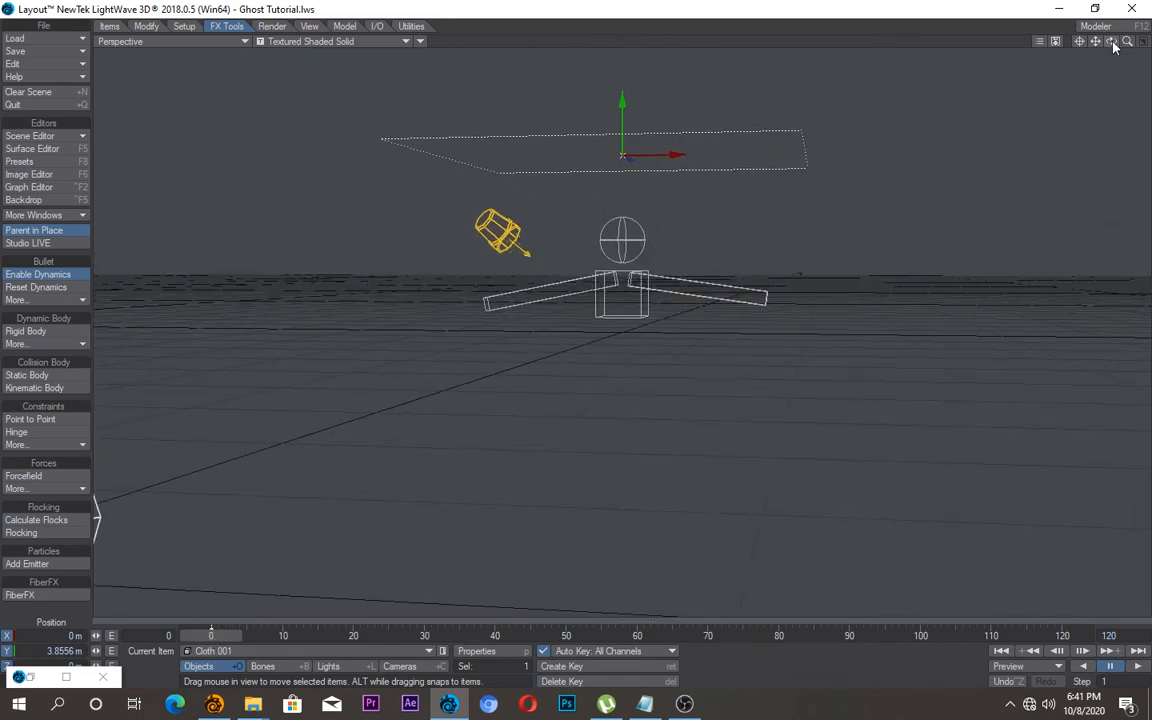
Step: Select an arm-bar null and stretch it to about 2.77 along X
click(700, 290)
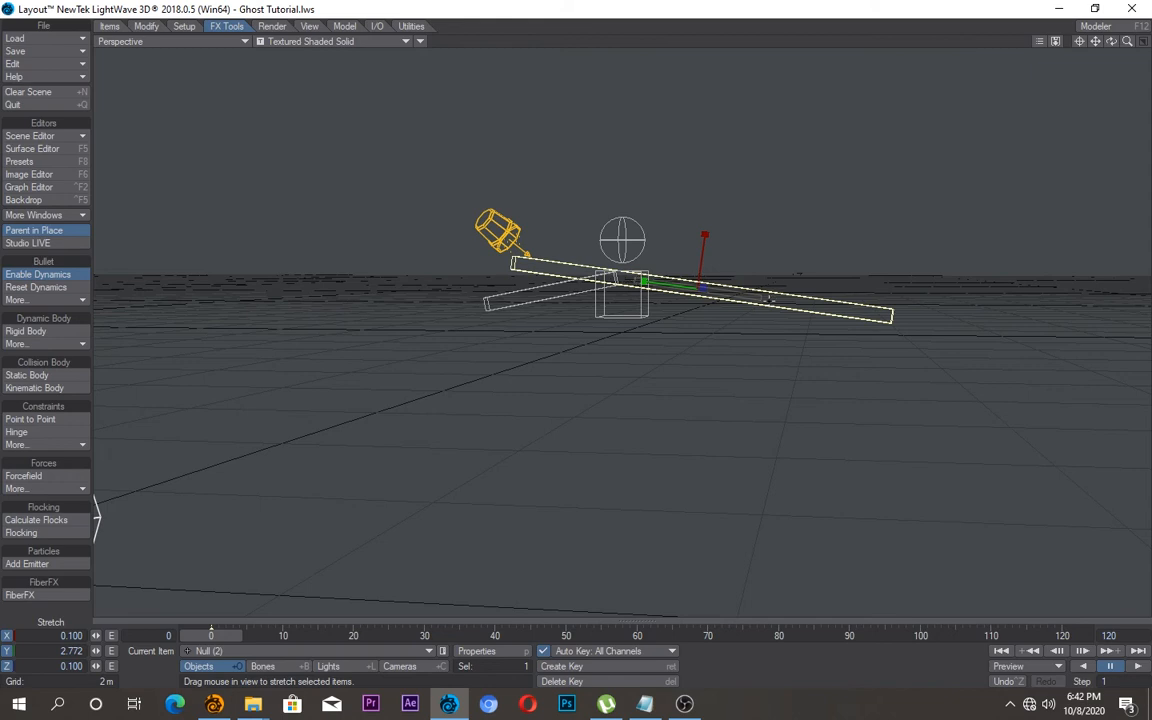
mouse_move(744, 300)
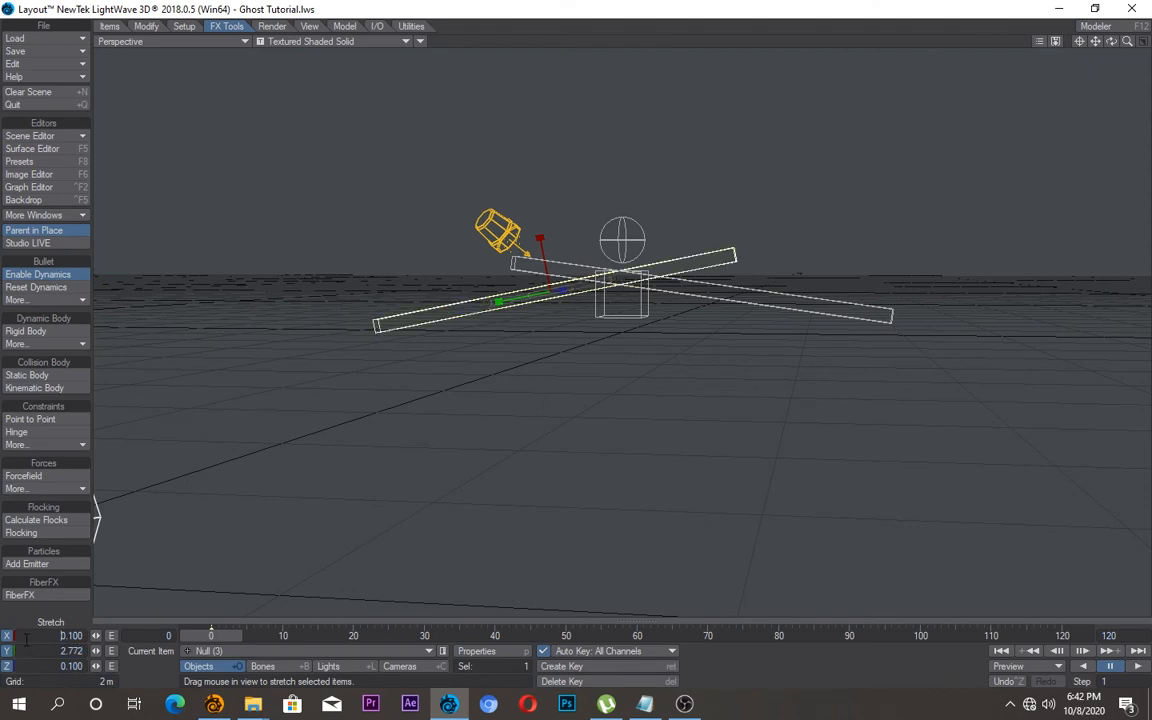
mouse_move(448, 664)
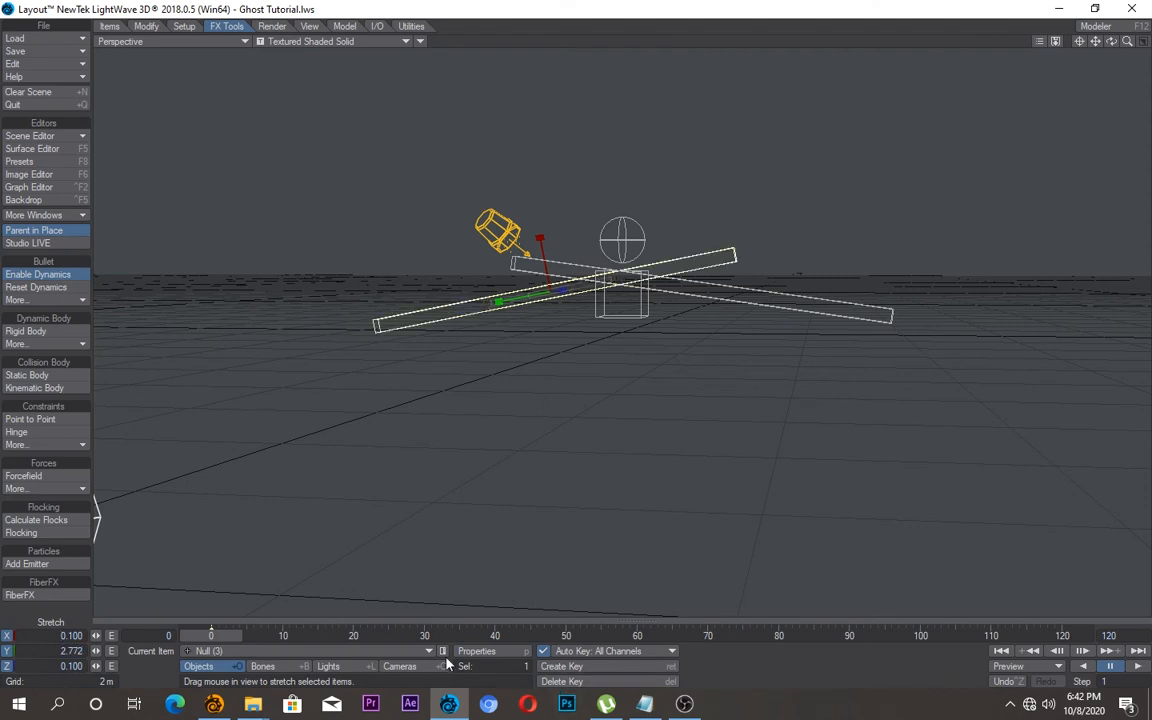
mouse_move(88, 516)
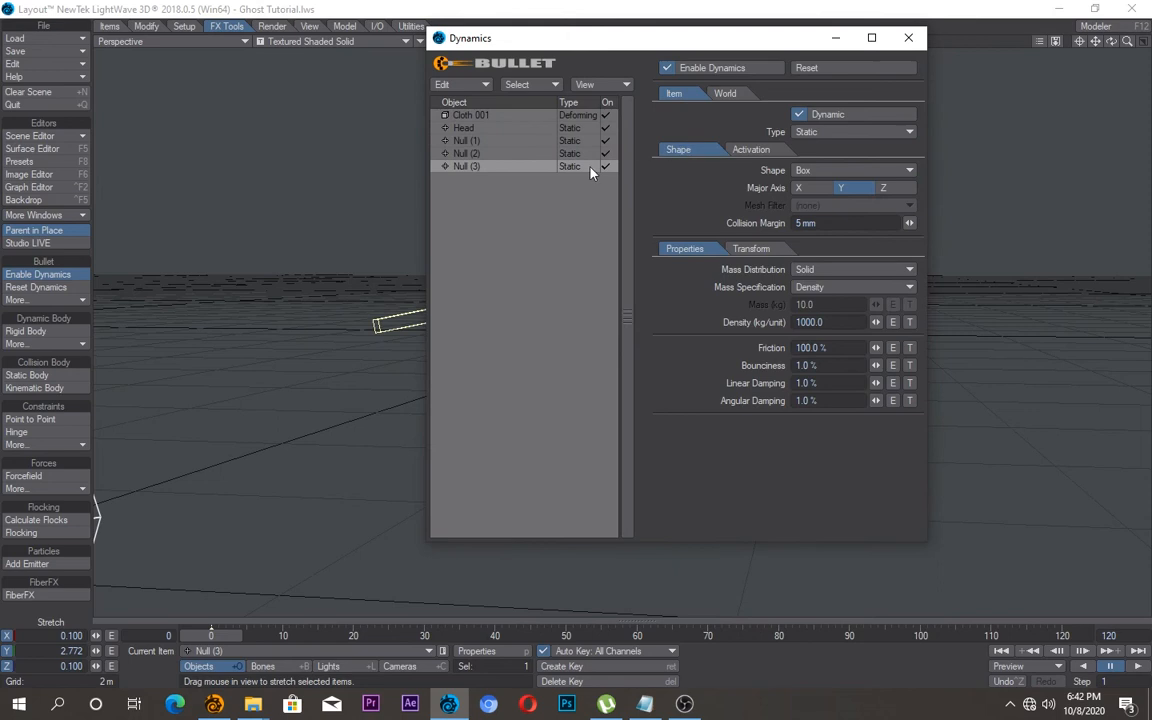
Step: Select Cloth 001 in the Dynamics list and close the panel
click(472, 114)
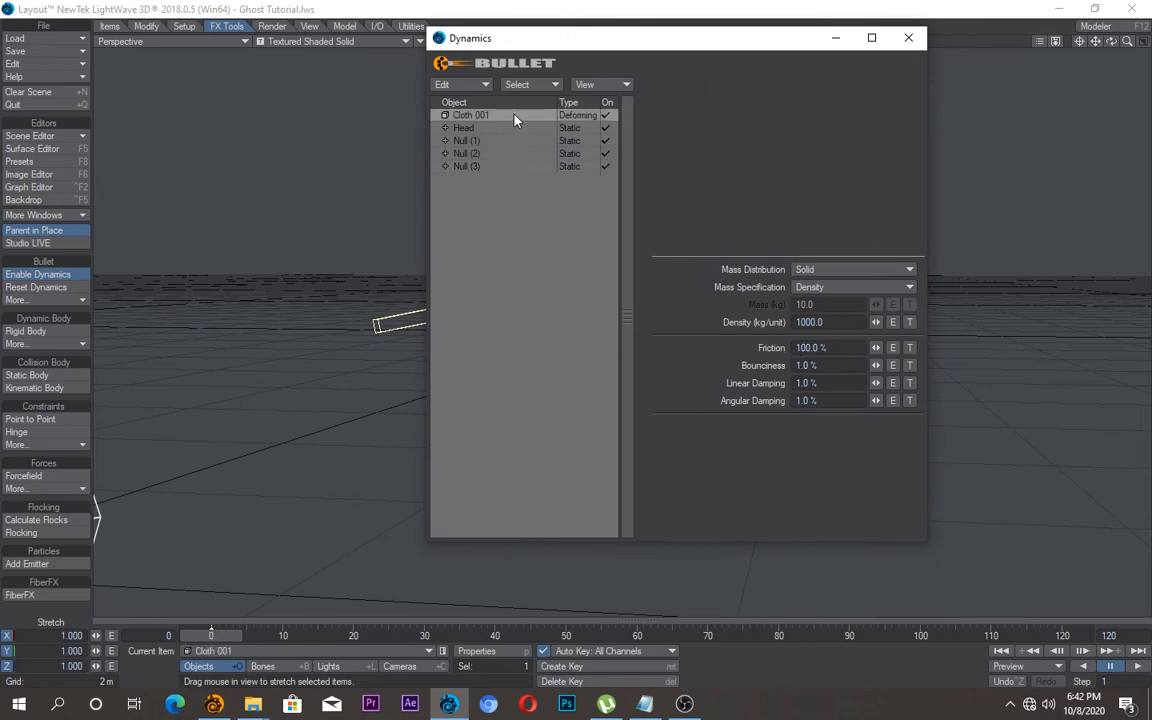
click(470, 114)
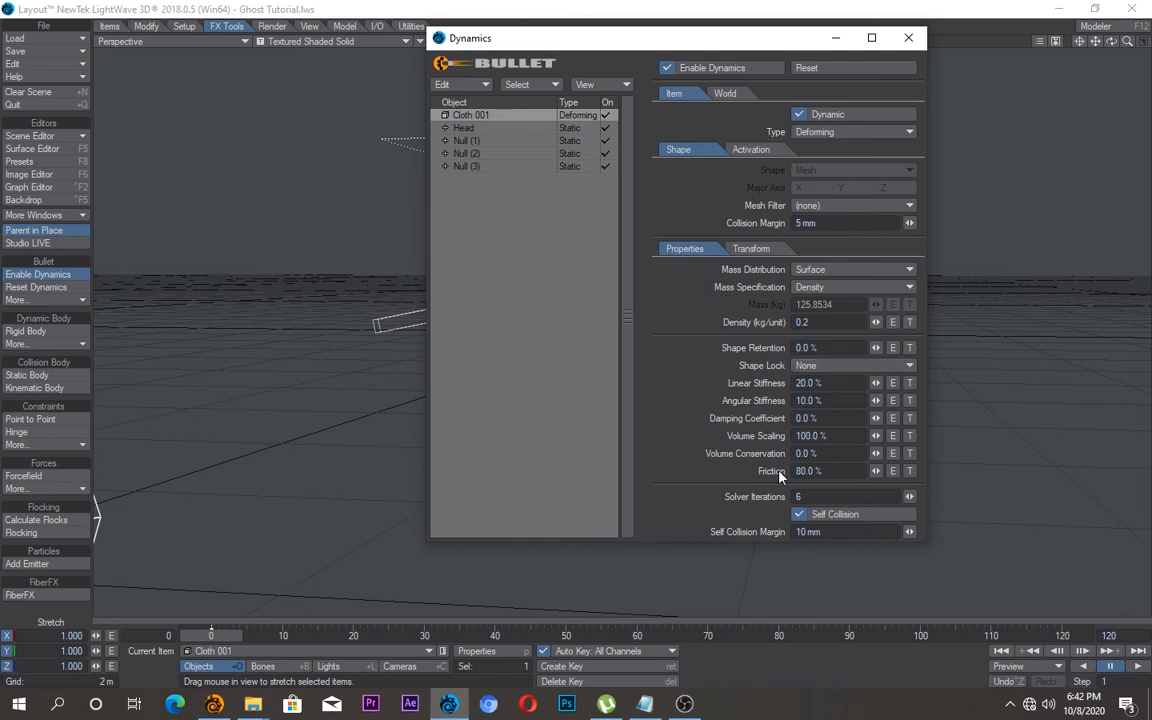
mouse_move(920, 48)
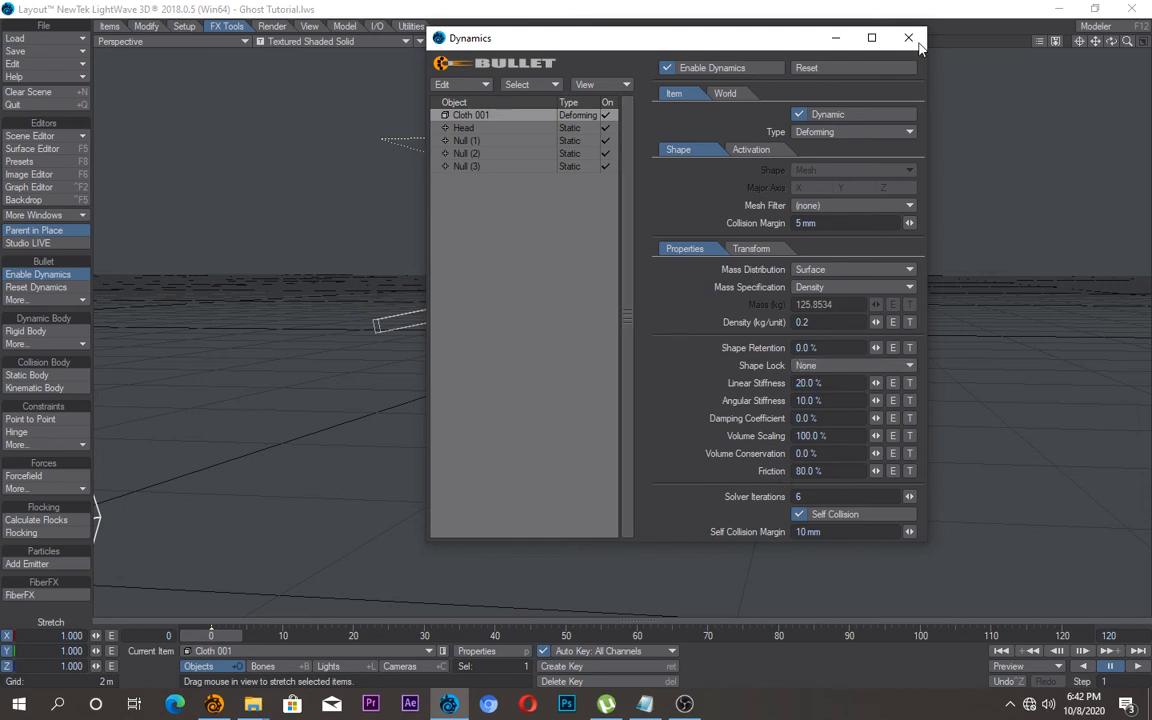
click(908, 36)
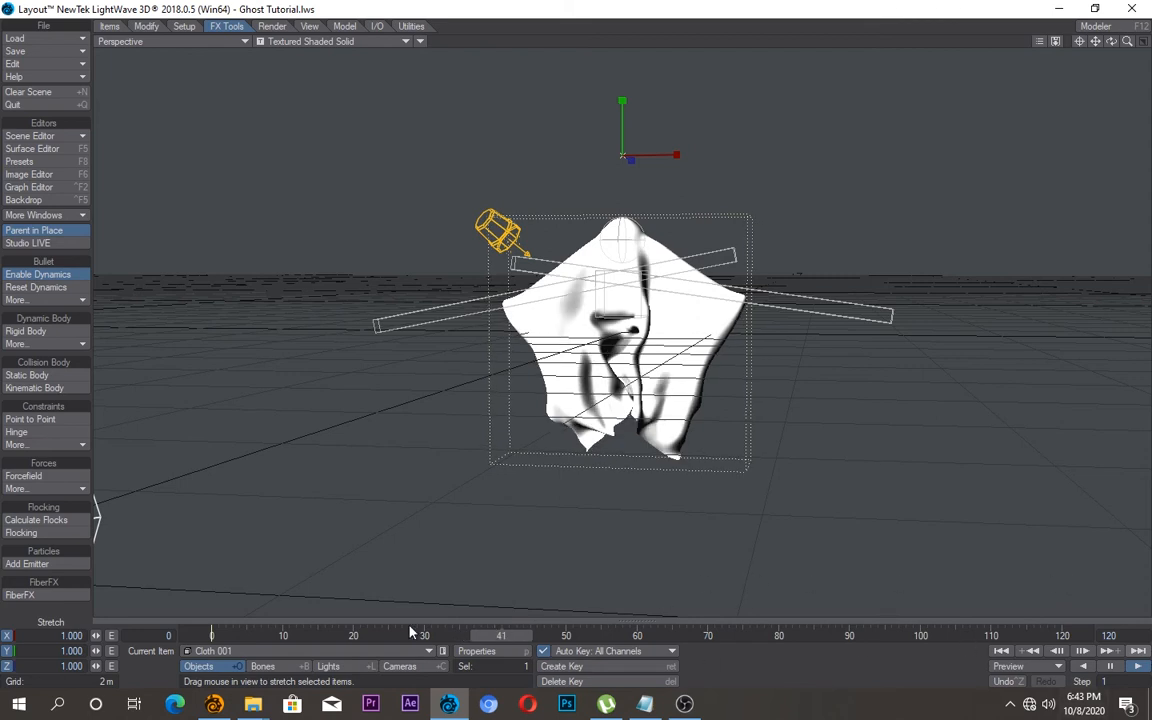
Step: Advance the re-simulated cloth to frame 32 where it drapes over the longer arms
drag(500, 636, 400, 636)
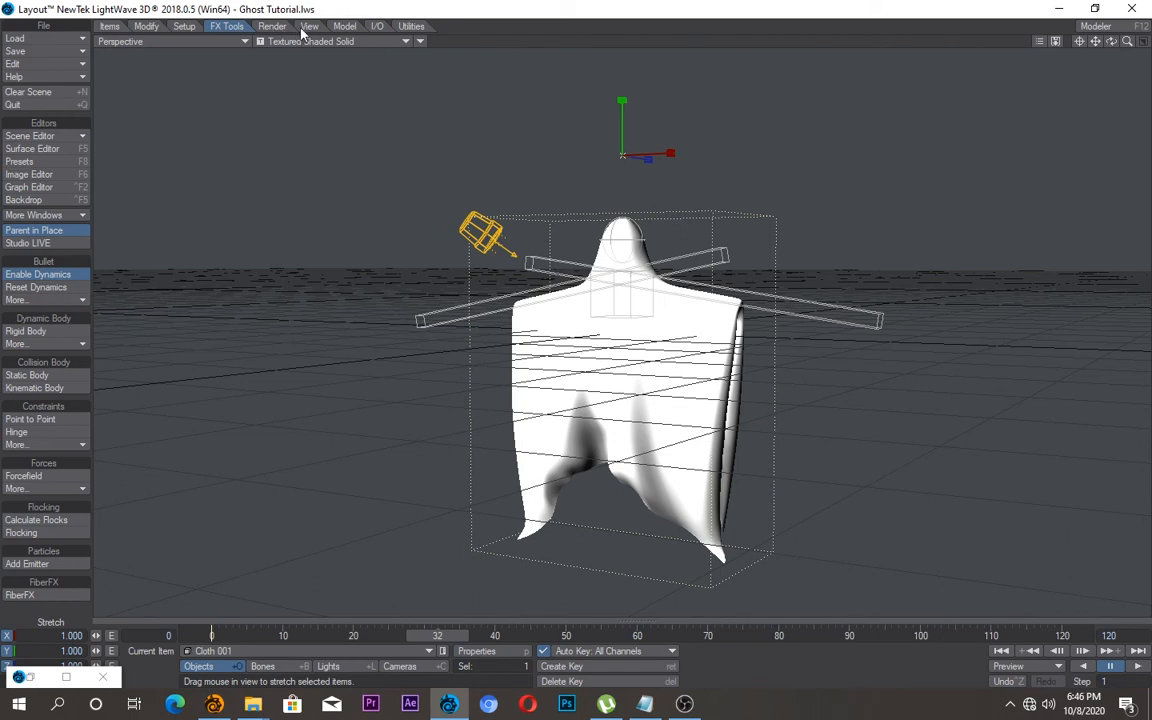
click(44, 24)
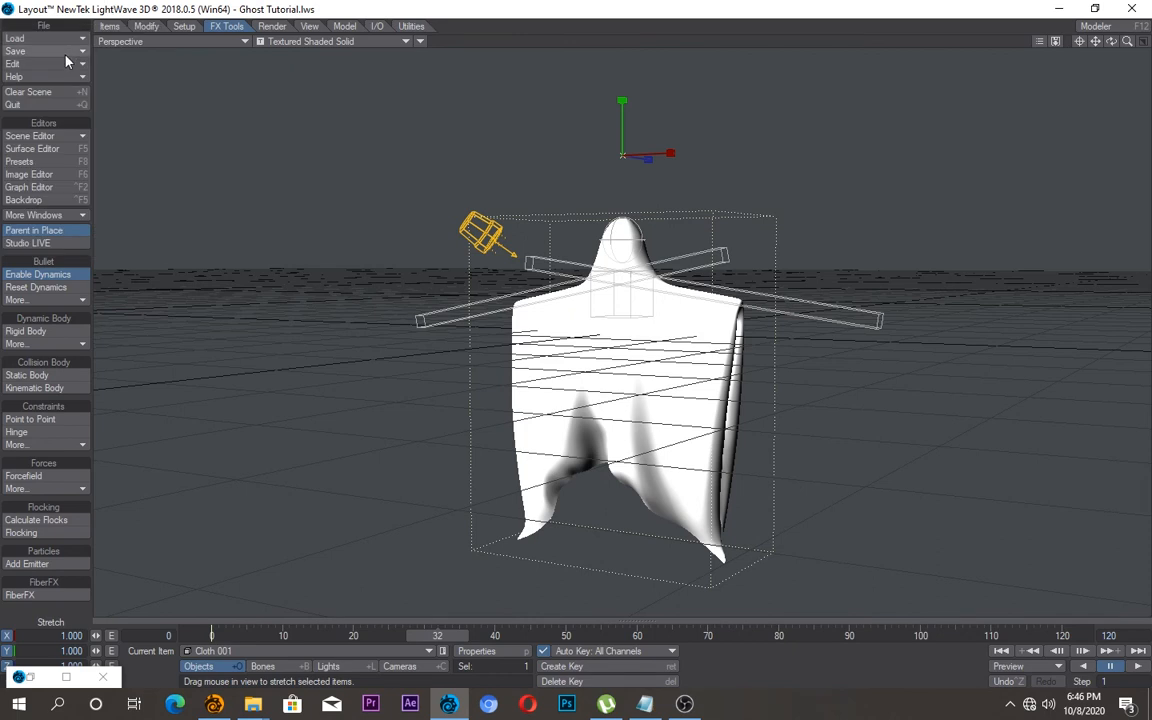
Step: Save the draped cloth shape as an endomorph named 'Gost MOde'
click(16, 50)
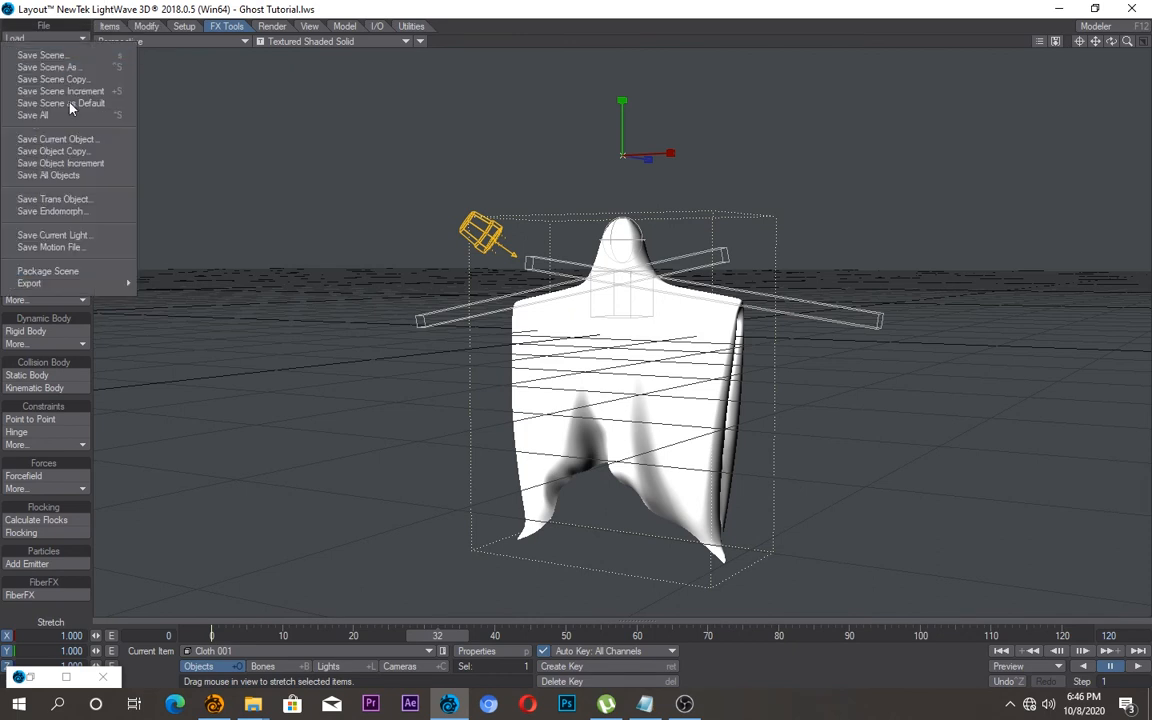
click(52, 212)
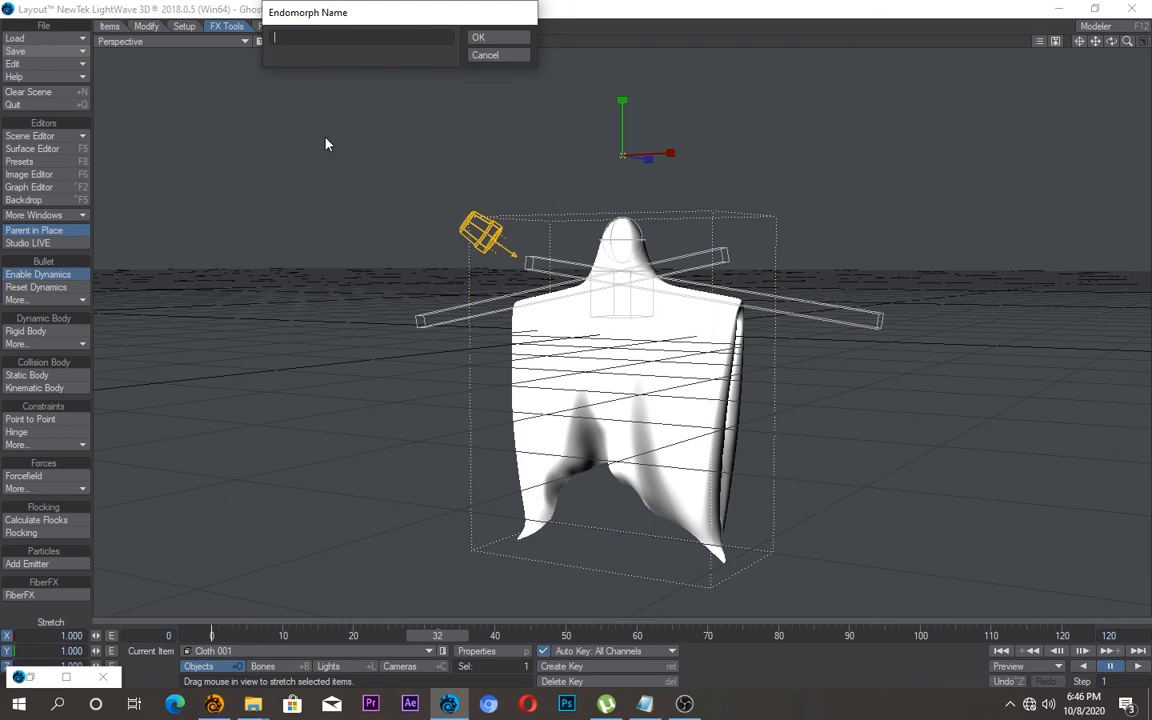
mouse_move(352, 32)
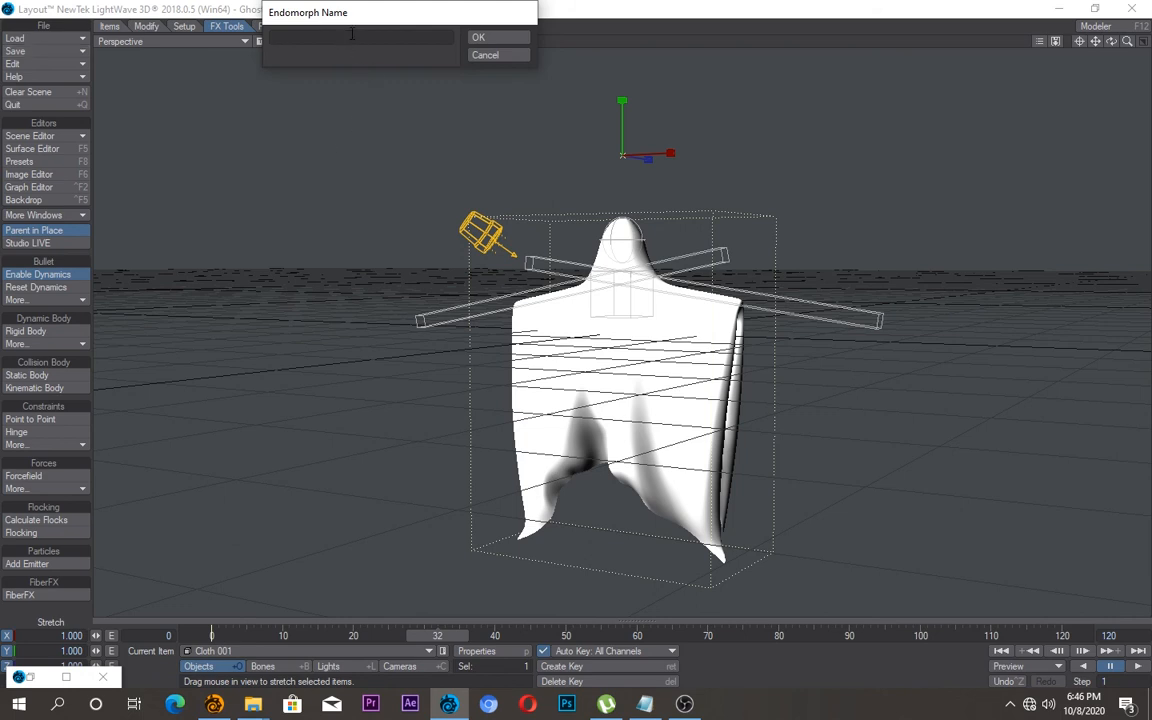
text(Go)
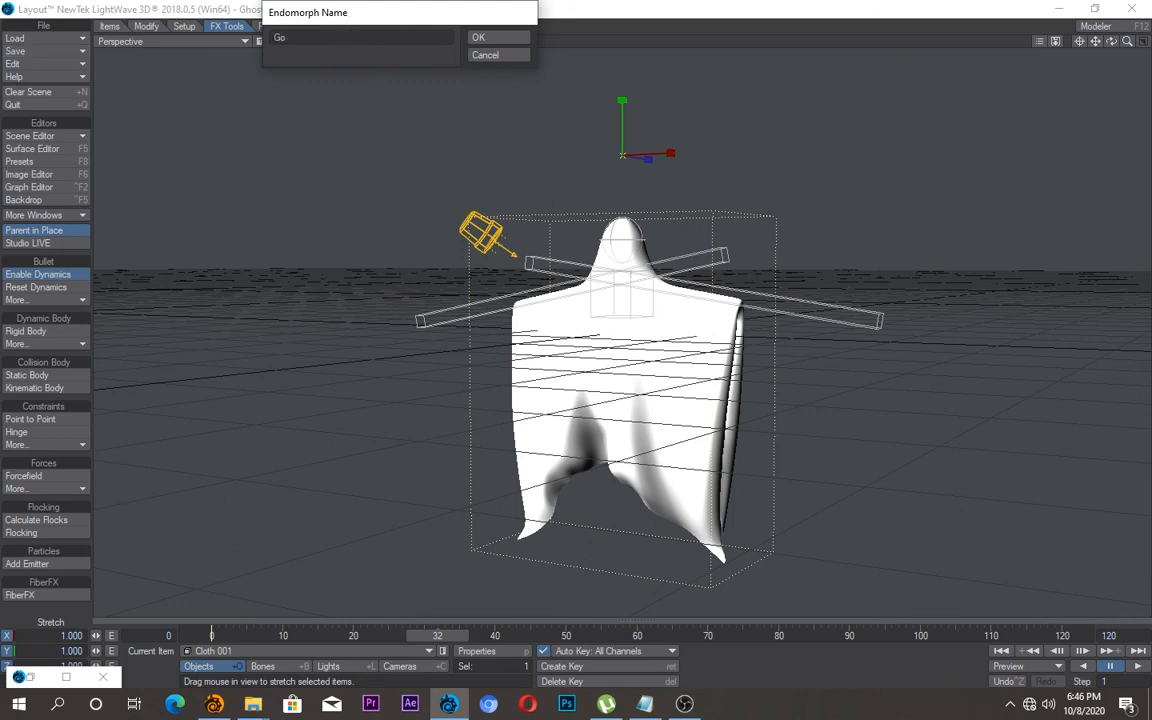
text(Gost MOd)
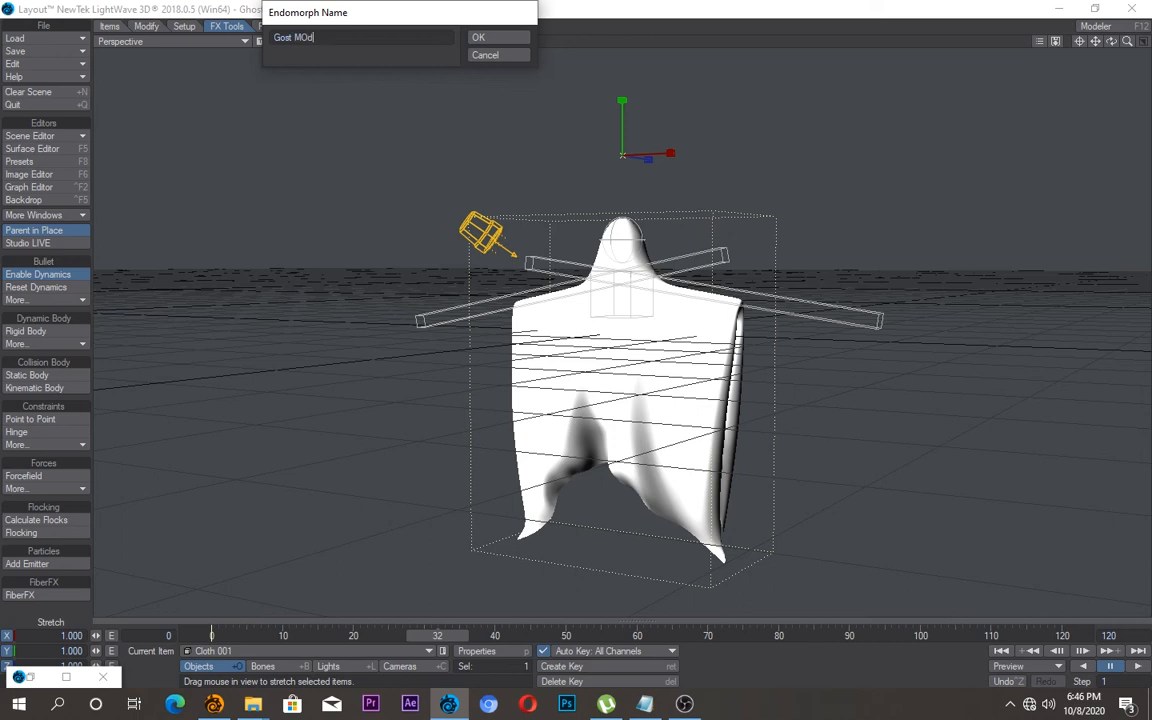
text(e)
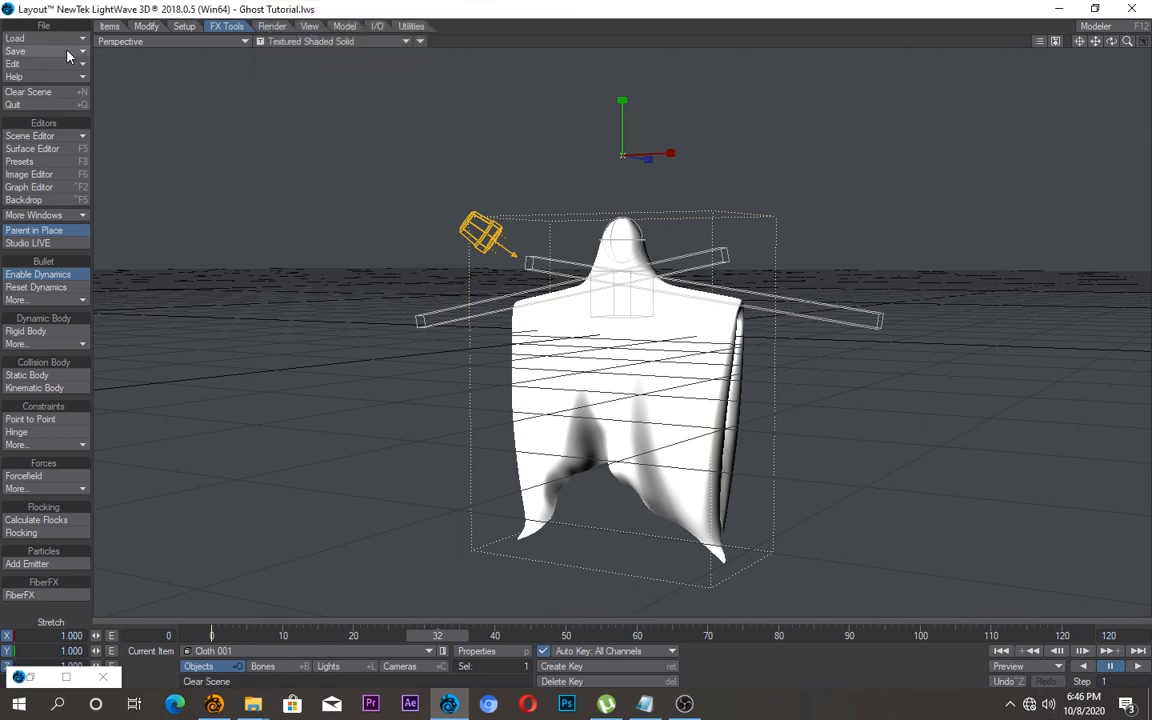
Step: Export the scene as Ghost Tutorial.fbx into the Ghost folder
click(16, 52)
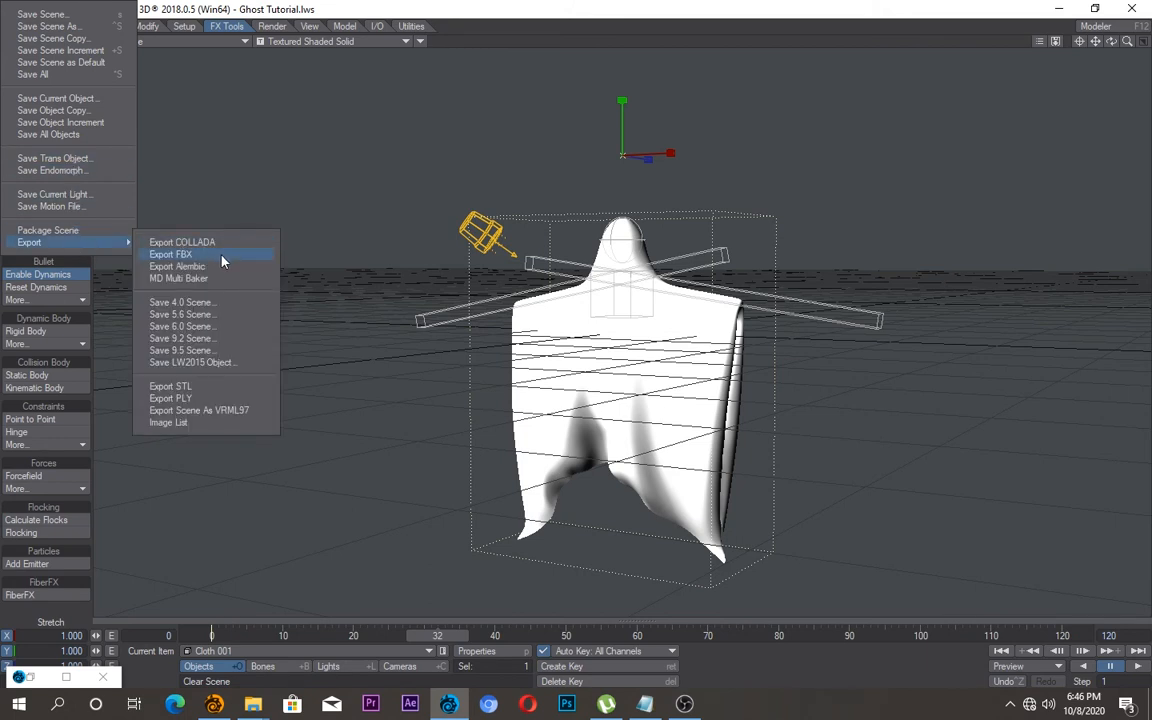
click(170, 254)
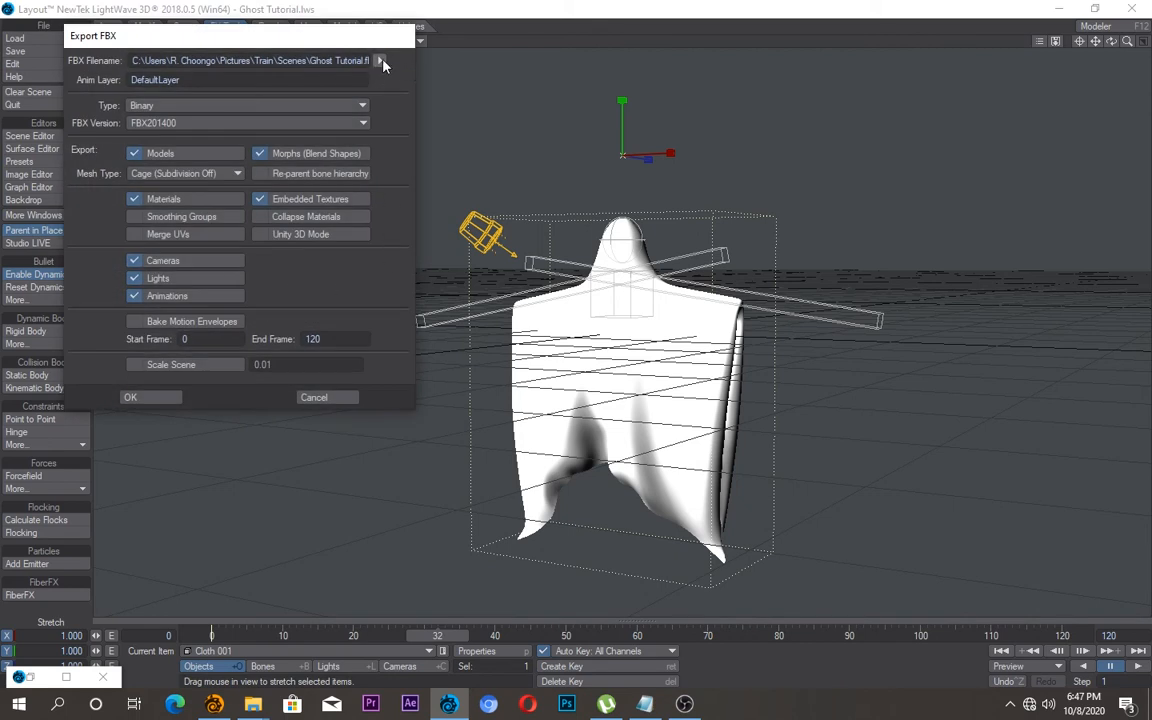
click(380, 60)
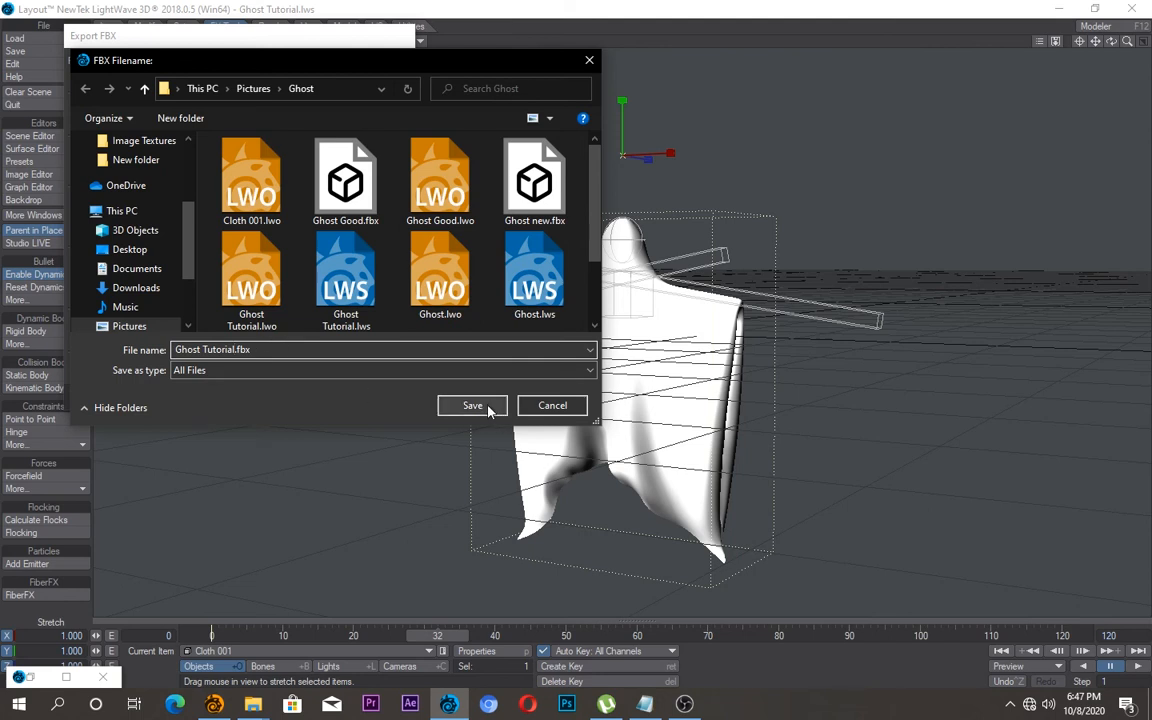
click(472, 404)
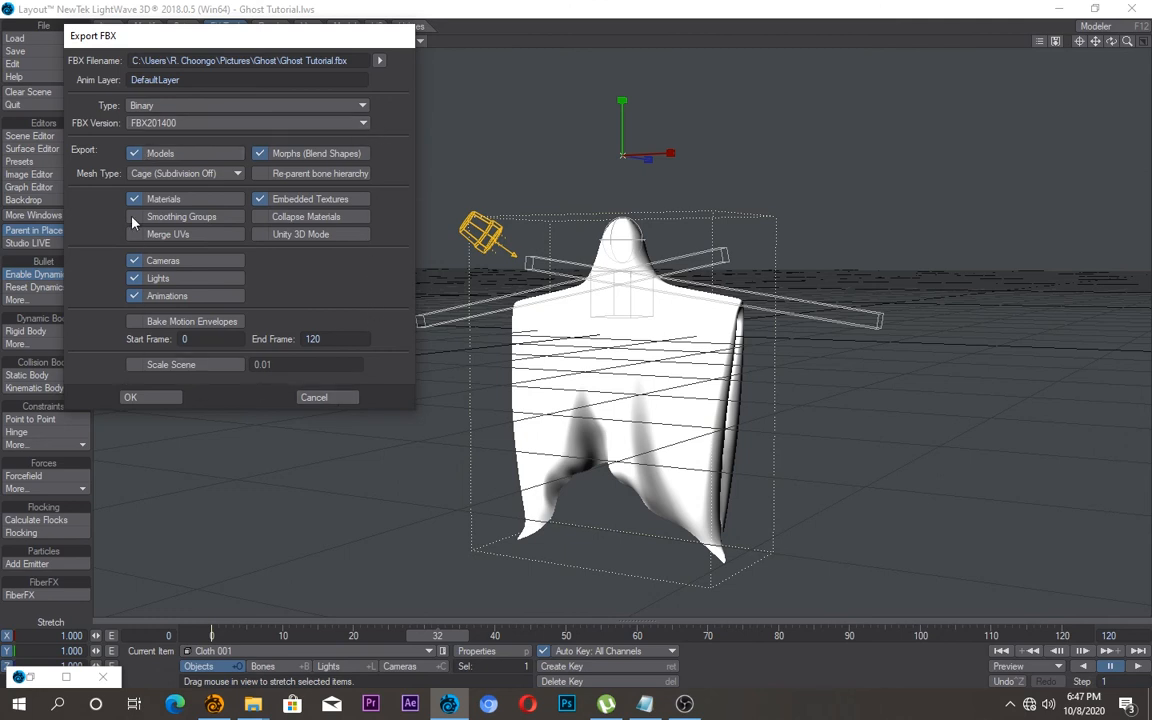
click(130, 396)
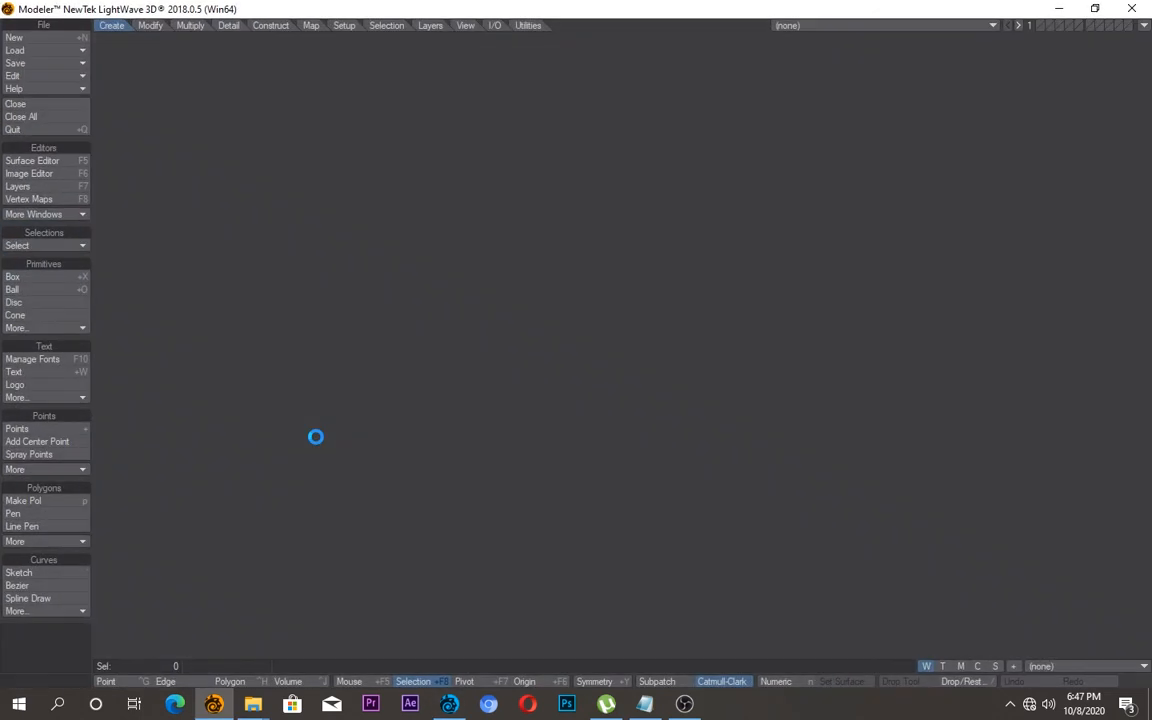
Step: Confirm the export and launch Modeler
click(14, 36)
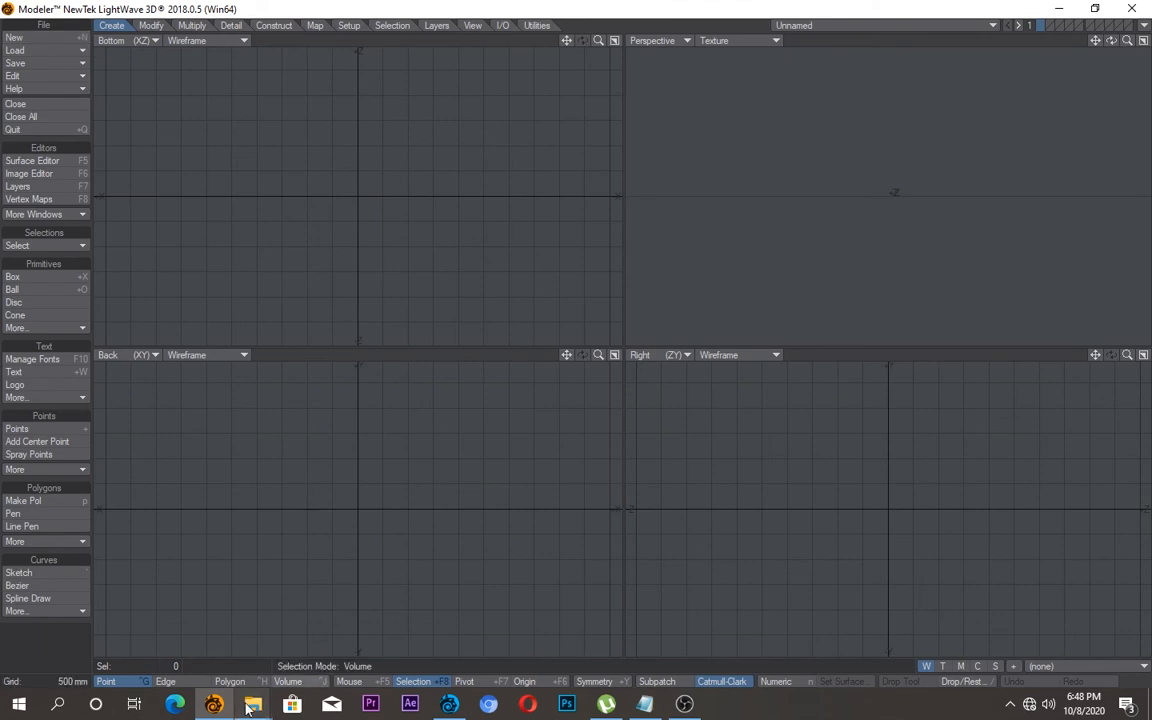
click(252, 704)
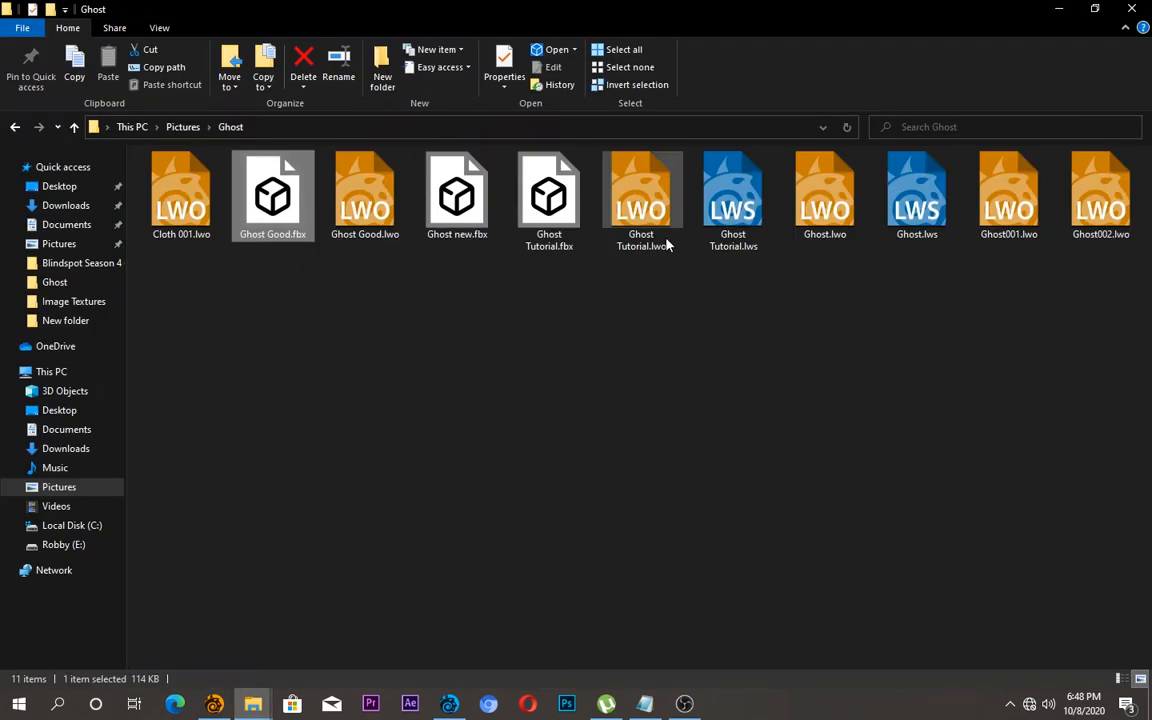
Step: Drag Ghost Tutorial.fbx from the Ghost folder into Modeler to bring up FBX import options
click(548, 196)
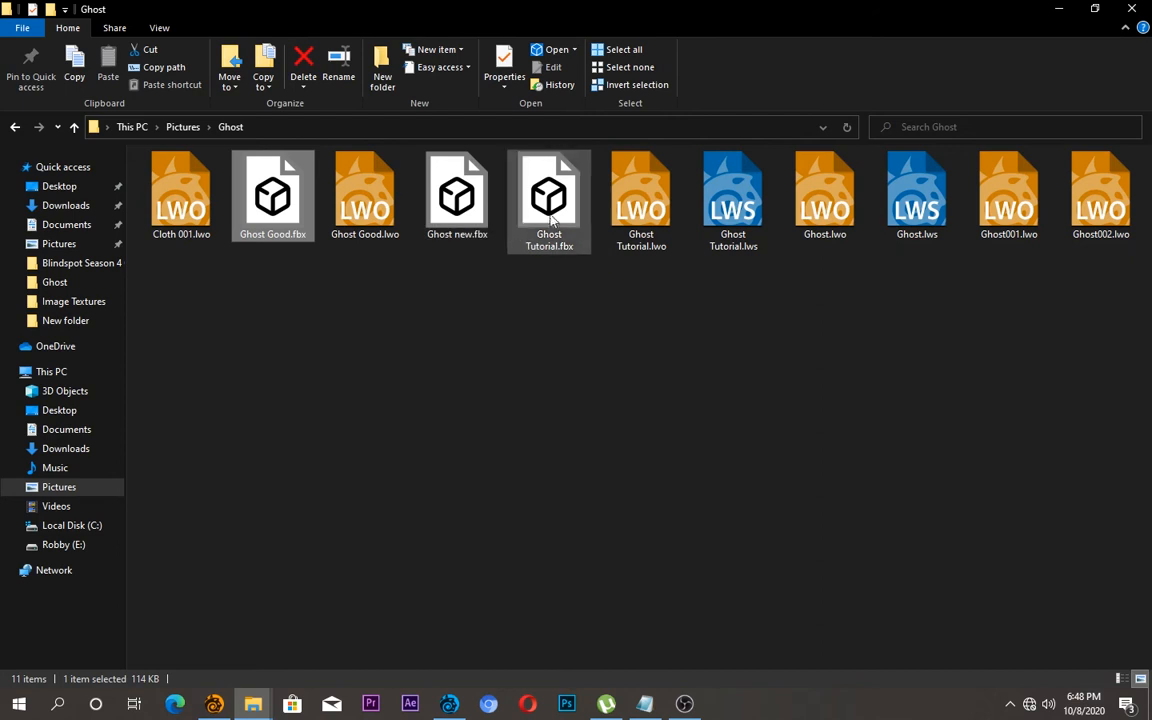
drag(548, 200, 552, 490)
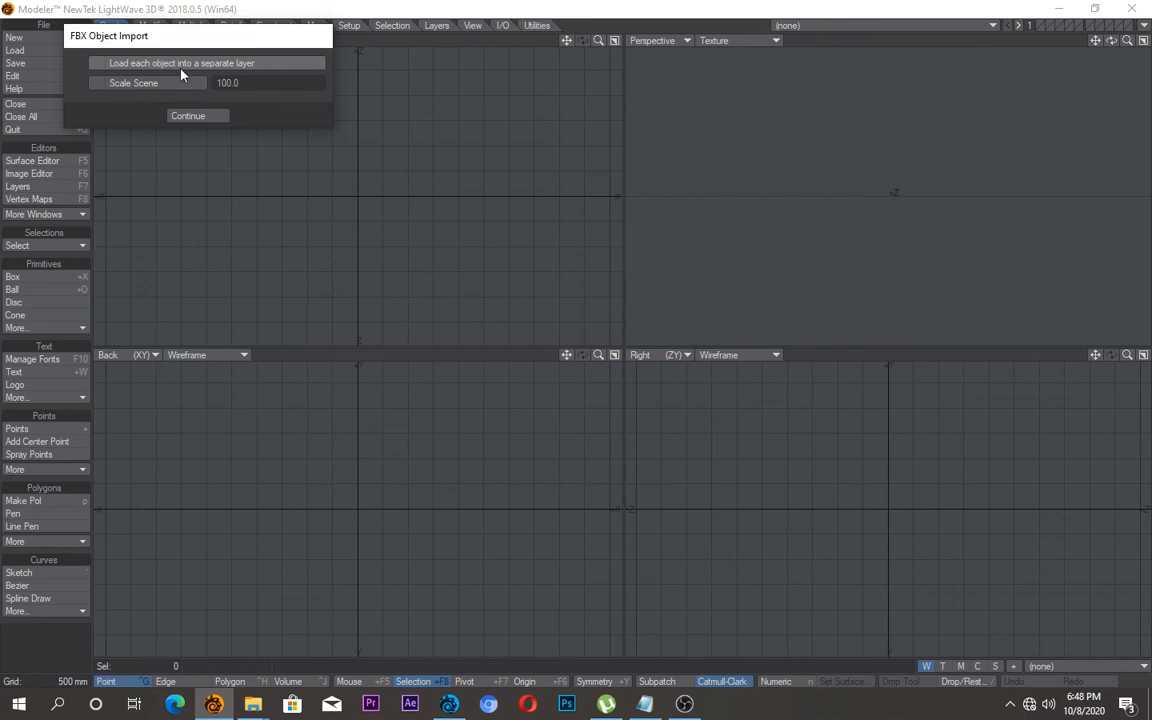
mouse_move(196, 116)
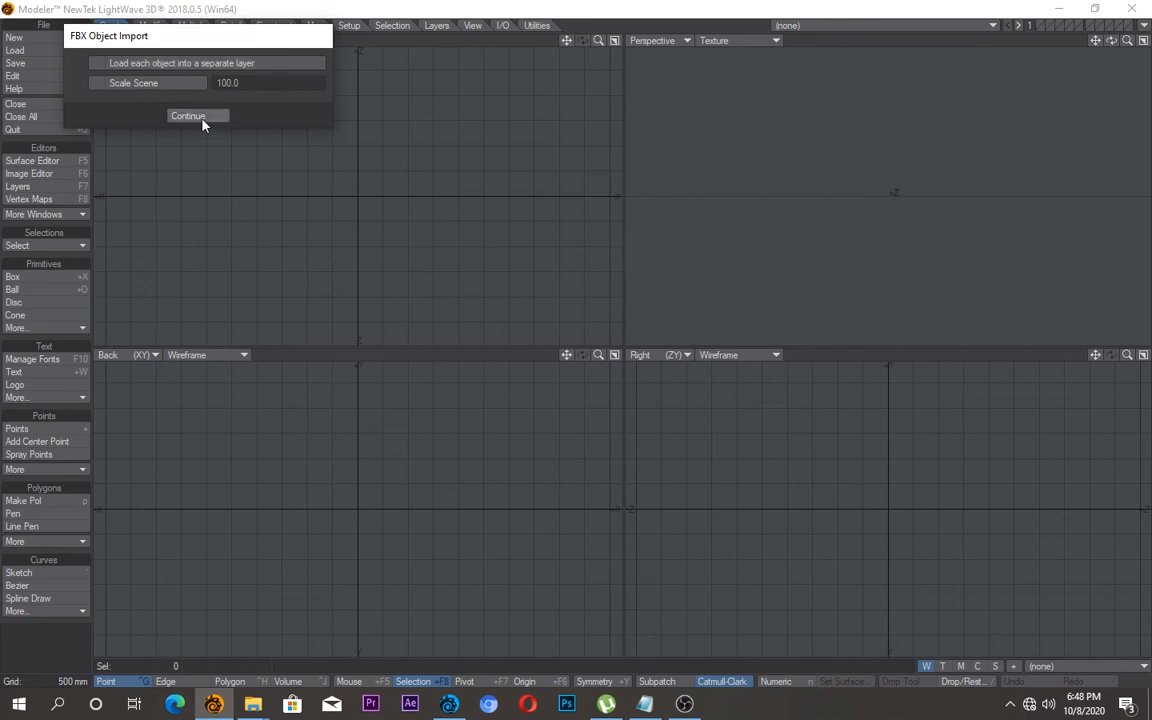
mouse_move(204, 122)
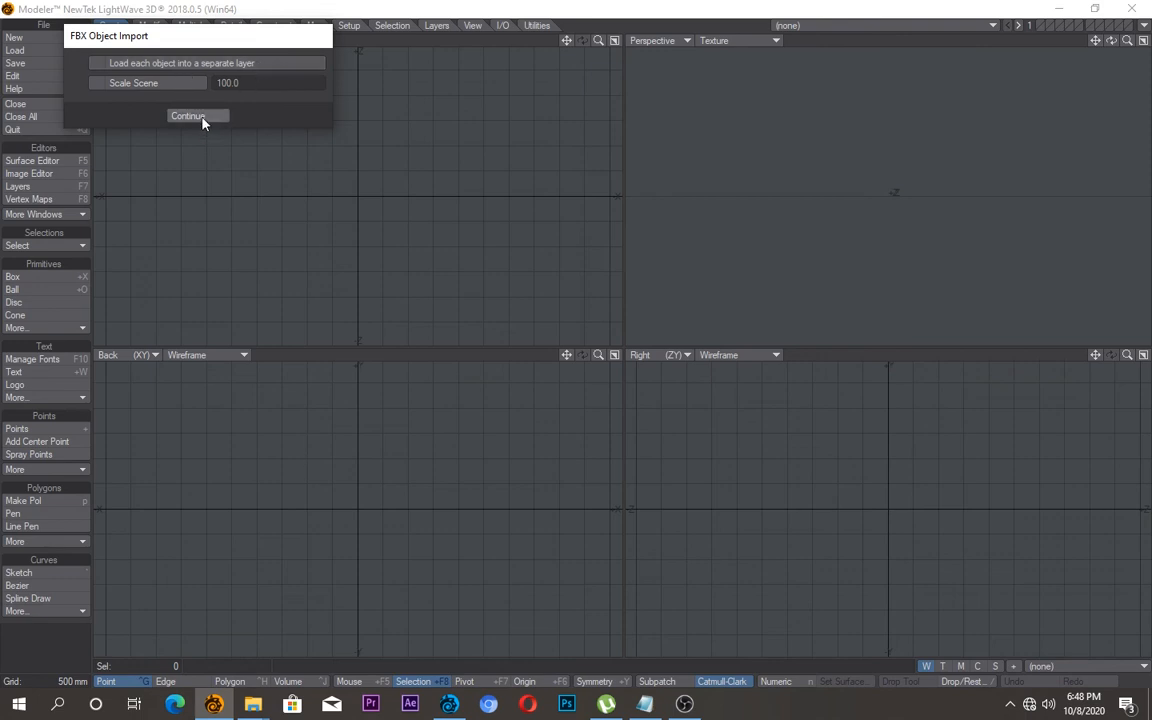
Step: Accept the FBX import, choose the cloth's ghost morph map and show the Map tools
click(188, 116)
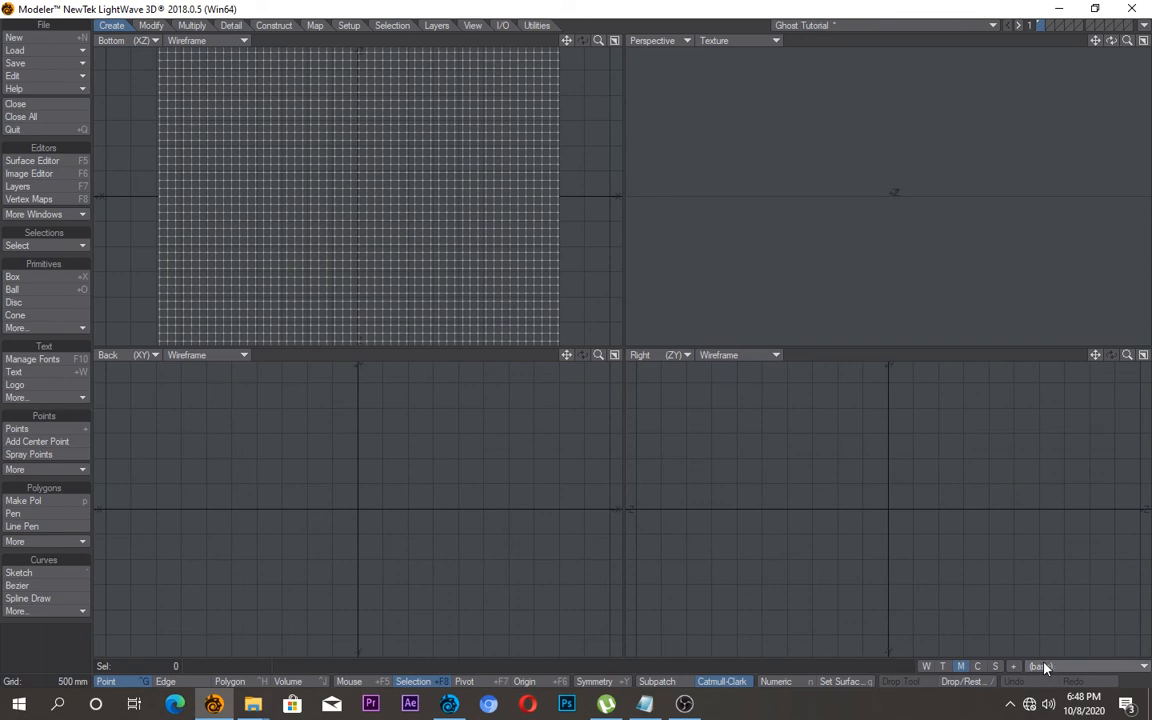
click(1040, 666)
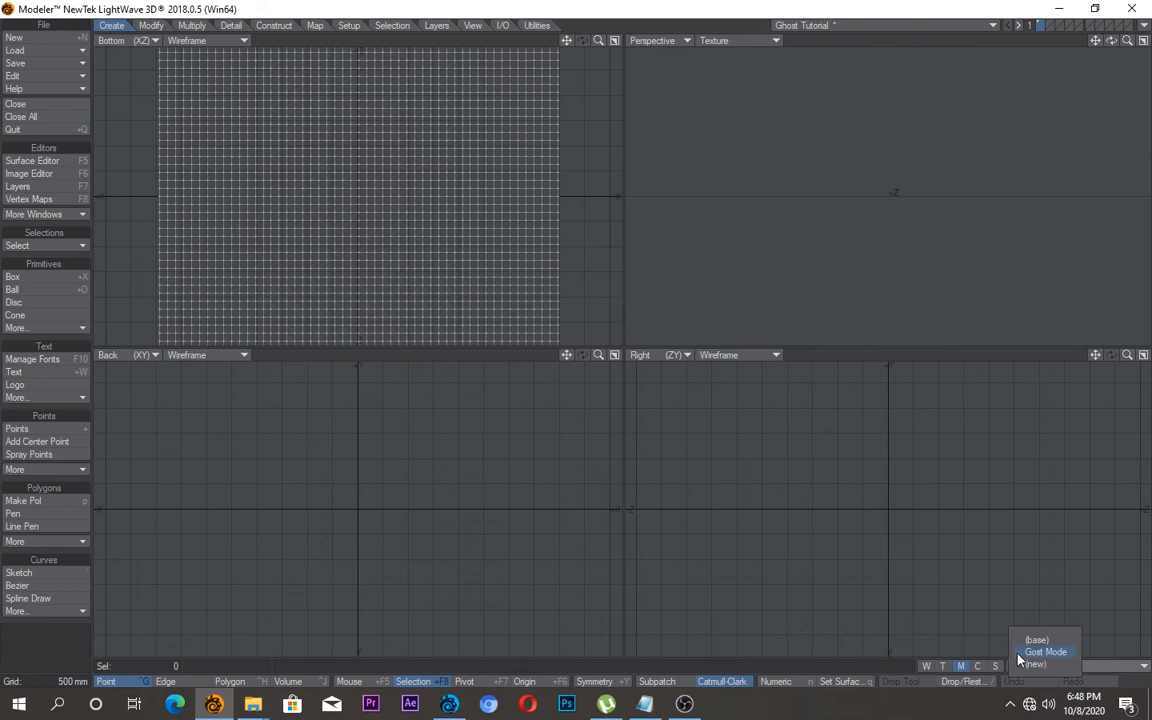
click(1046, 652)
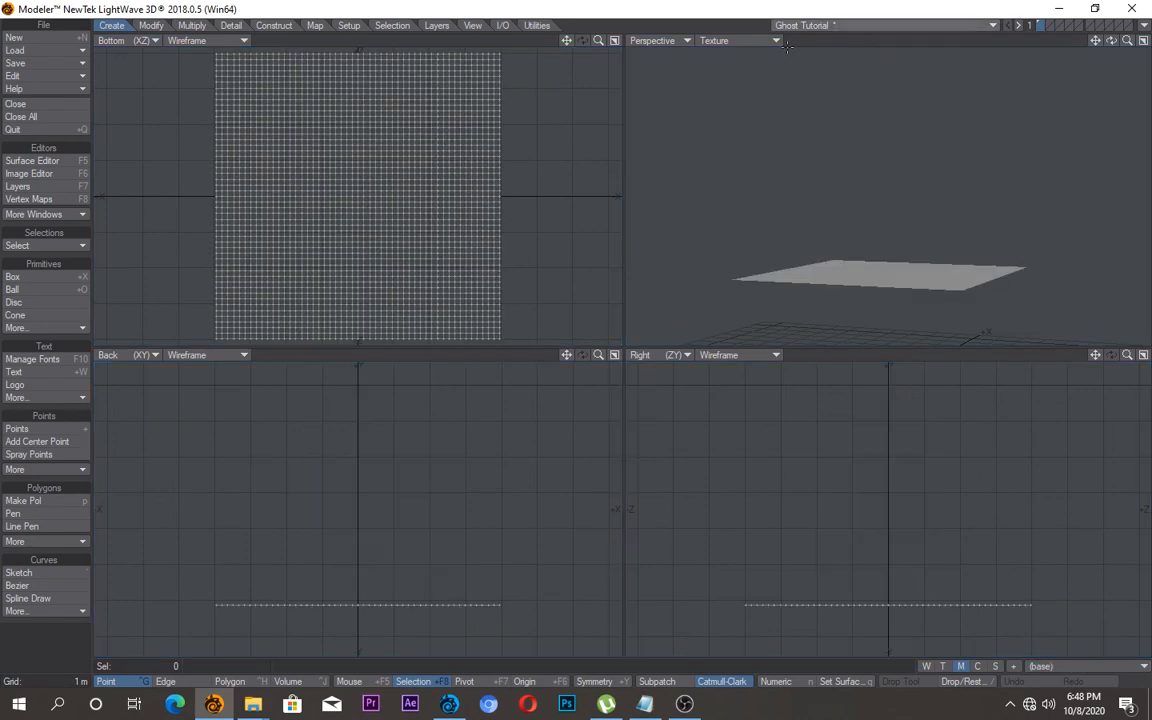
click(314, 24)
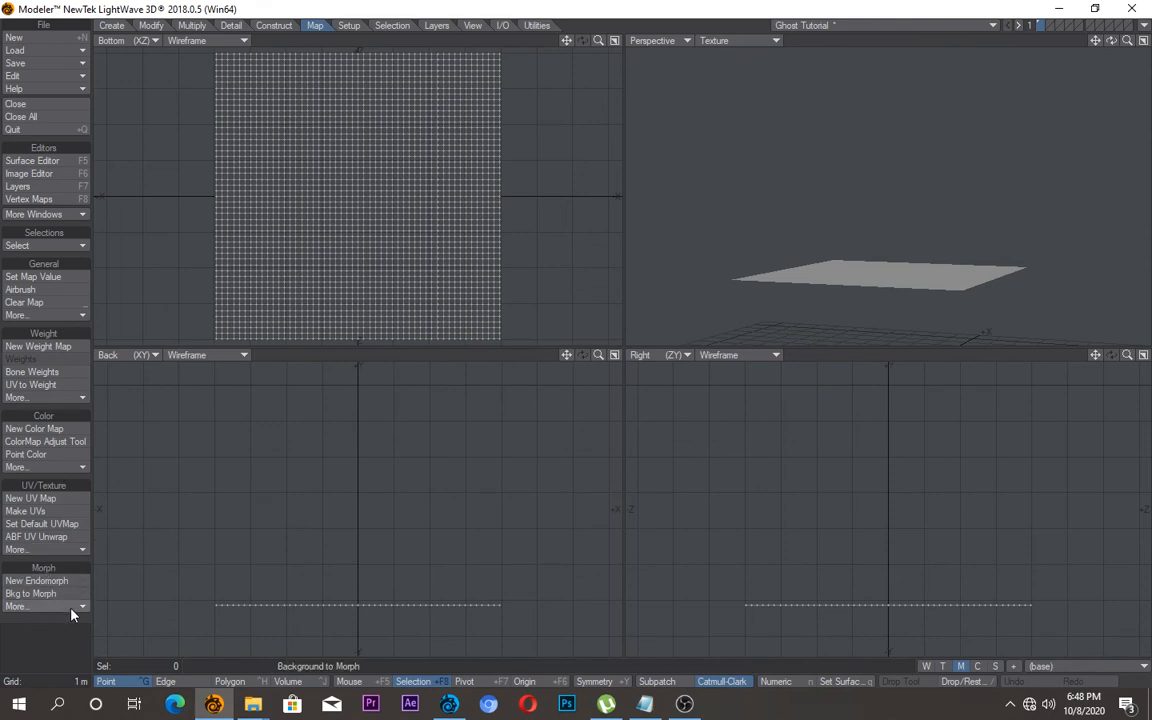
Step: Apply the Ghost morph at 100% strength so the flat grid drapes into the ghost
click(16, 606)
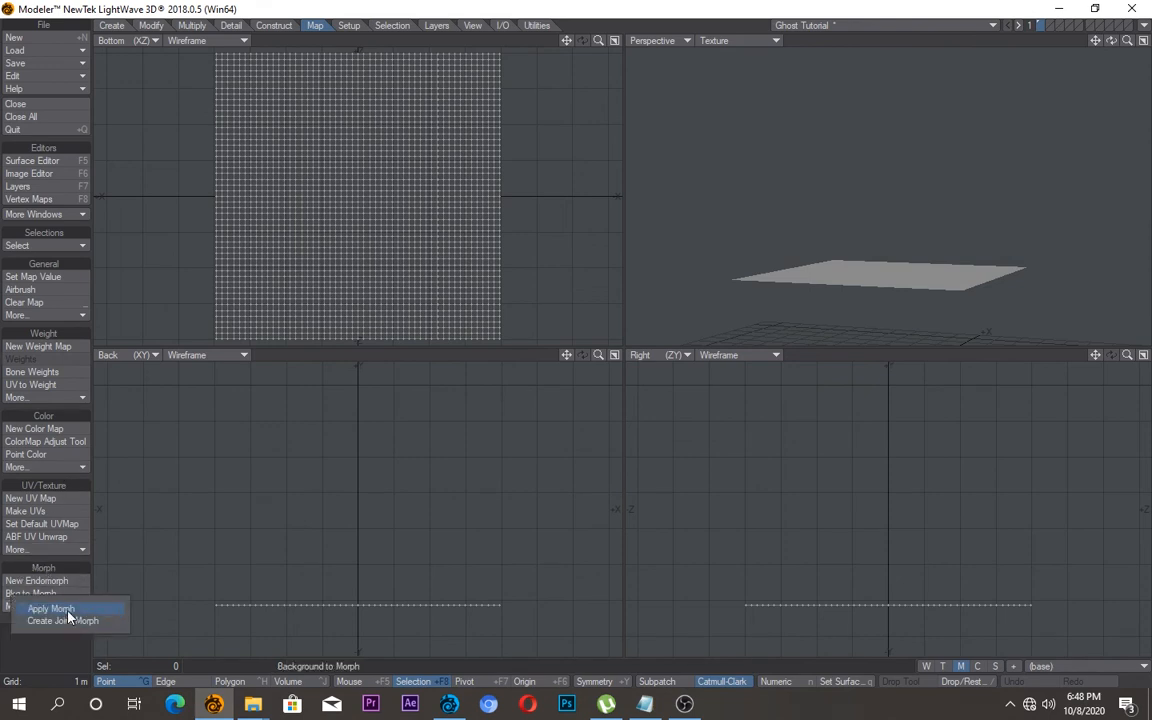
click(50, 608)
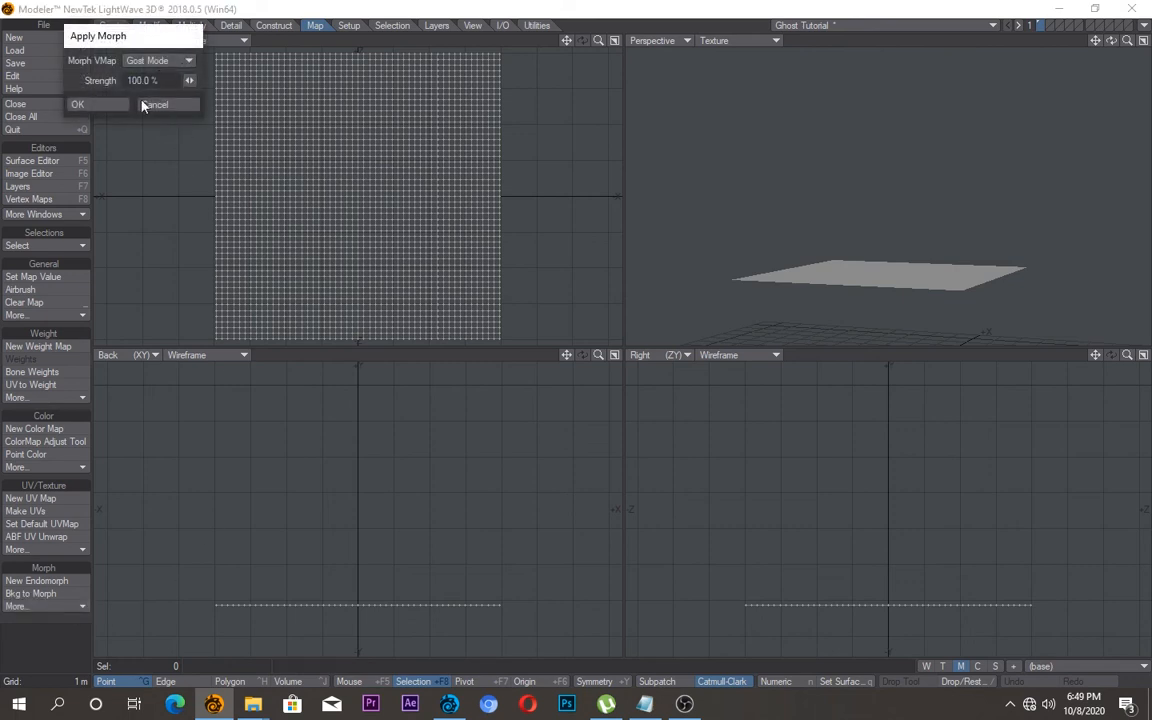
click(78, 104)
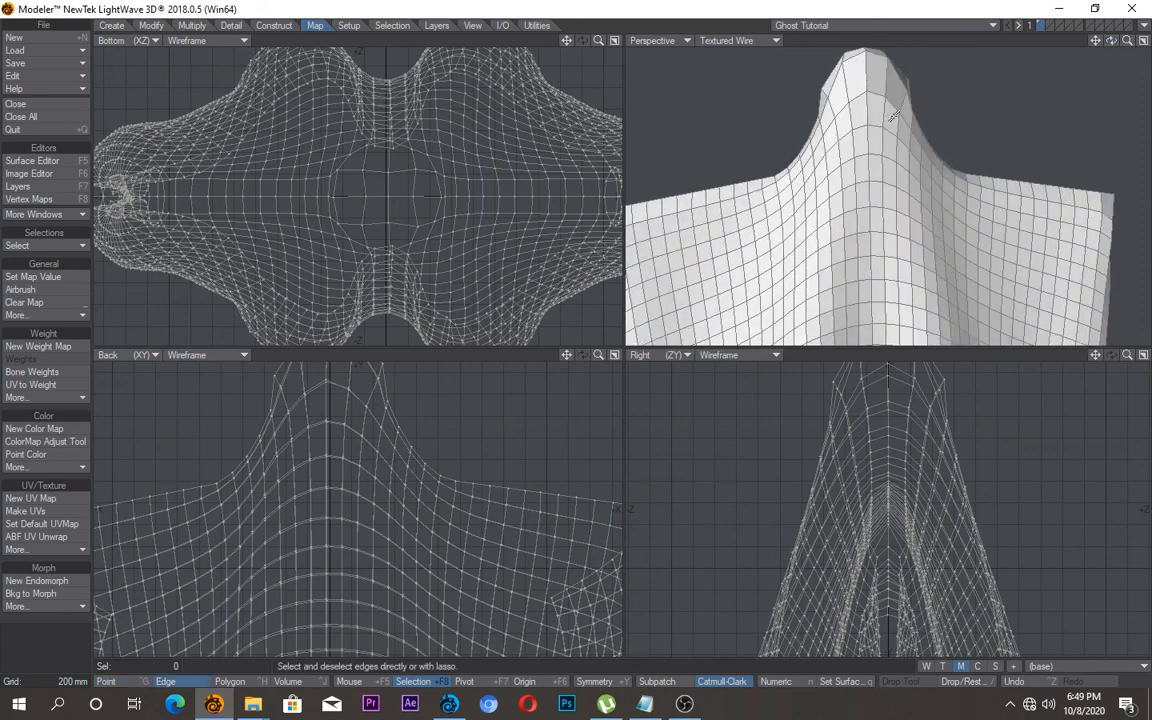
Step: Select and remove face polygons for the two eye holes and the frowning mouth
click(888, 118)
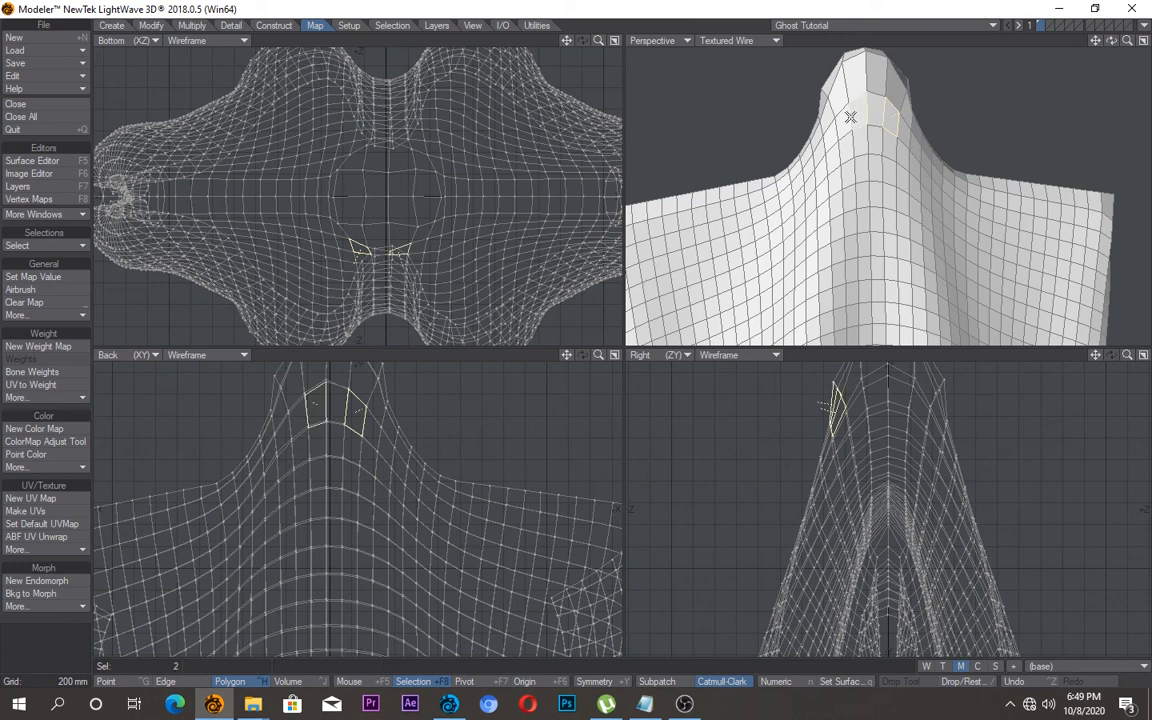
mouse_move(862, 114)
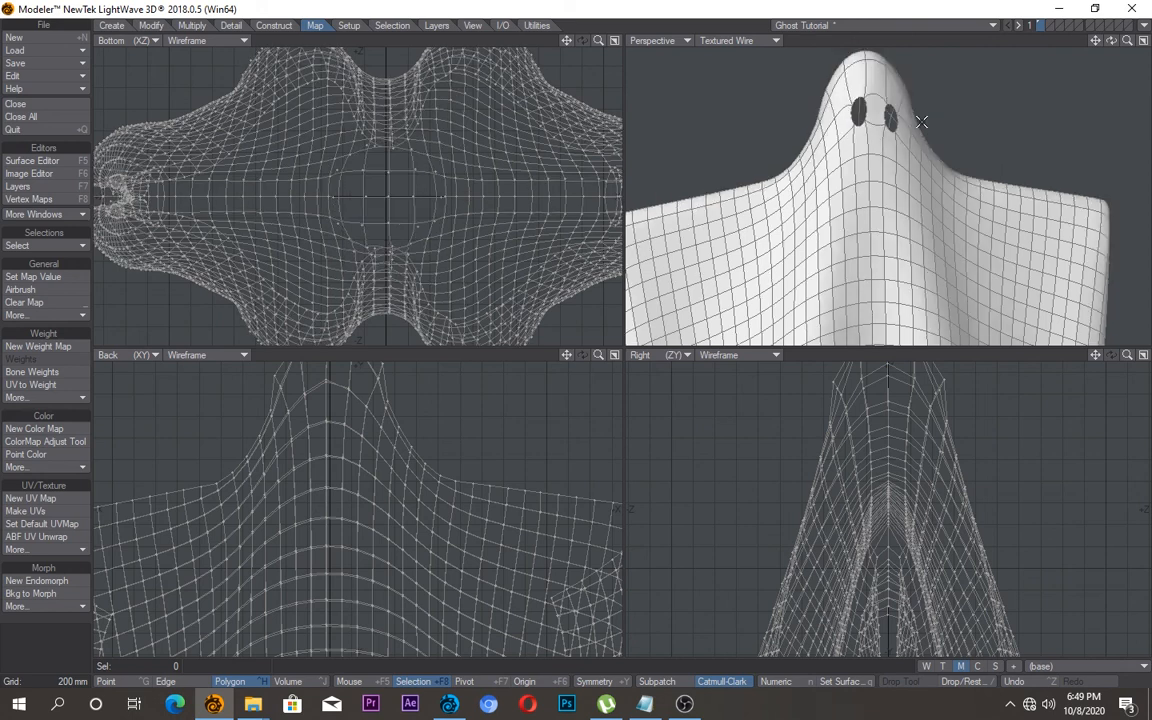
click(738, 40)
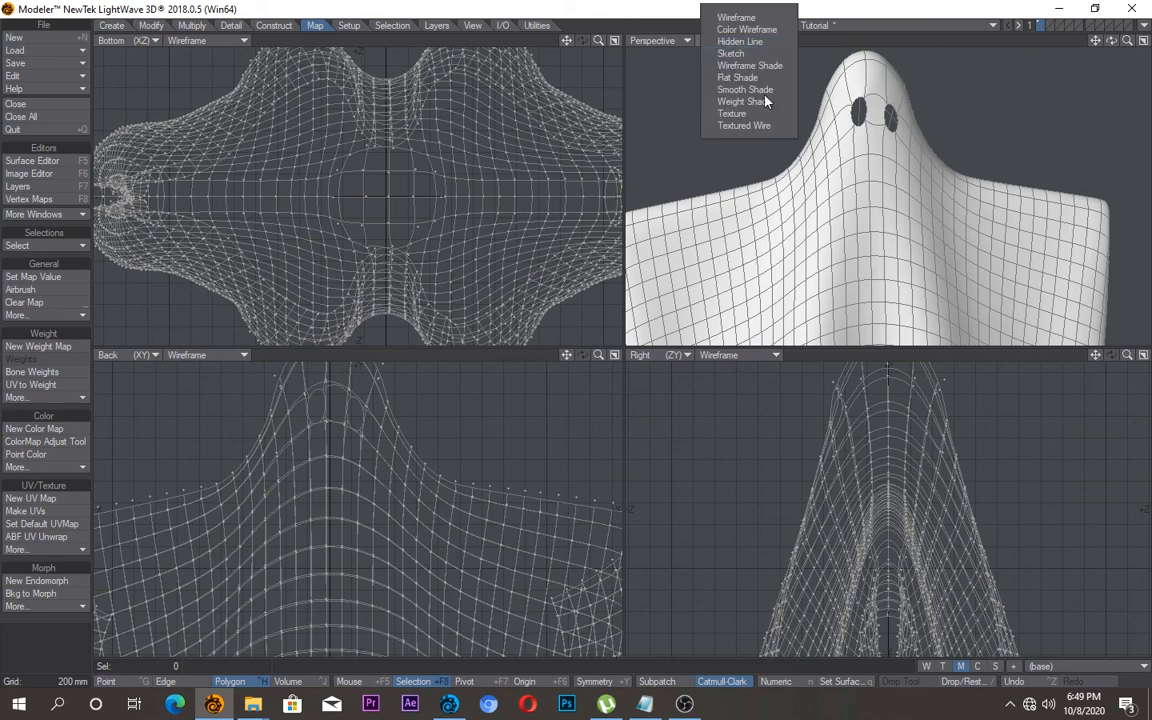
mouse_move(744, 112)
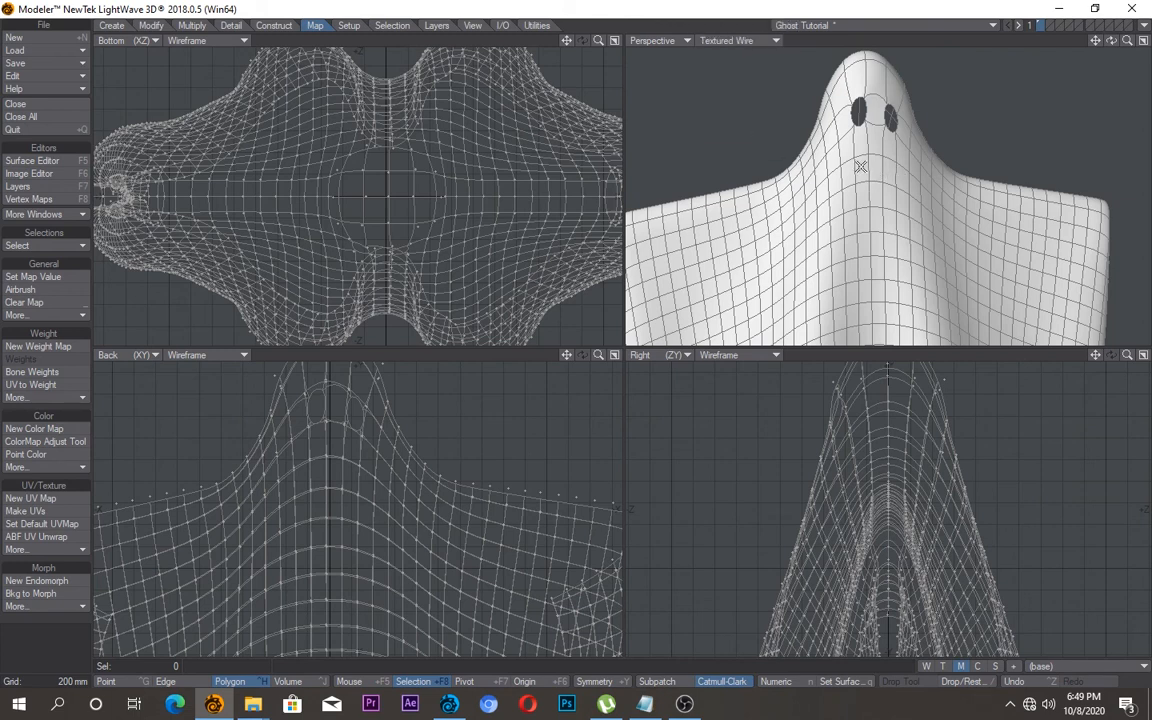
click(884, 176)
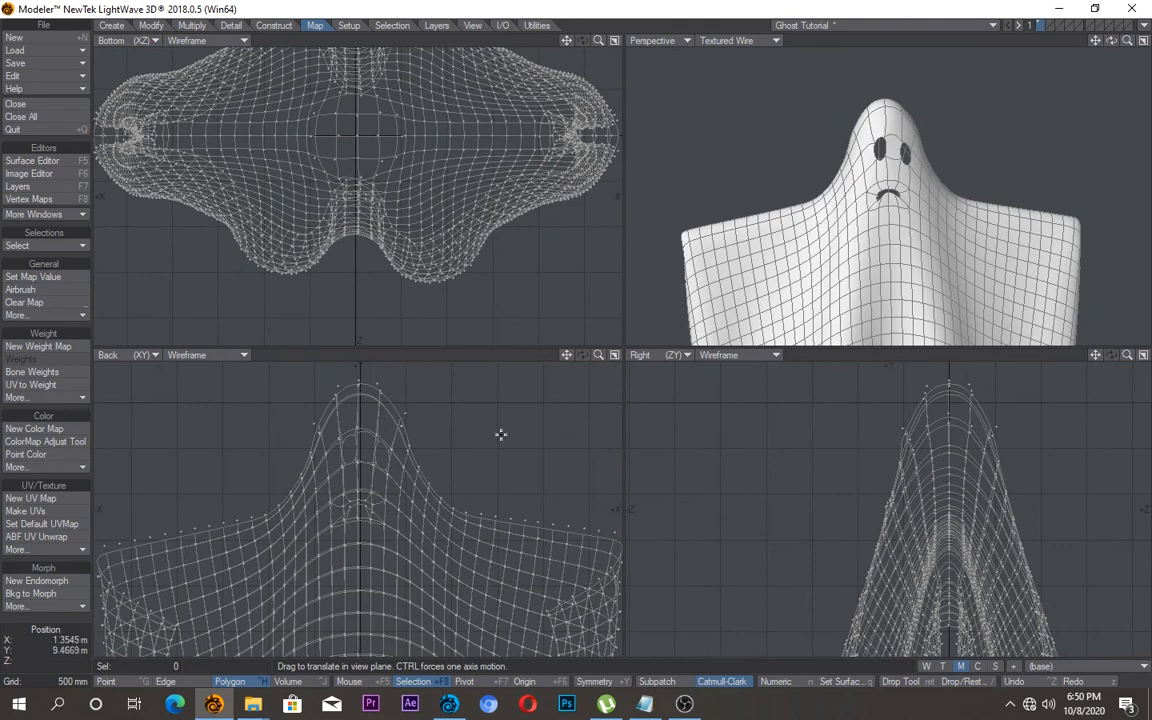
mouse_move(744, 110)
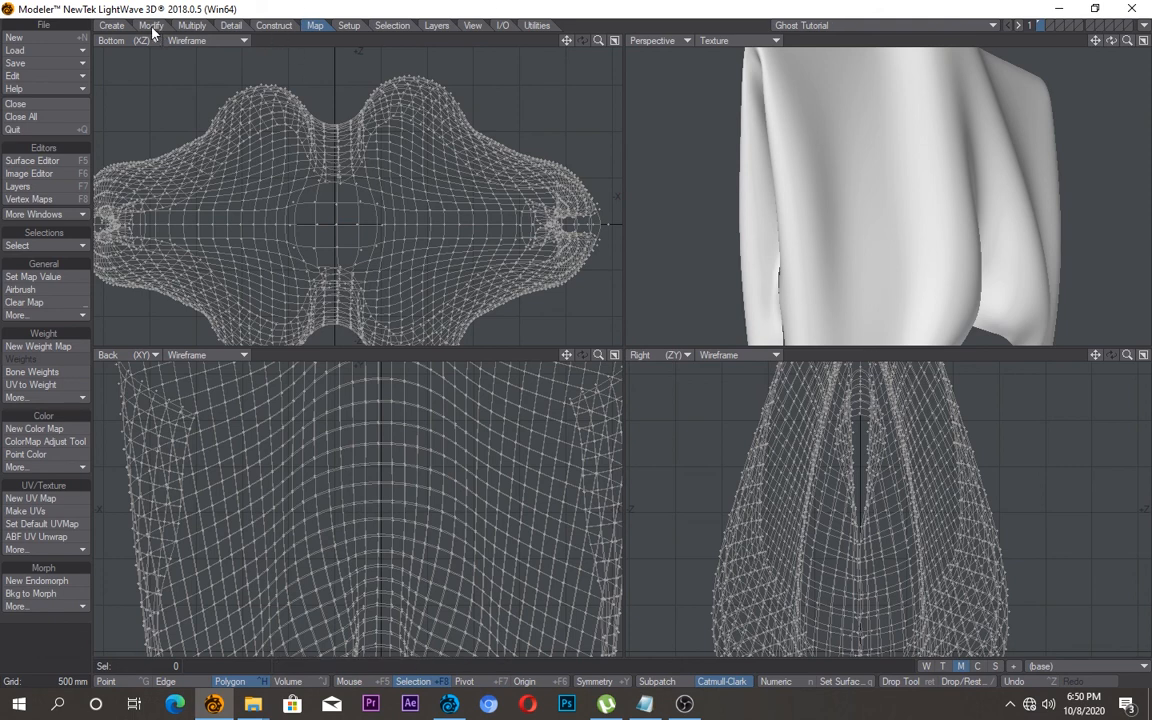
Step: Magnet-drag the cloth into a rounder head and flared hem, then bring up its surface settings
click(150, 24)
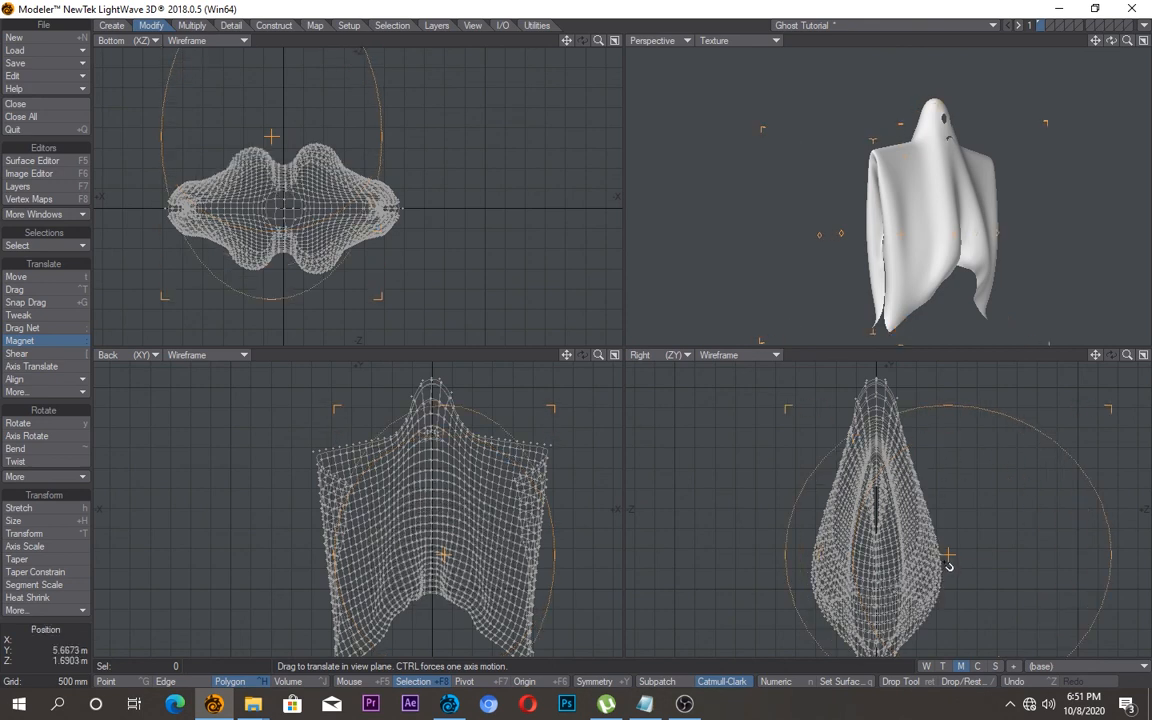
drag(948, 564, 948, 556)
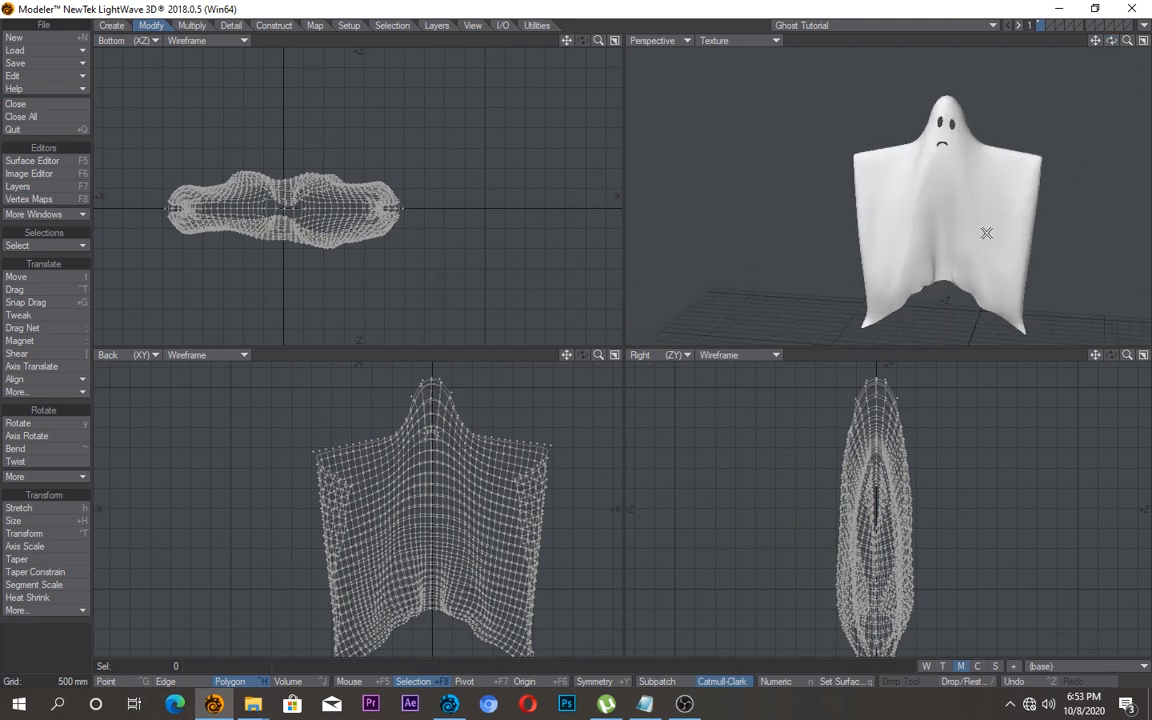
click(192, 24)
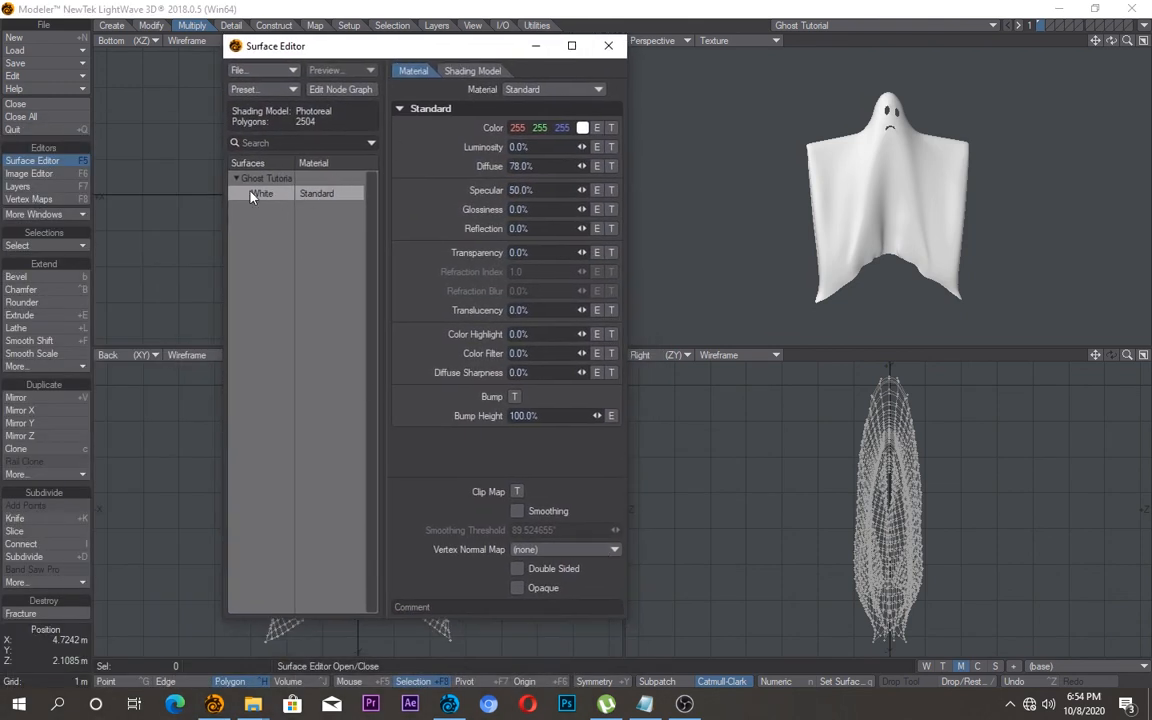
Step: Turn on Smoothing and Double Sided for the White surface and close the Surface Editor
click(516, 512)
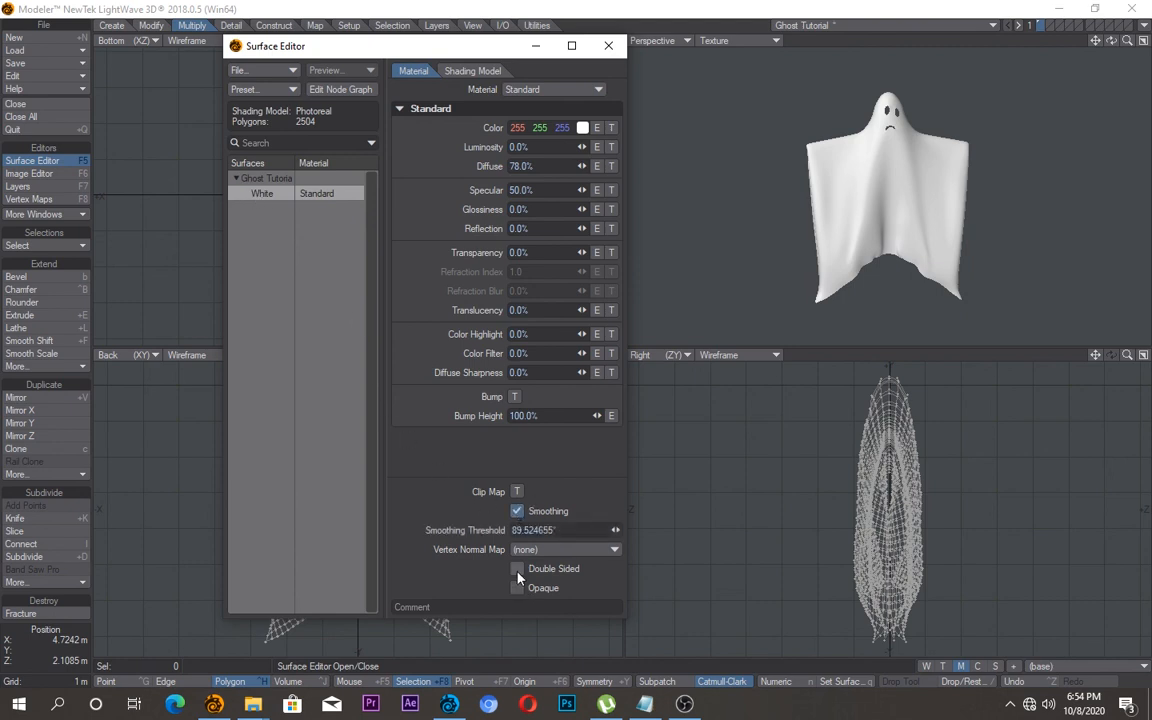
click(516, 568)
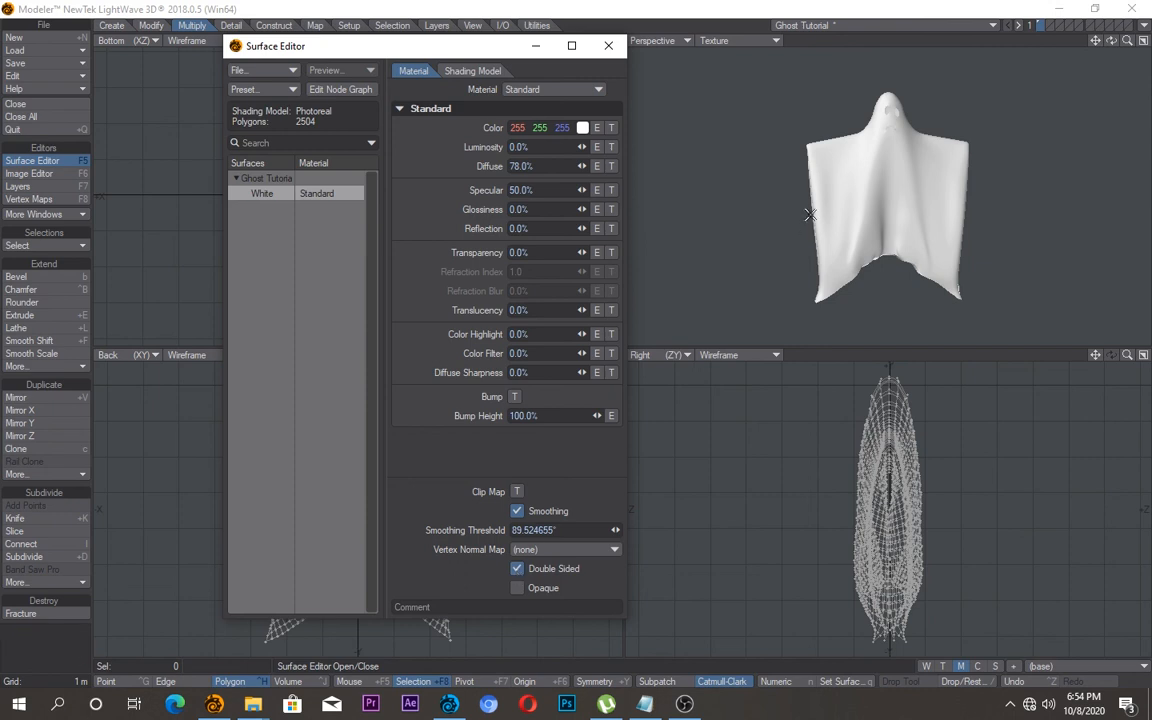
click(608, 46)
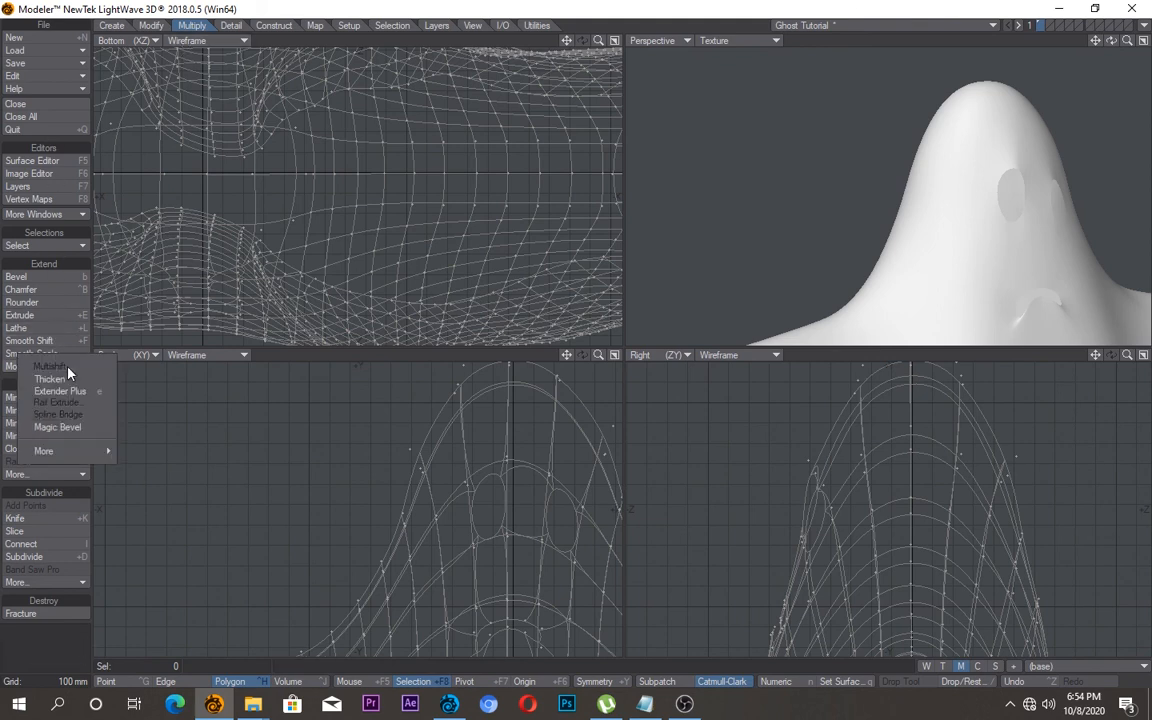
mouse_move(68, 380)
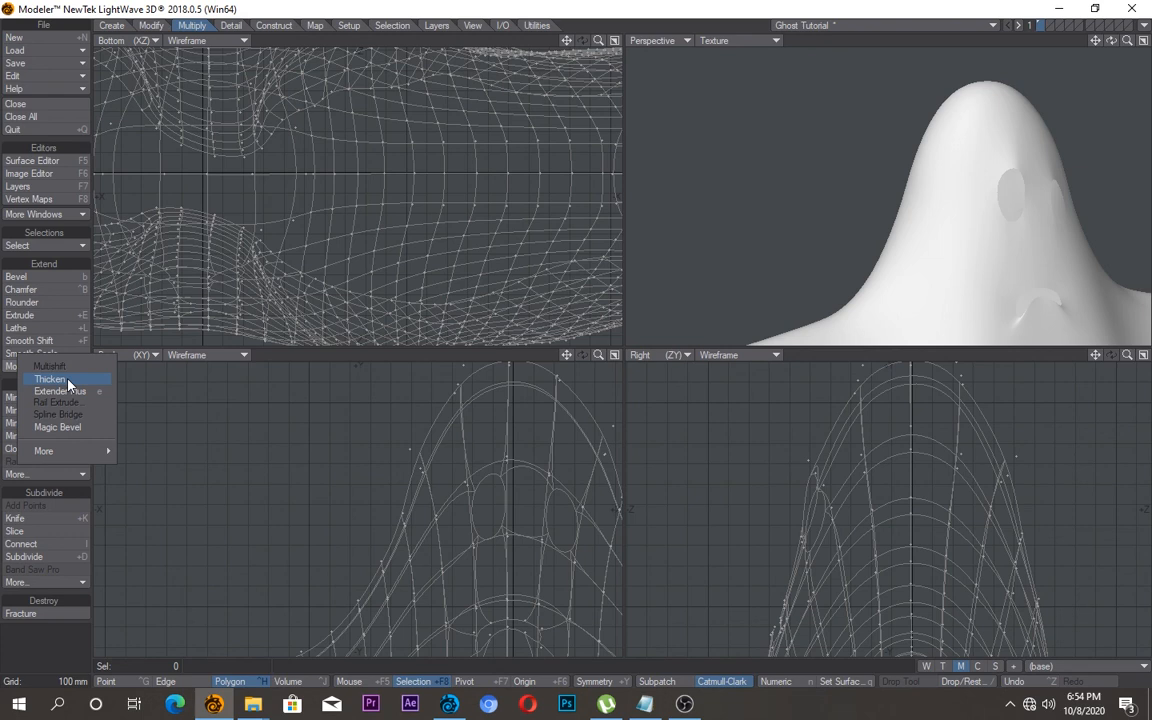
Step: Choose Thicken from Extend > More to begin giving the cloth thickness
click(50, 378)
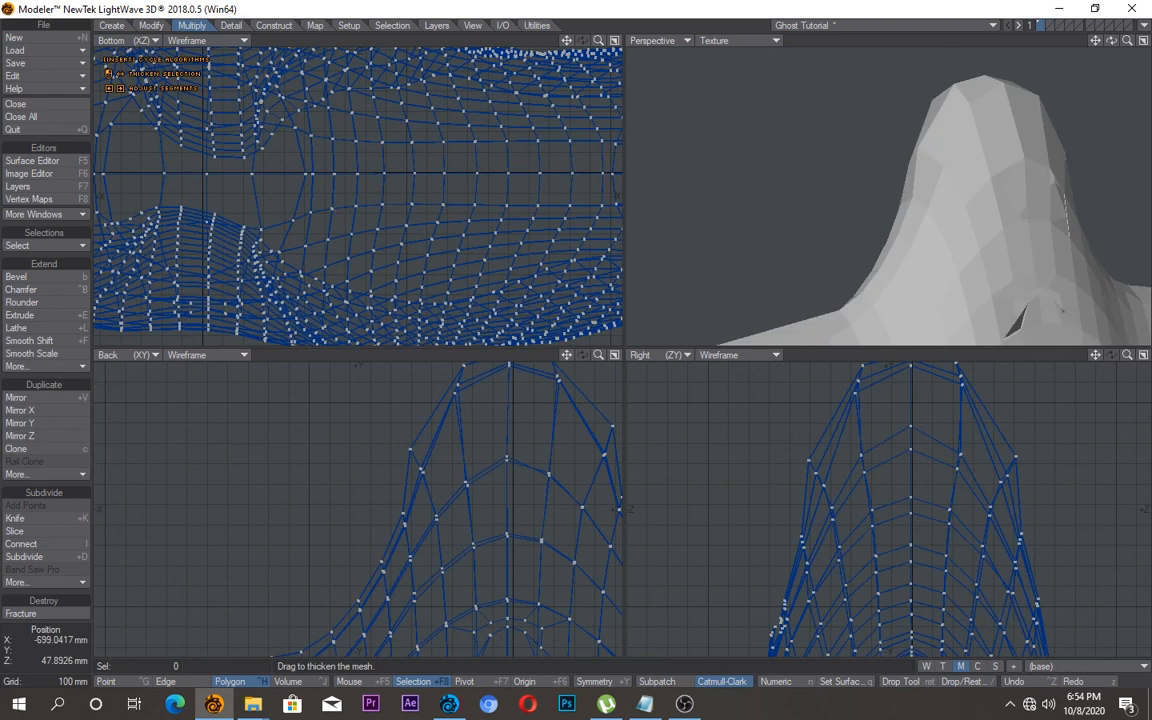